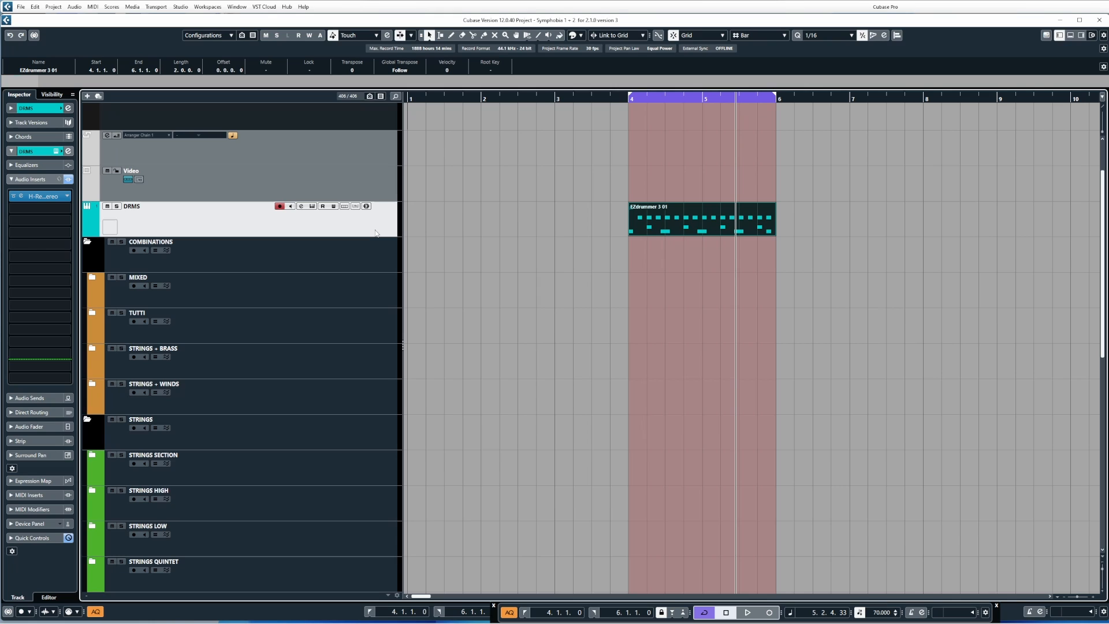
{"action": "mouse_move", "coordinate": [500, 233]}
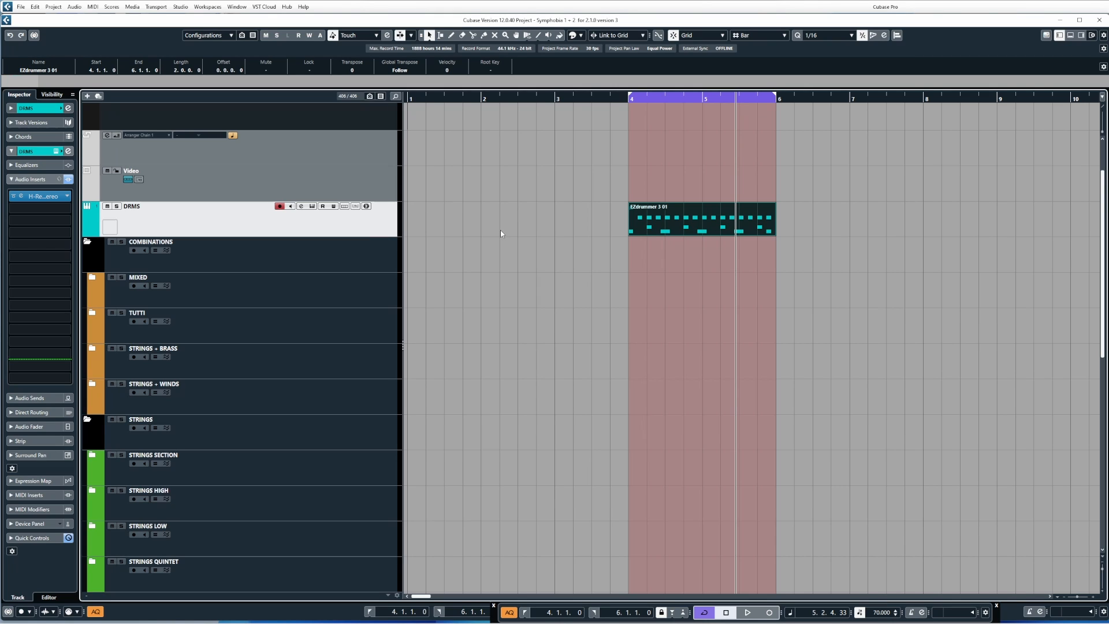
{"action": "mouse_move", "coordinate": [619, 222]}
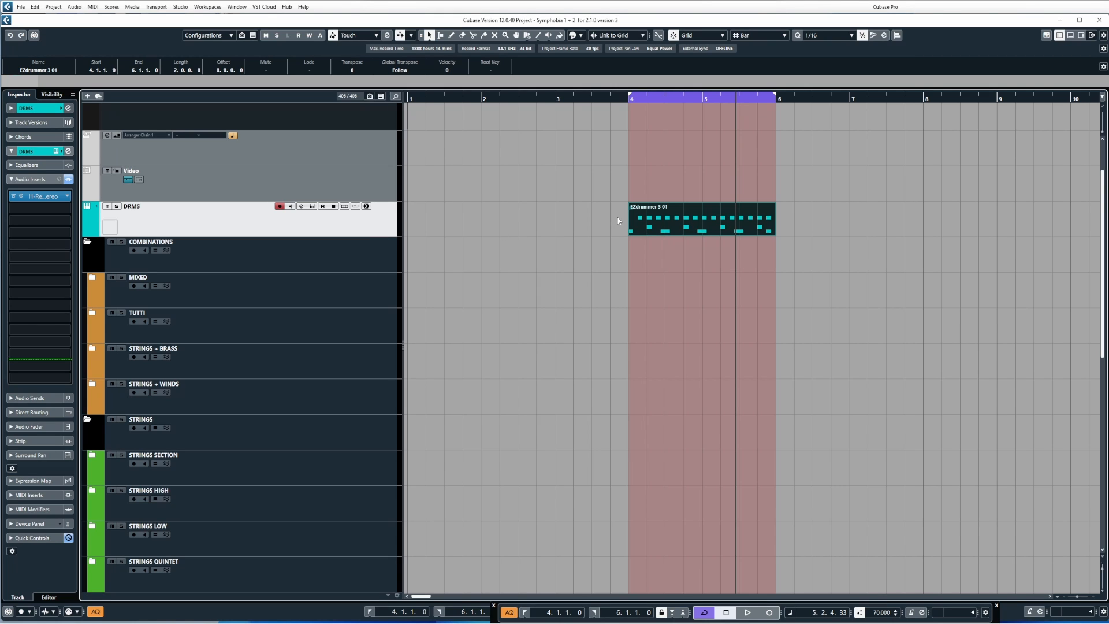
{"action": "mouse_move", "coordinate": [628, 228]}
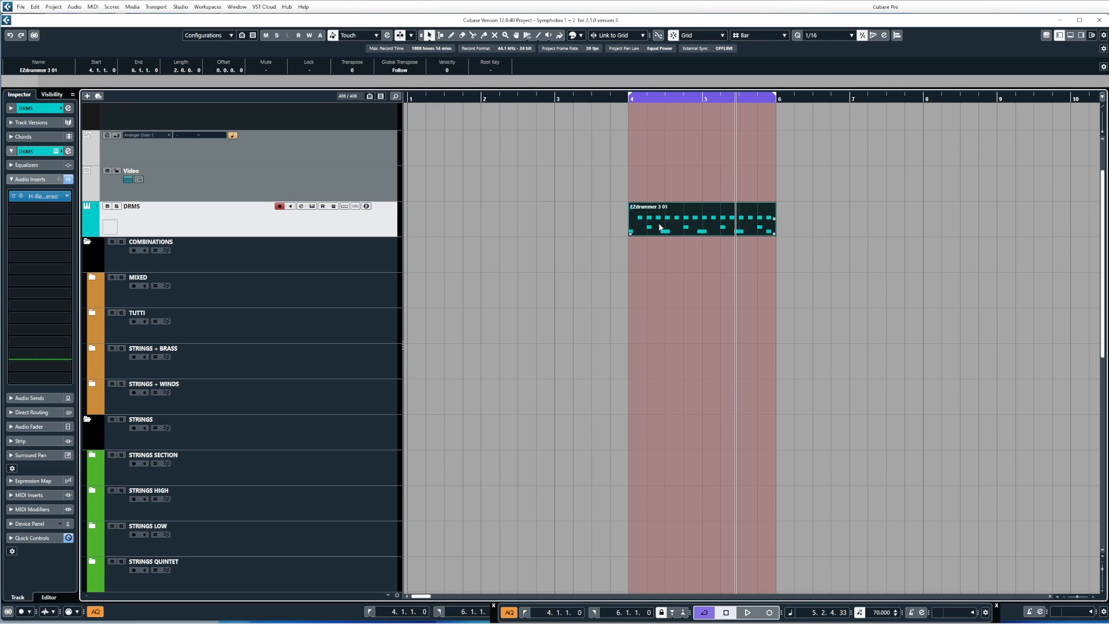
{"action": "mouse_move", "coordinate": [682, 234]}
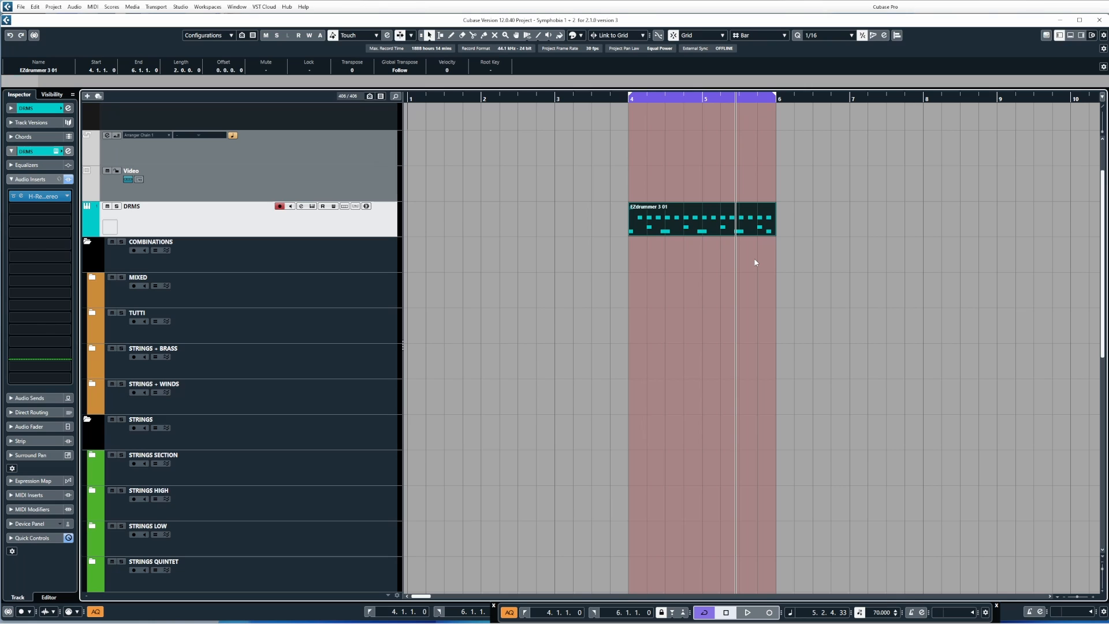
{"action": "mouse_move", "coordinate": [775, 264]}
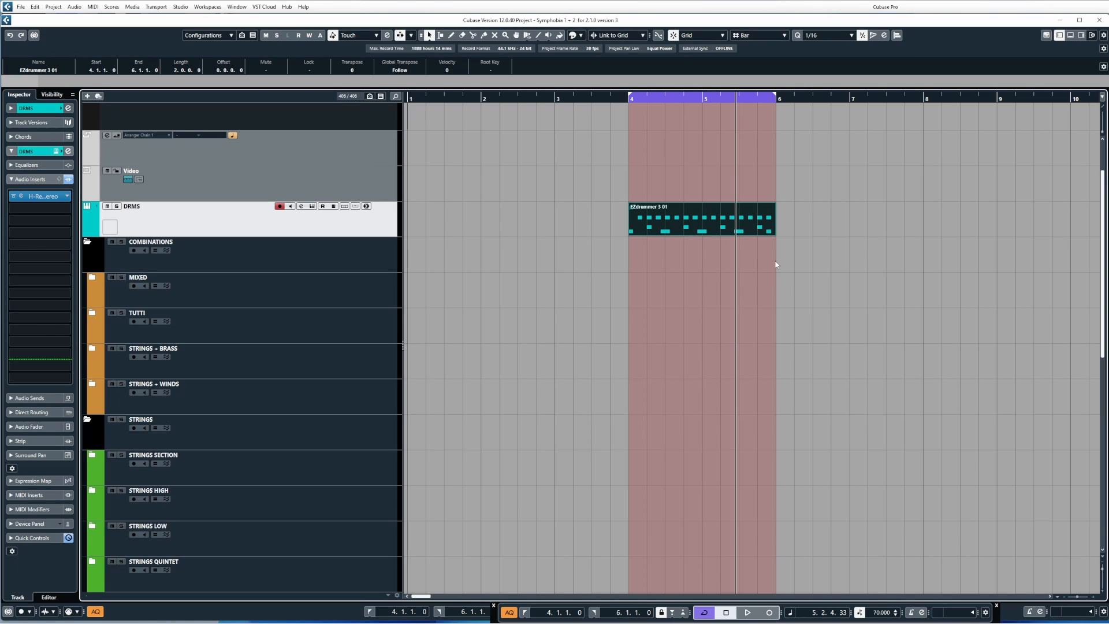
{"action": "mouse_move", "coordinate": [707, 186]}
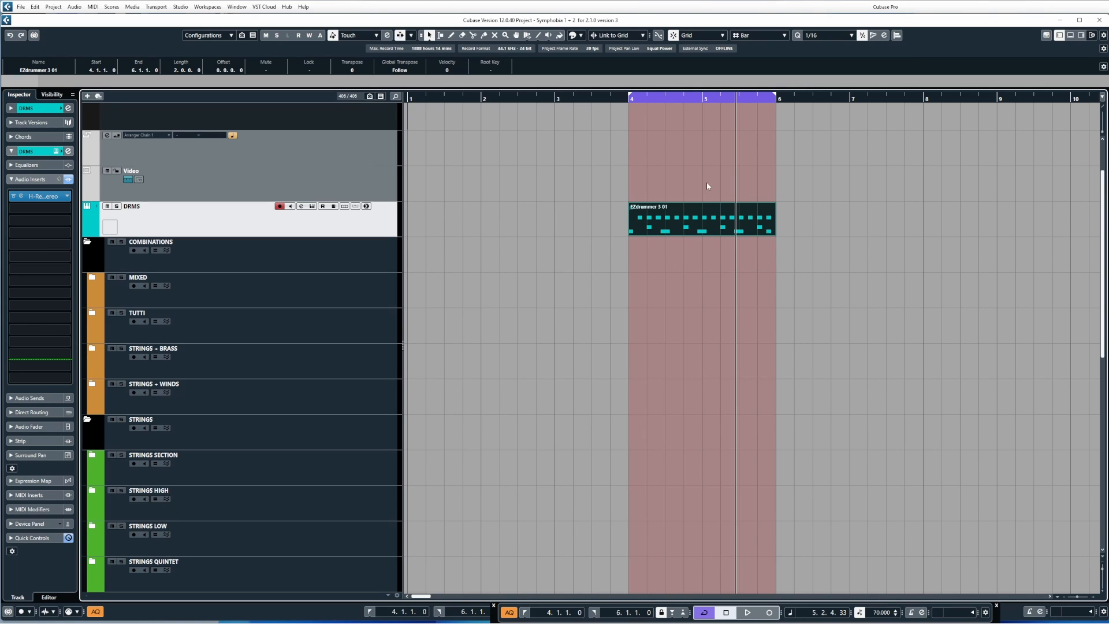
{"action": "mouse_move", "coordinate": [702, 199]}
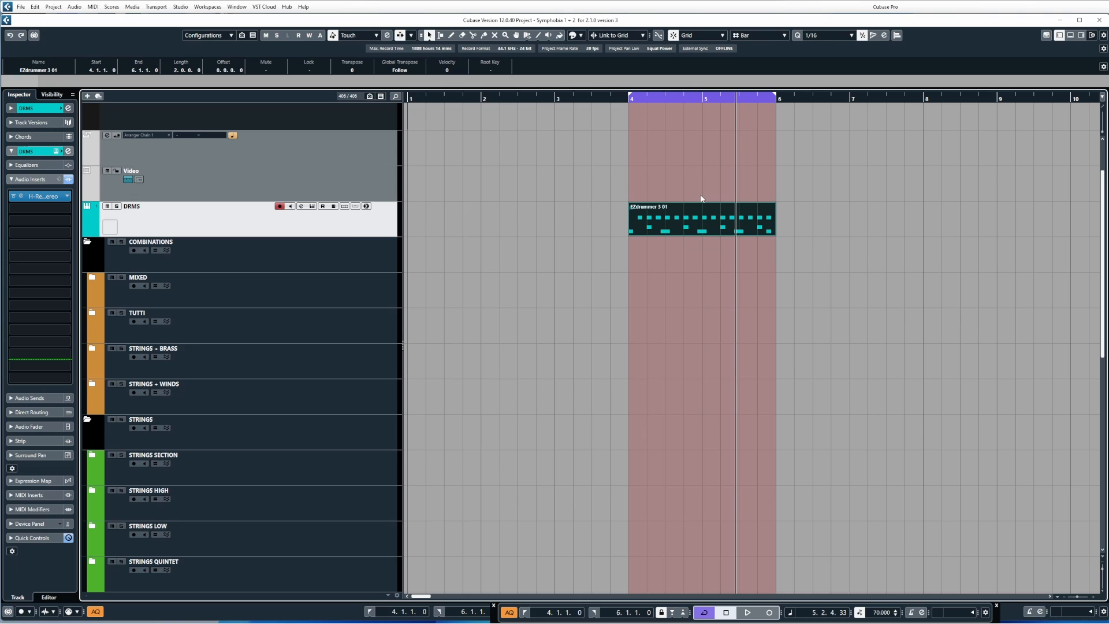
{"action": "mouse_move", "coordinate": [367, 206]}
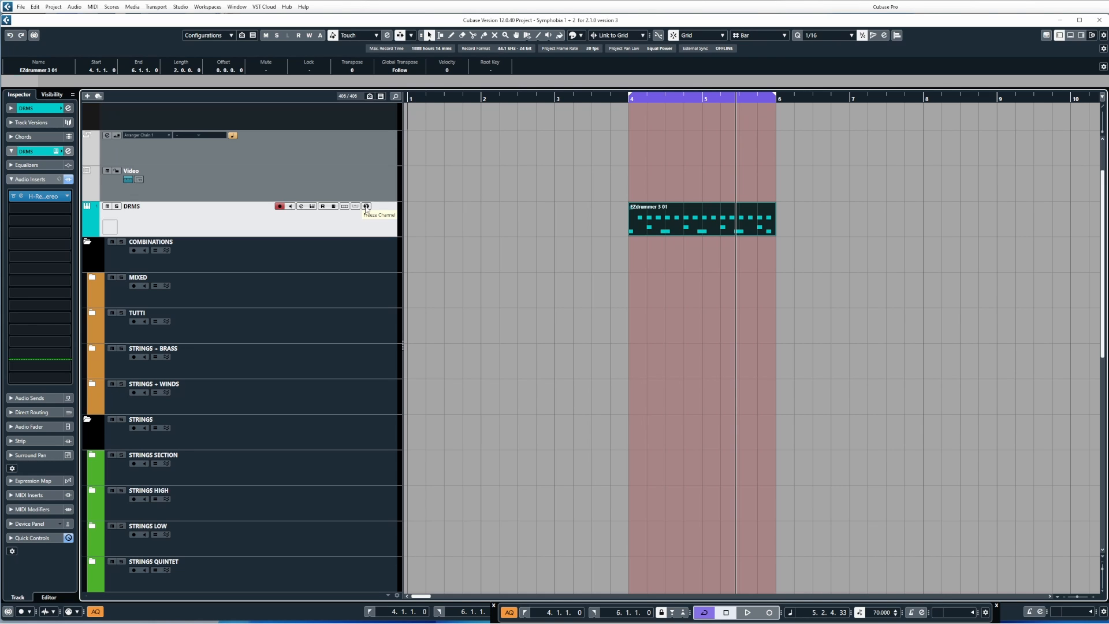
{"action": "mouse_move", "coordinate": [317, 209]}
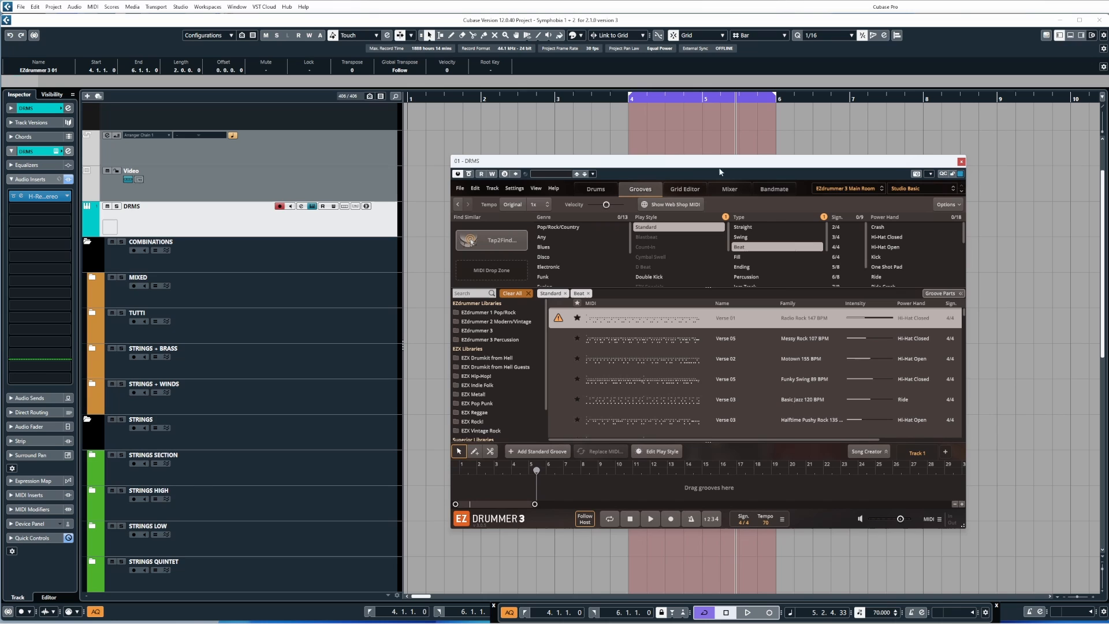
Show the Drums kit view in EZdrummer 3, then close the plugin window.
{"action": "left_click", "coordinate": [576, 198]}
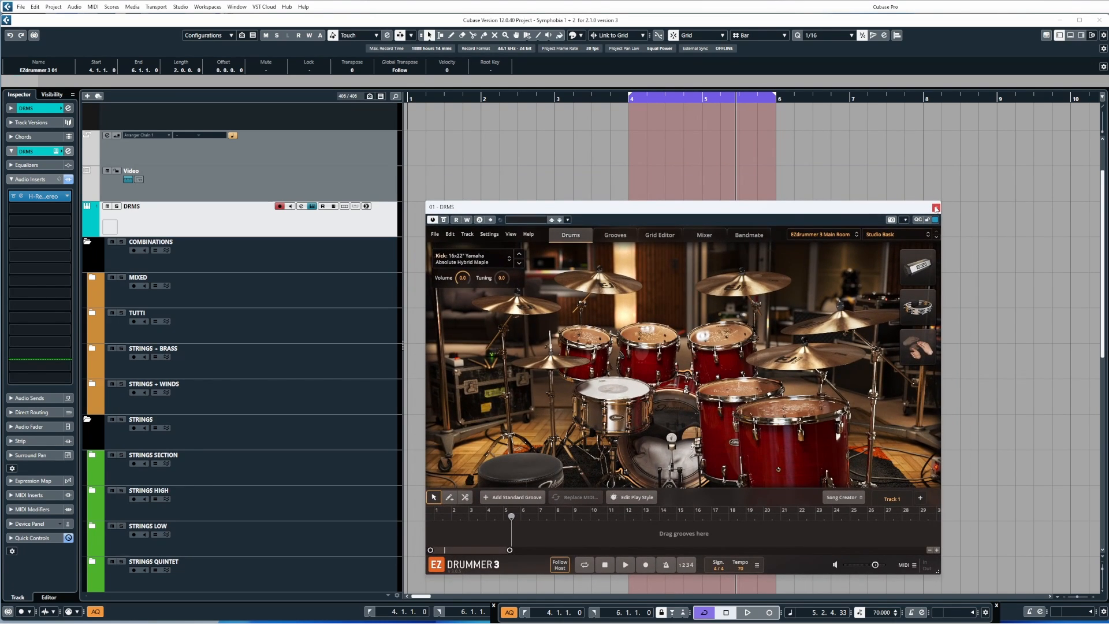
{"action": "mouse_move", "coordinate": [934, 208]}
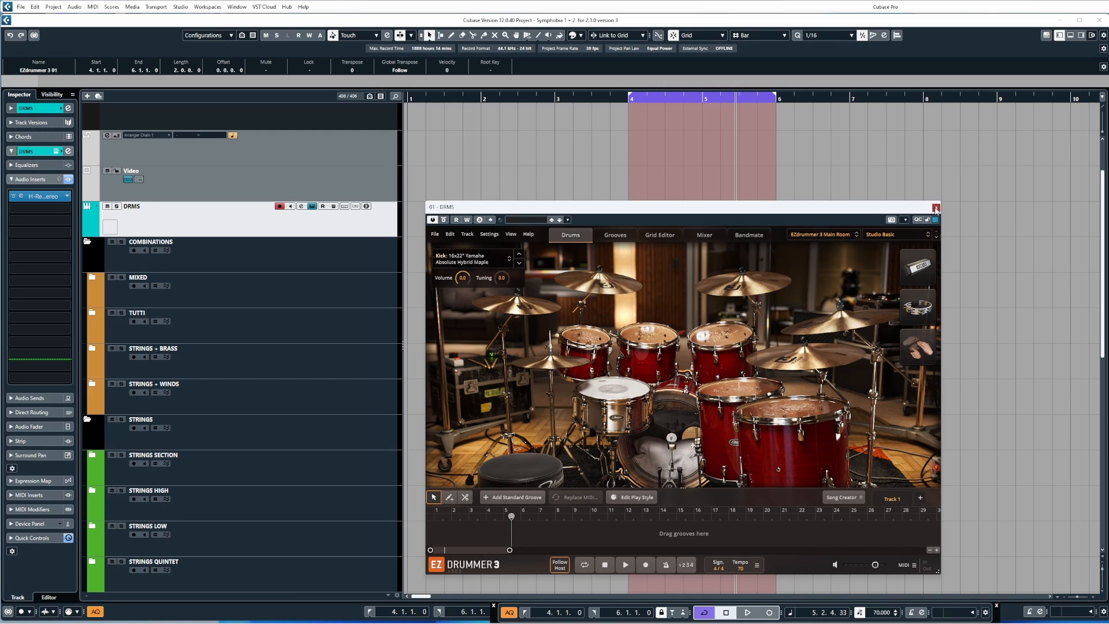
{"action": "left_click", "coordinate": [934, 205]}
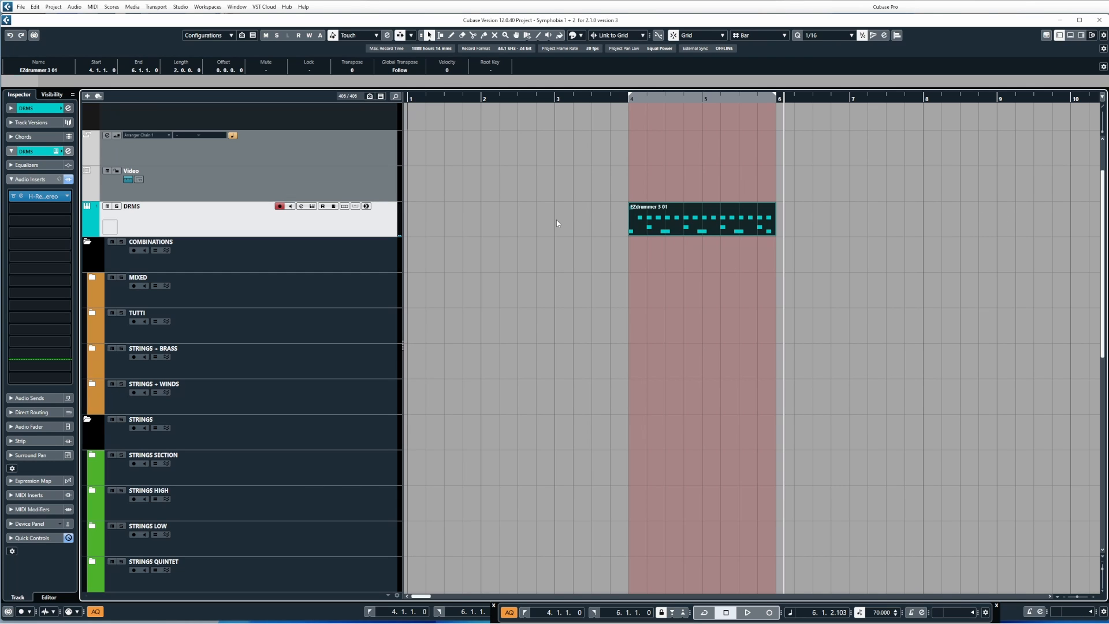
{"action": "left_click", "coordinate": [39, 196]}
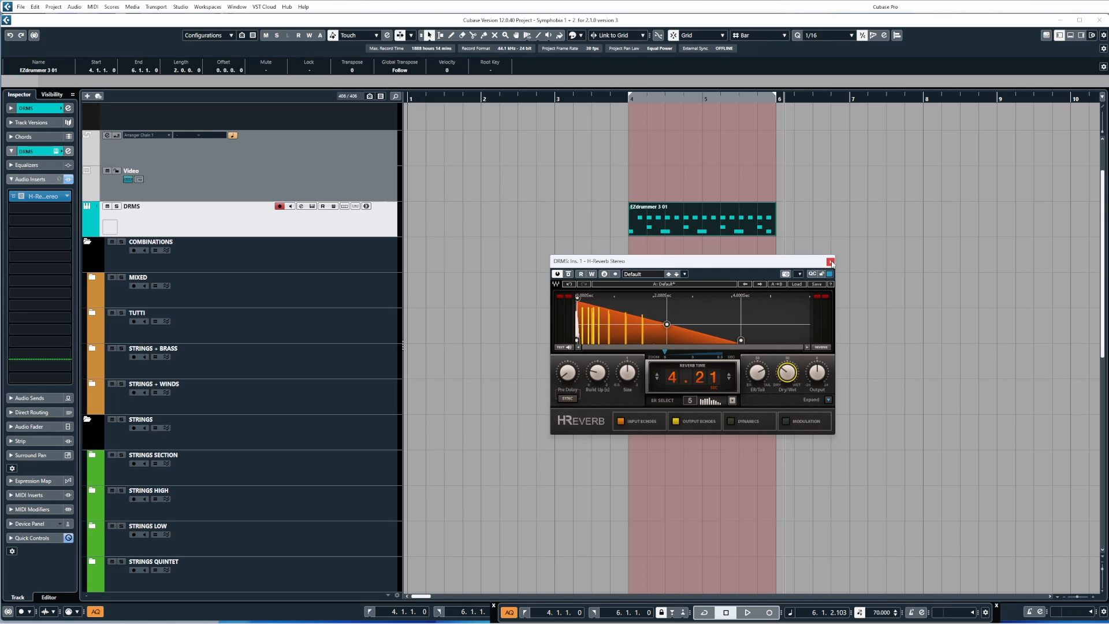
{"action": "left_click", "coordinate": [748, 613]}
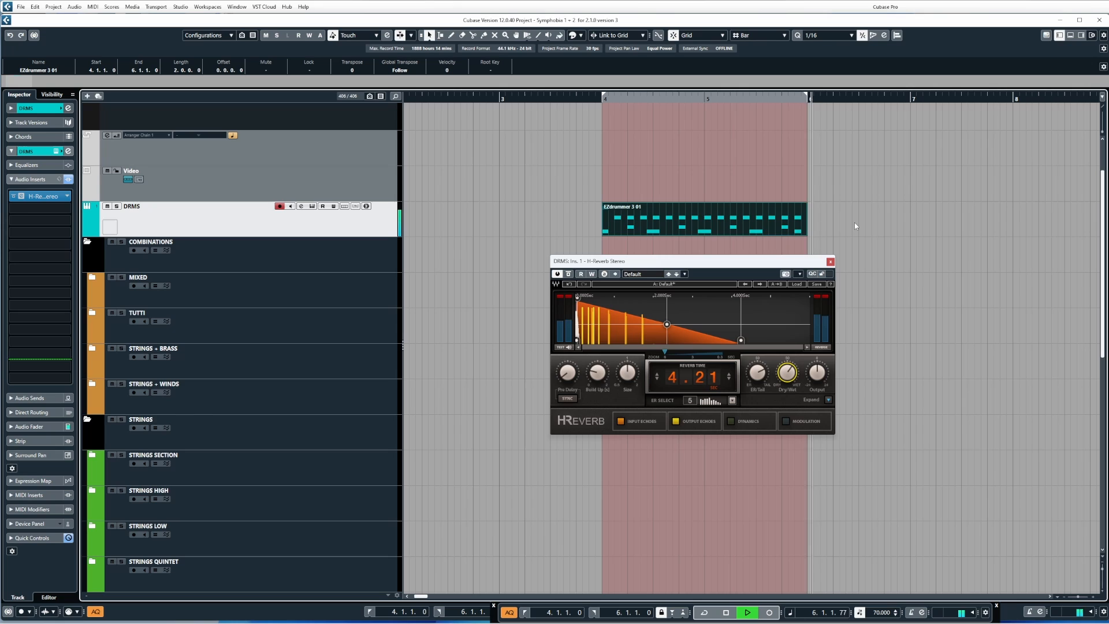
{"action": "left_click", "coordinate": [829, 260]}
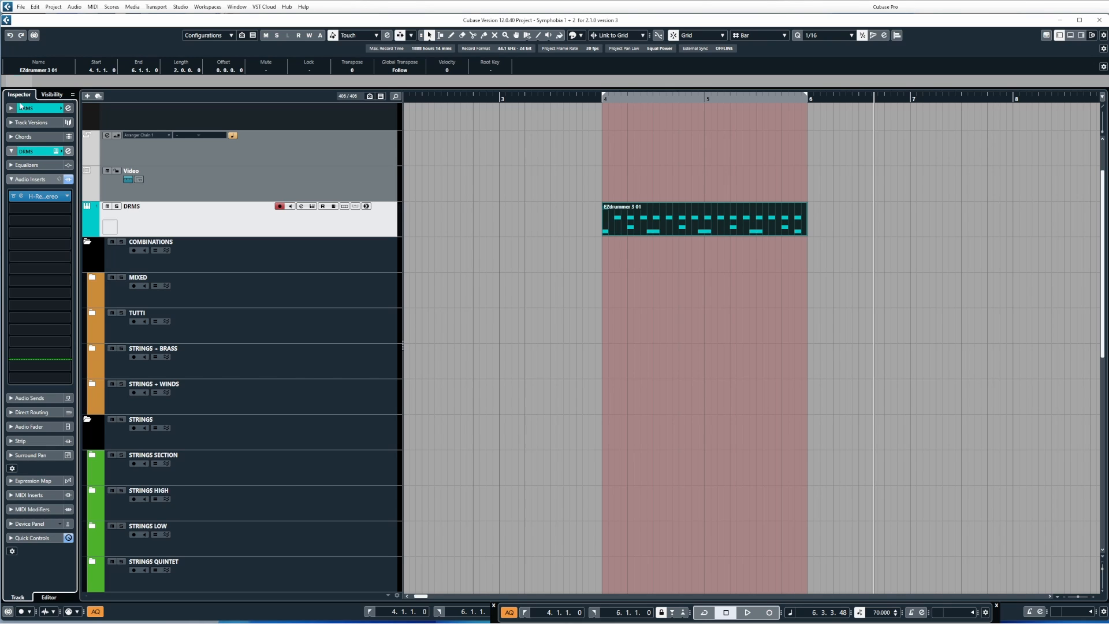
Open Freeze Channel Options for DRMS and toggle Include Inserts for Instrument Tracks off and on.
{"action": "left_click", "coordinate": [27, 109]}
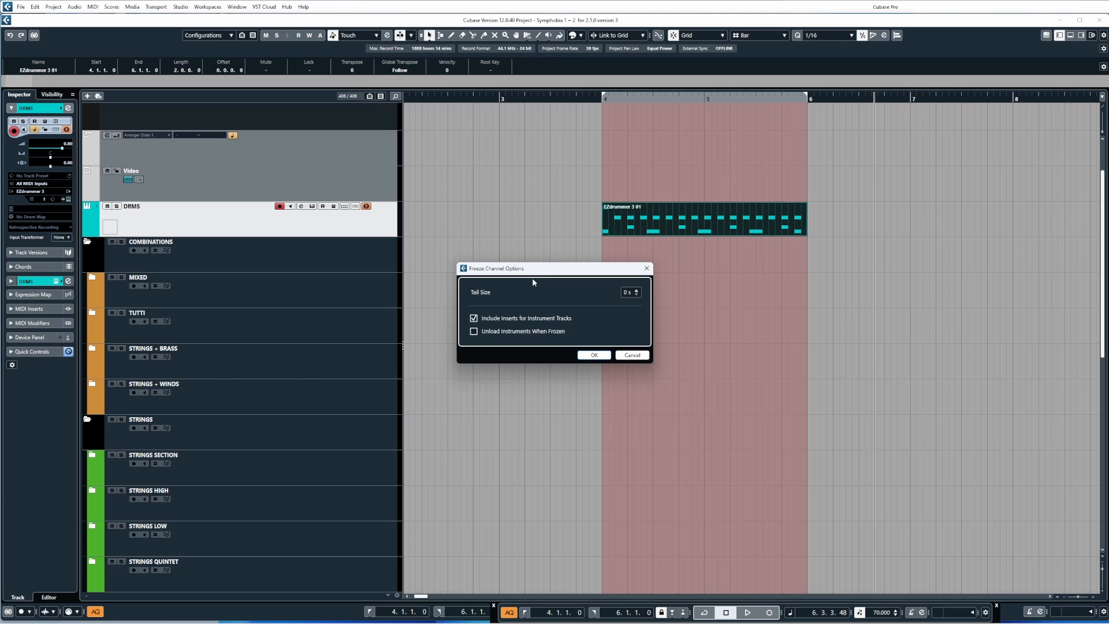
{"action": "mouse_move", "coordinate": [535, 278]}
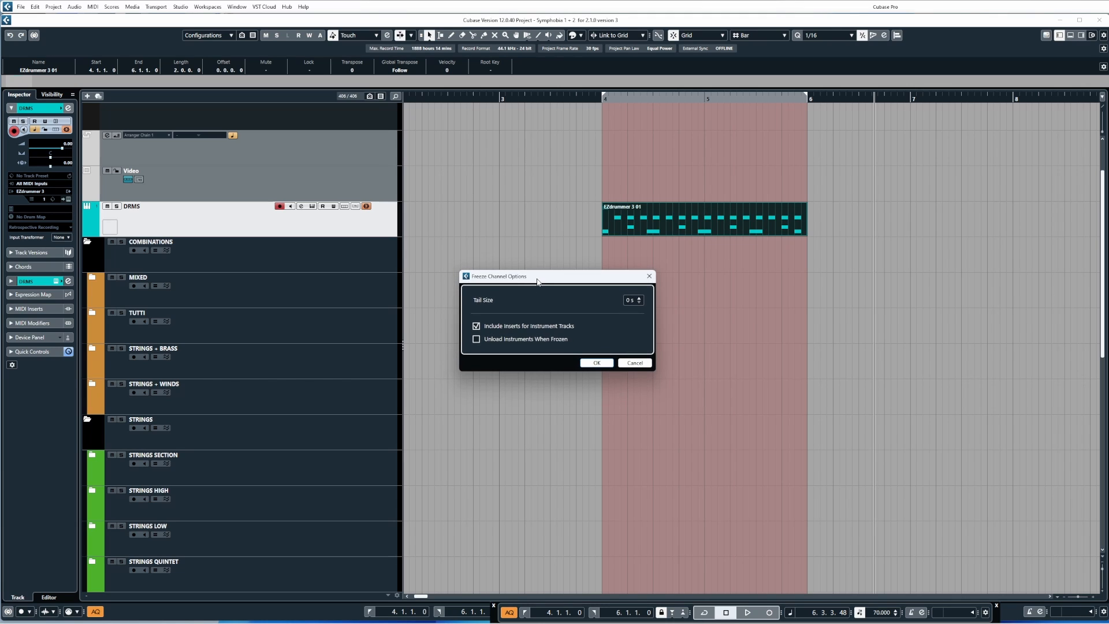
{"action": "mouse_move", "coordinate": [466, 308]}
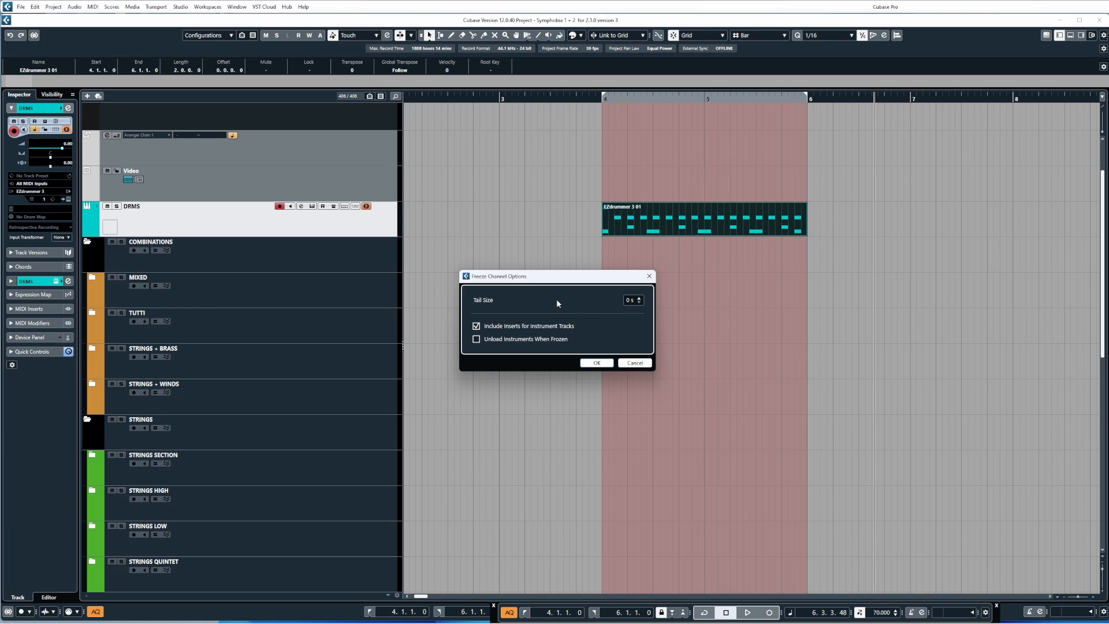
{"action": "mouse_move", "coordinate": [496, 302]}
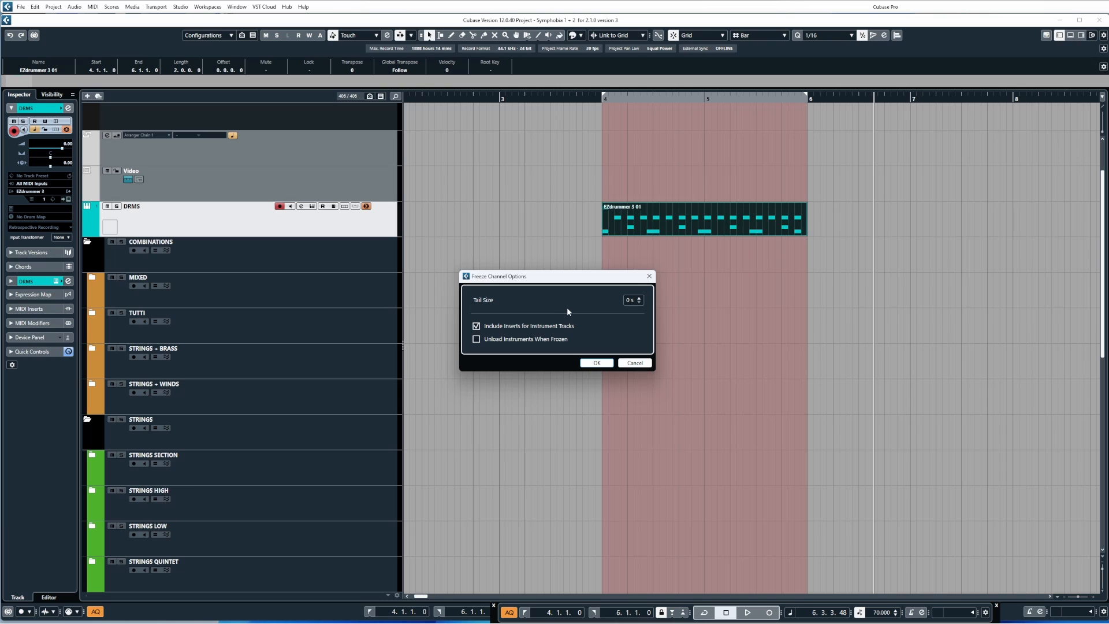
{"action": "left_click", "coordinate": [476, 326]}
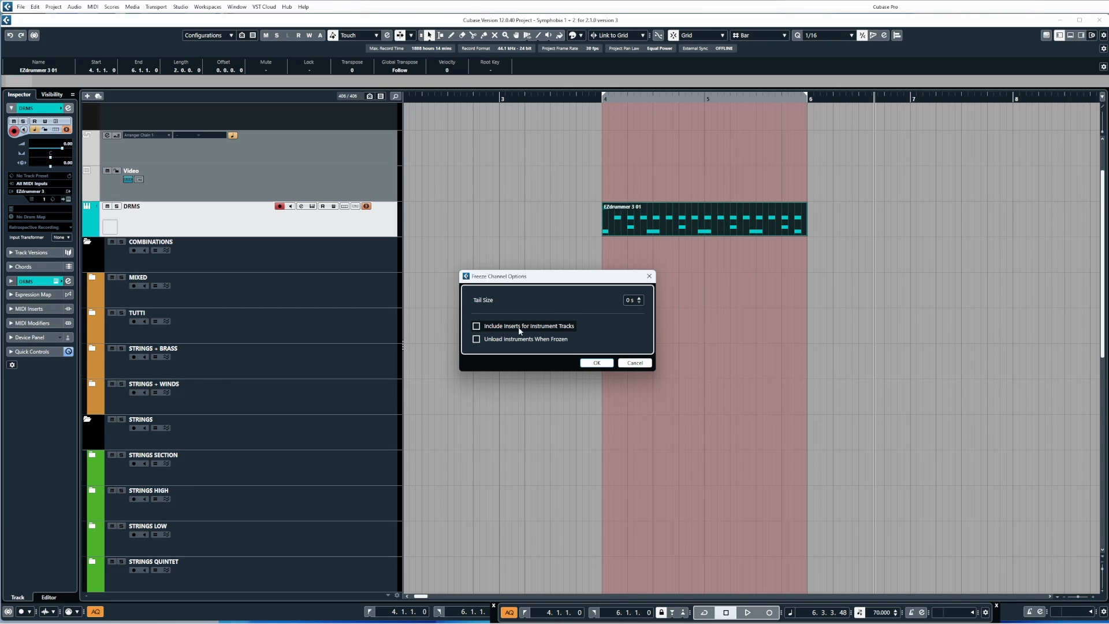
{"action": "left_click", "coordinate": [477, 326]}
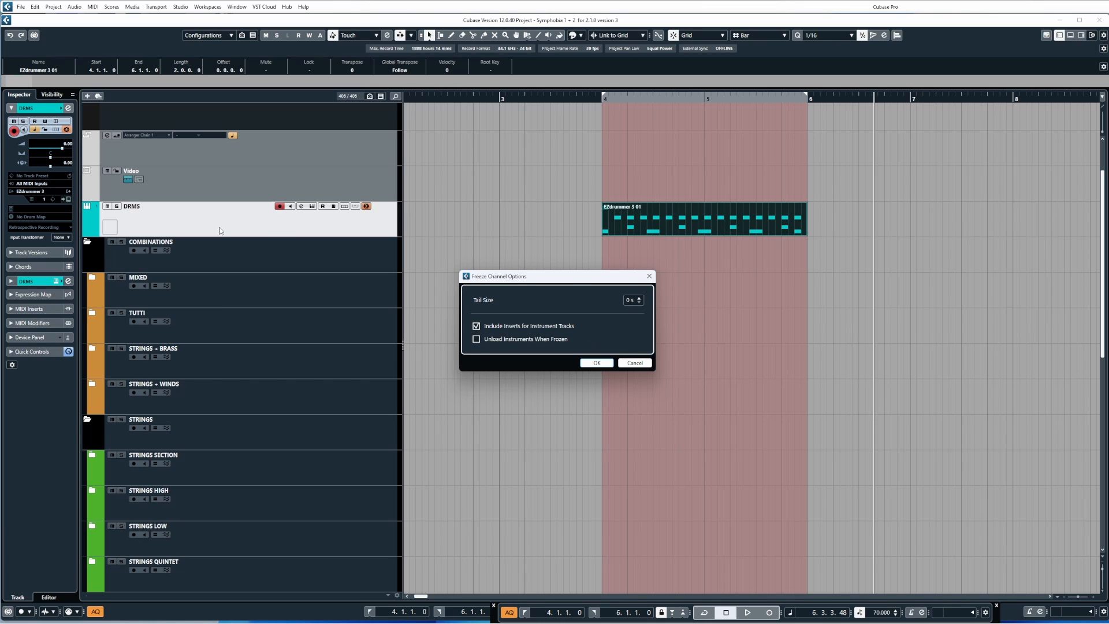
{"action": "mouse_move", "coordinate": [20, 297]}
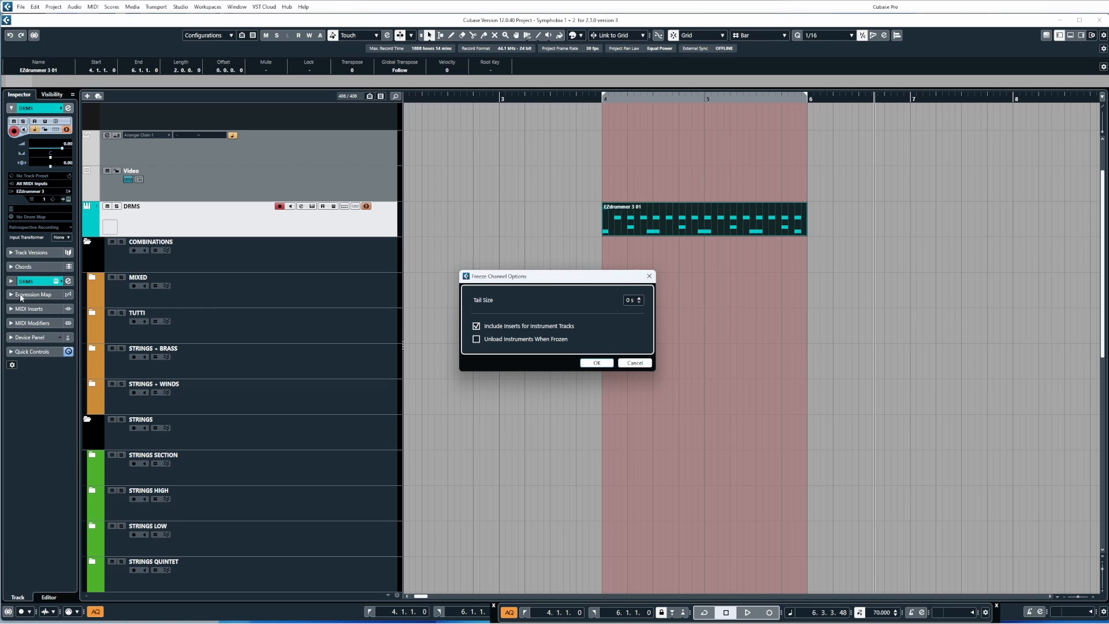
{"action": "mouse_move", "coordinate": [144, 215]}
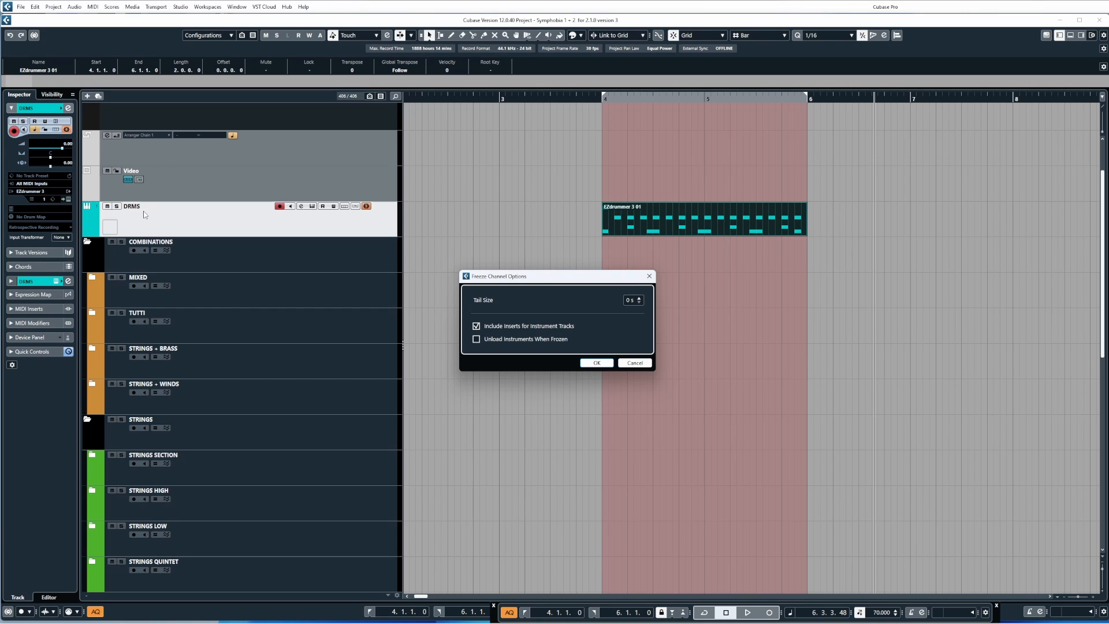
{"action": "mouse_move", "coordinate": [173, 219]}
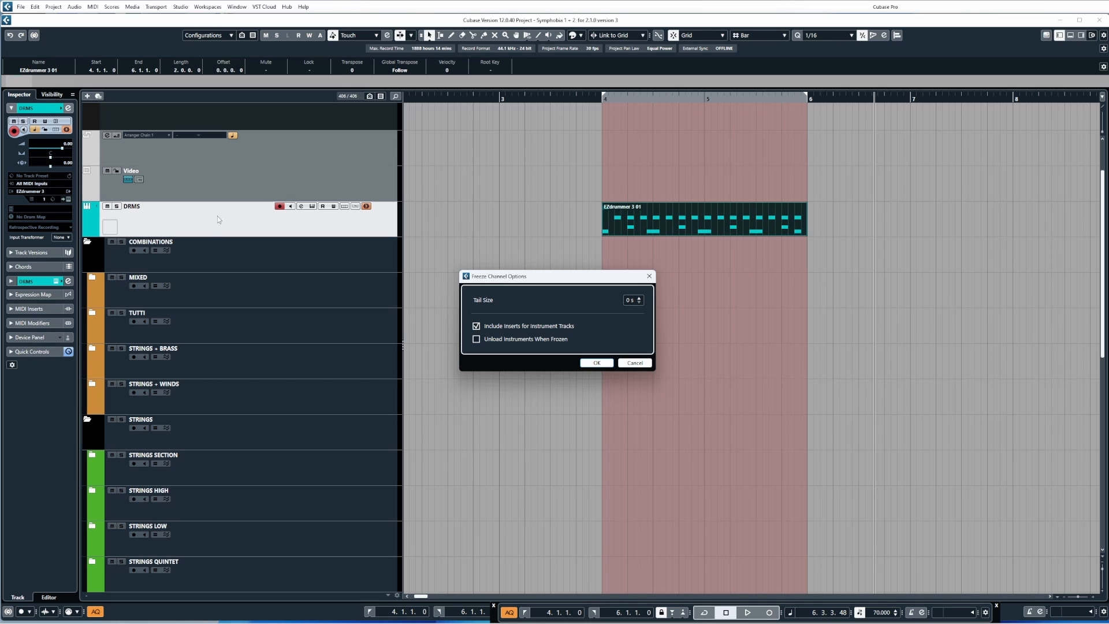
{"action": "mouse_move", "coordinate": [645, 200]}
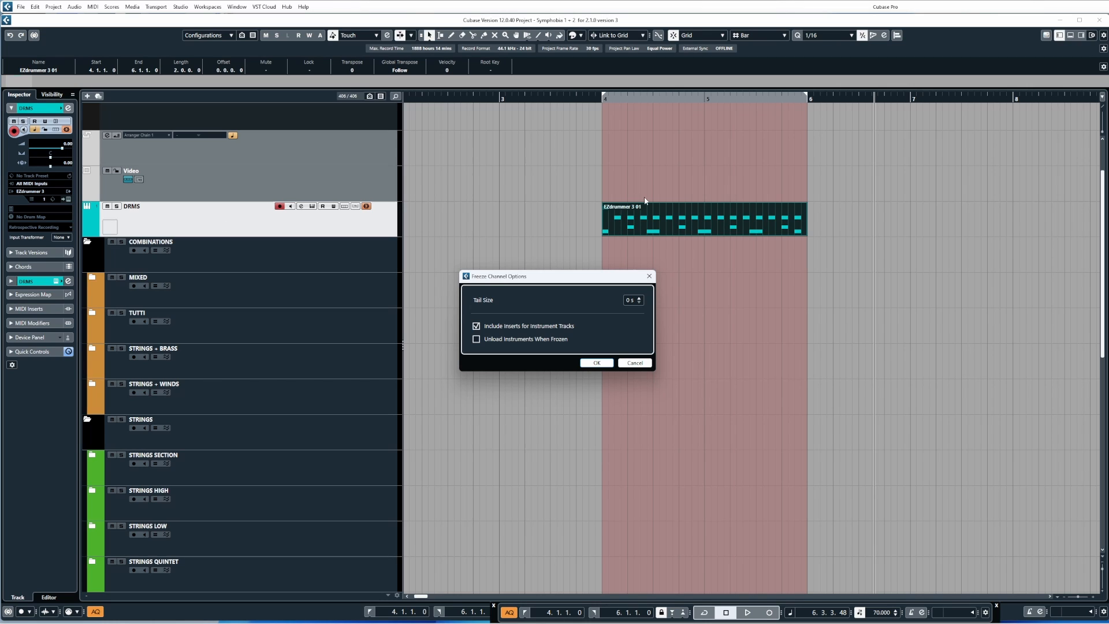
{"action": "mouse_move", "coordinate": [713, 221]}
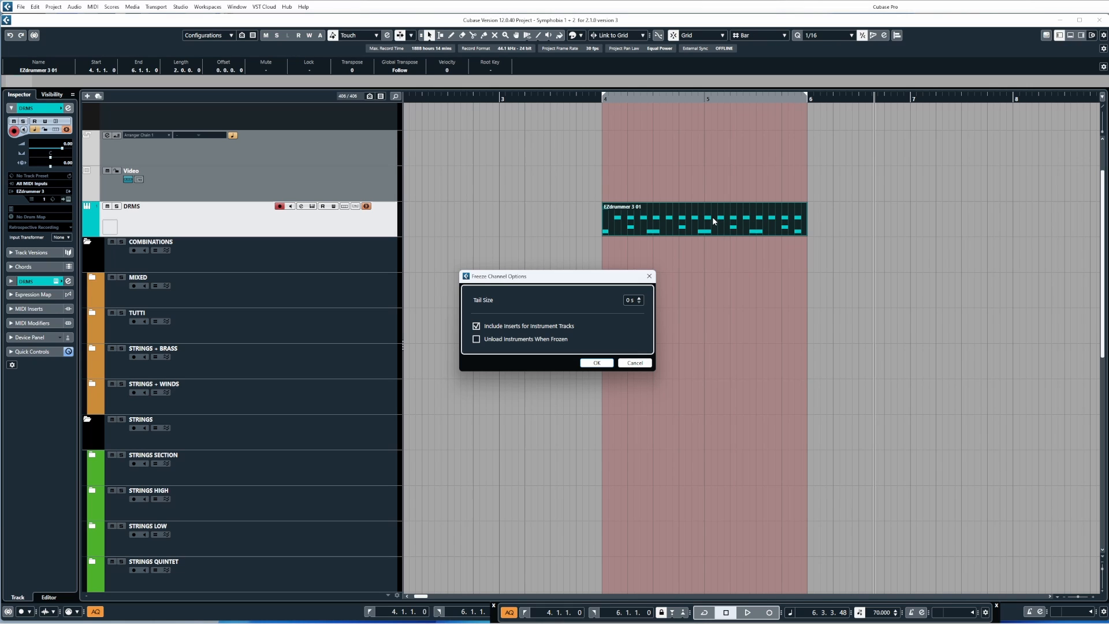
{"action": "mouse_move", "coordinate": [598, 363]}
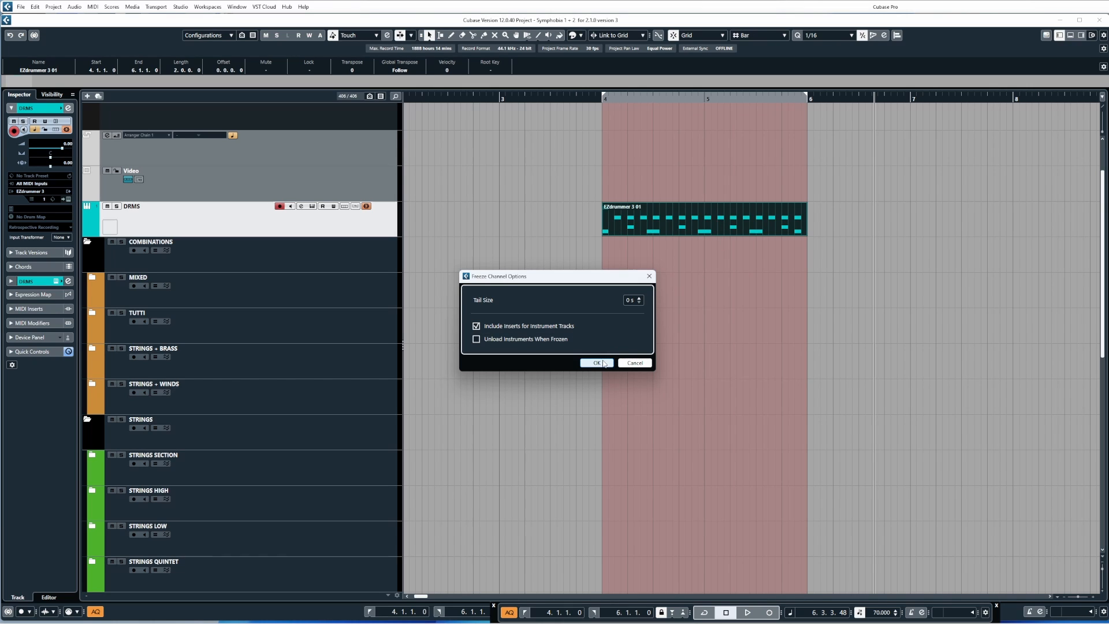
Freeze the DRMS track with the H-Reverb insert included and show its audio inserts.
{"action": "left_click", "coordinate": [595, 362]}
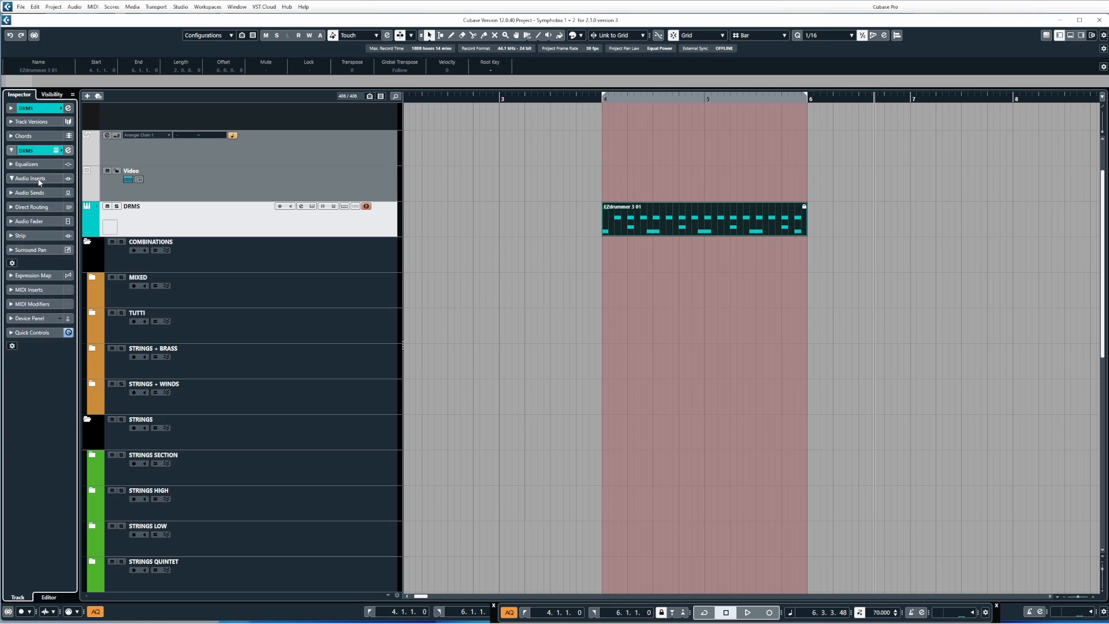
{"action": "left_click", "coordinate": [30, 178]}
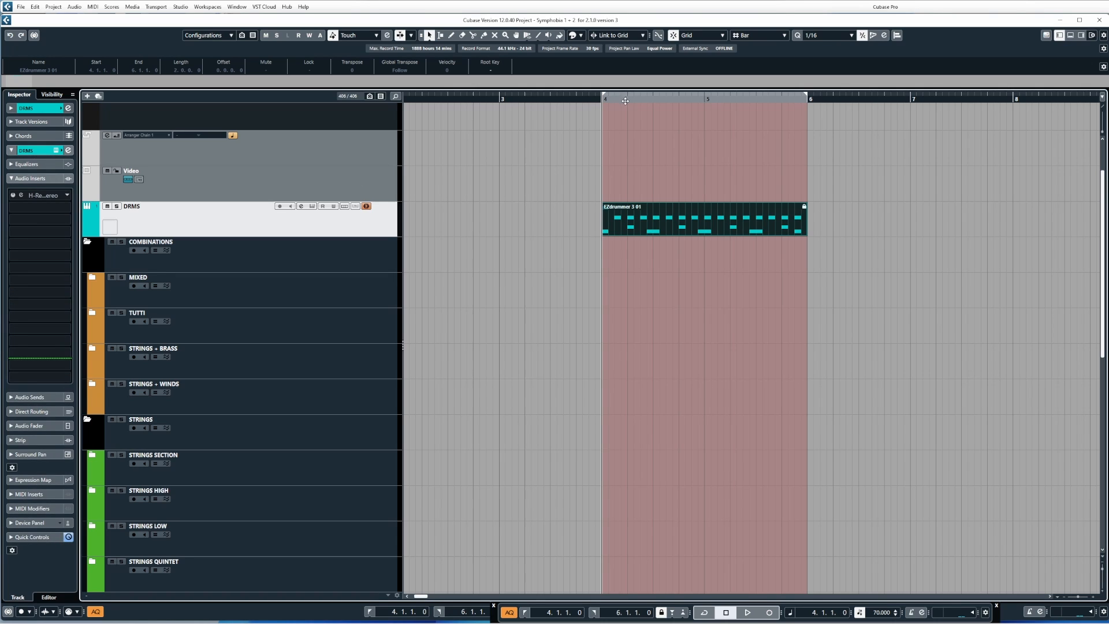
{"action": "mouse_move", "coordinate": [731, 132]}
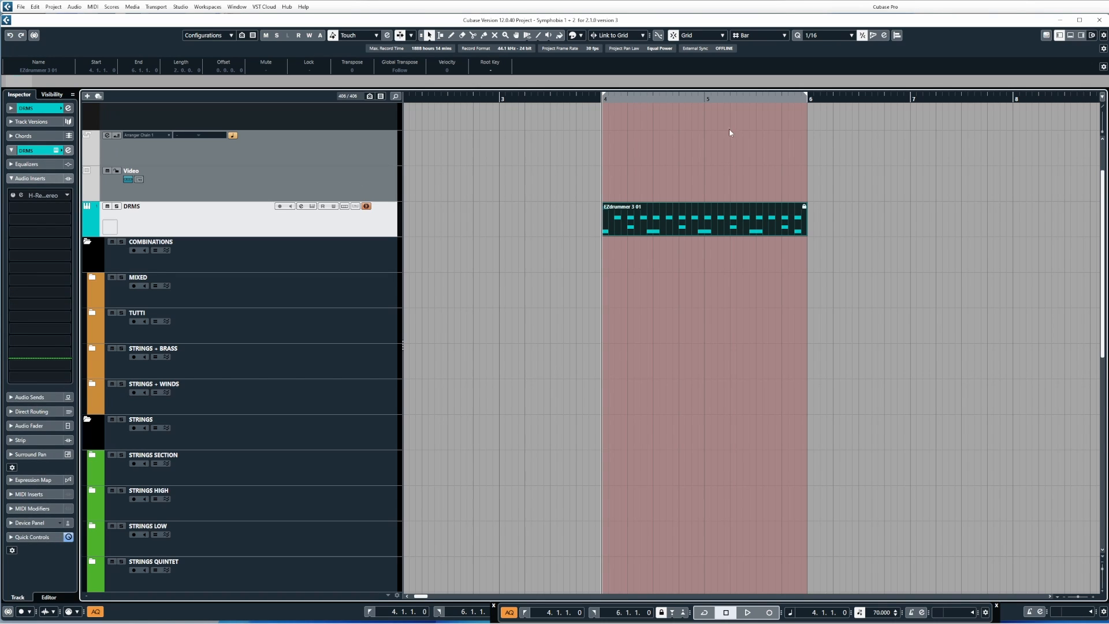
{"action": "left_click", "coordinate": [748, 612]}
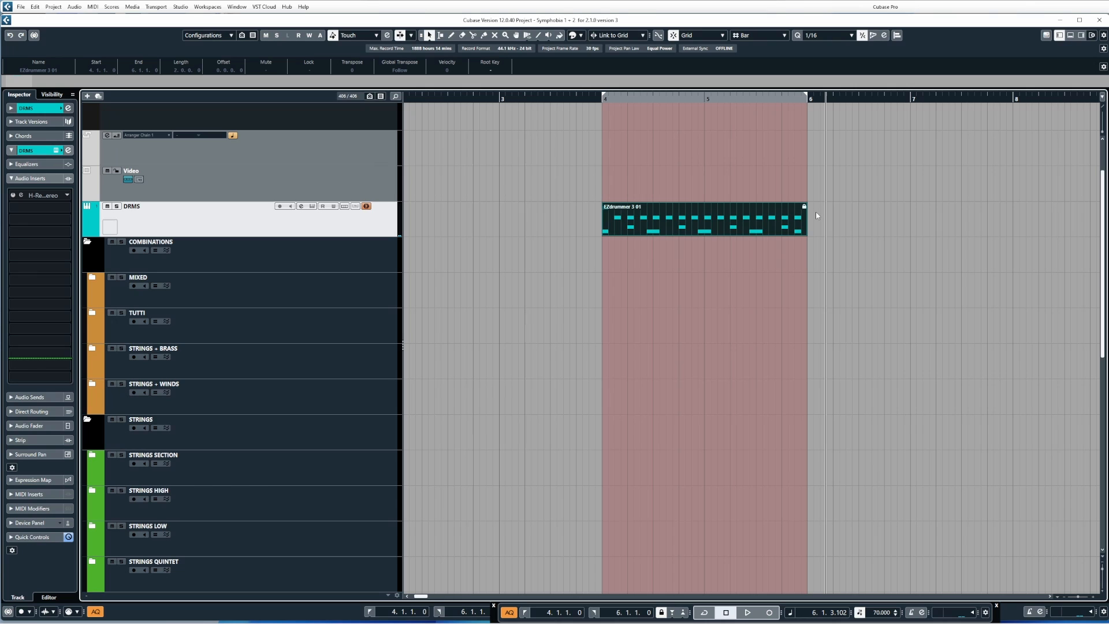
Unfreeze the DRMS track, deleting the freeze files, and start freezing it again.
{"action": "left_click", "coordinate": [365, 205]}
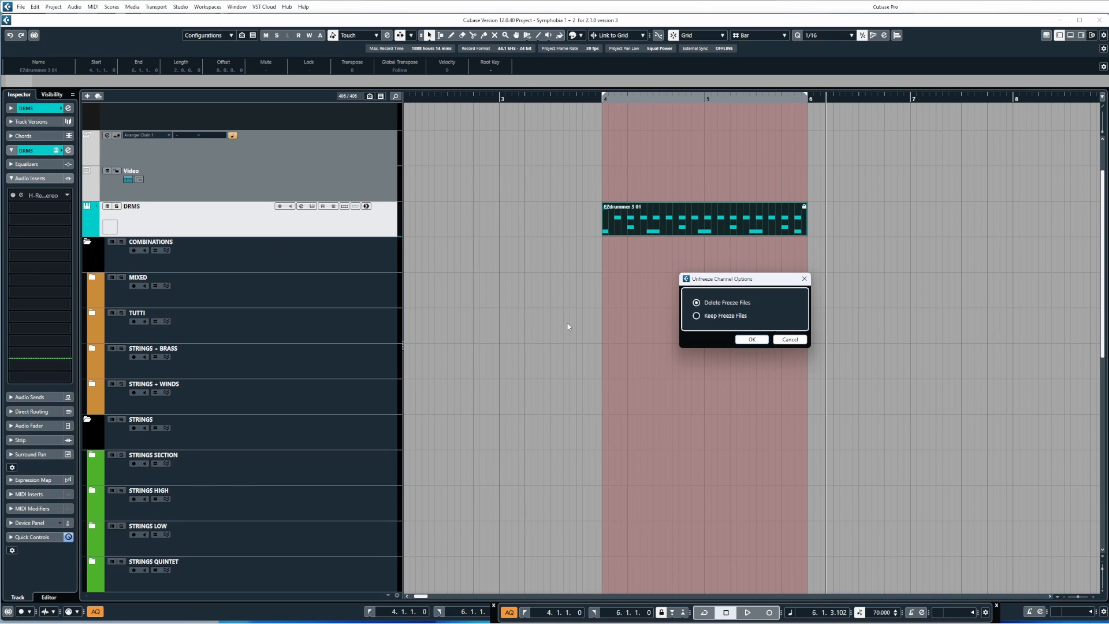
{"action": "left_click", "coordinate": [751, 339]}
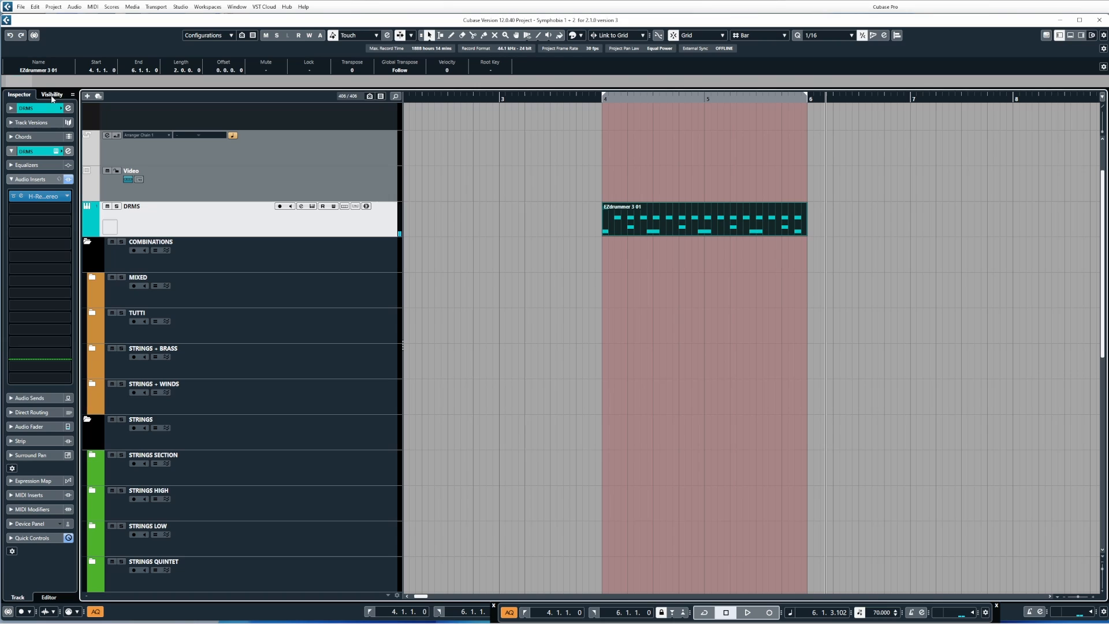
{"action": "left_click", "coordinate": [367, 206]}
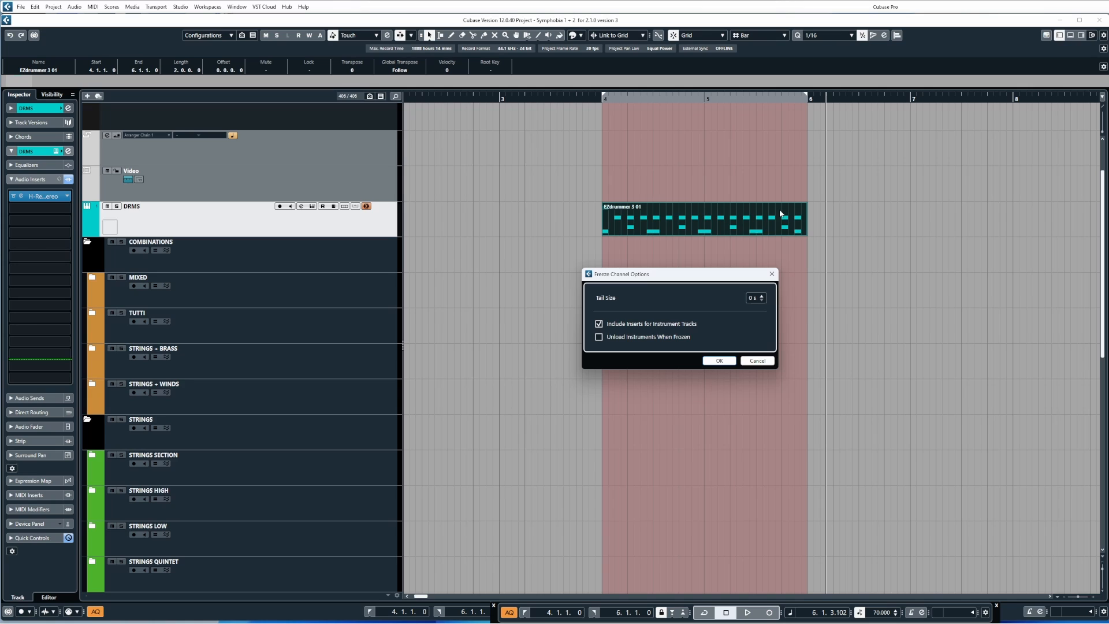
{"action": "mouse_move", "coordinate": [978, 220]}
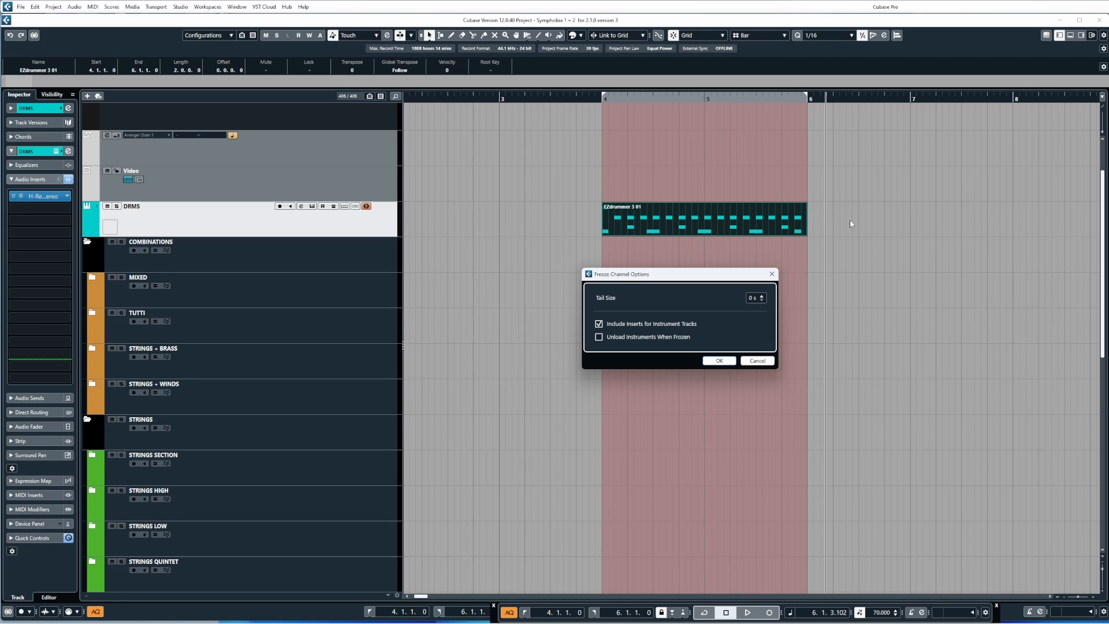
{"action": "mouse_move", "coordinate": [851, 224]}
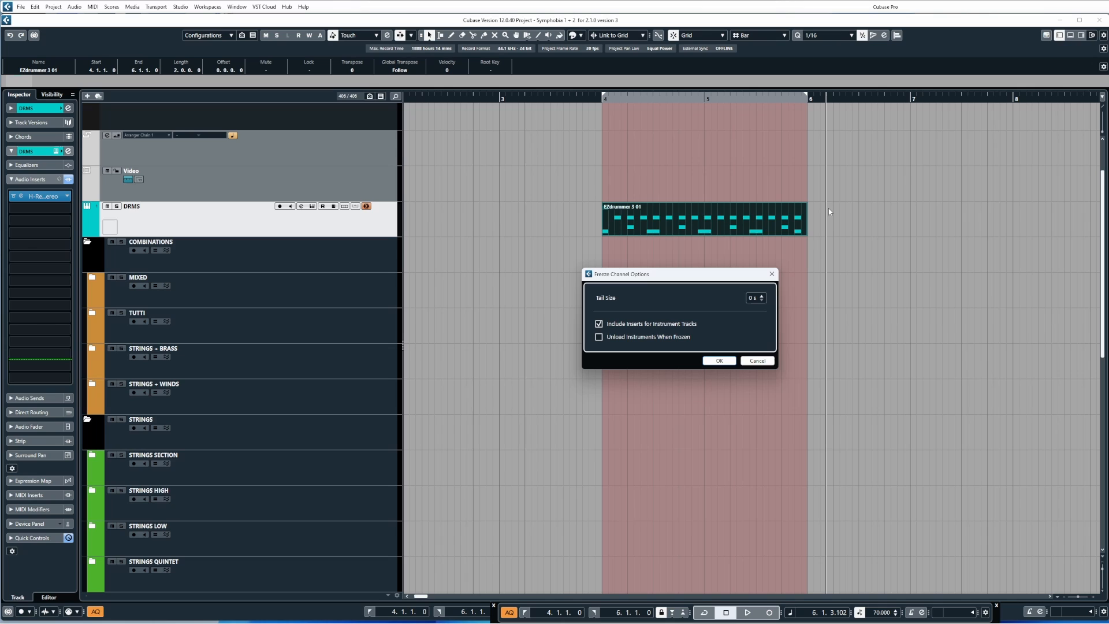
{"action": "mouse_move", "coordinate": [780, 289]}
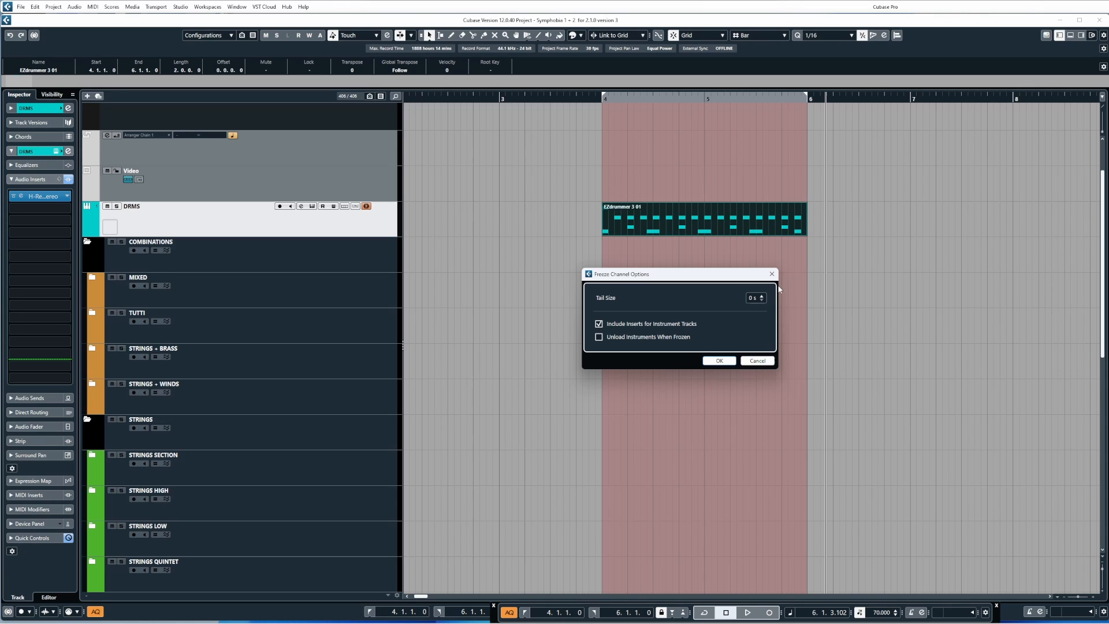
Raise the Tail Size to 8 s and freeze the DRMS track with inserts included.
{"action": "left_click", "coordinate": [761, 295]}
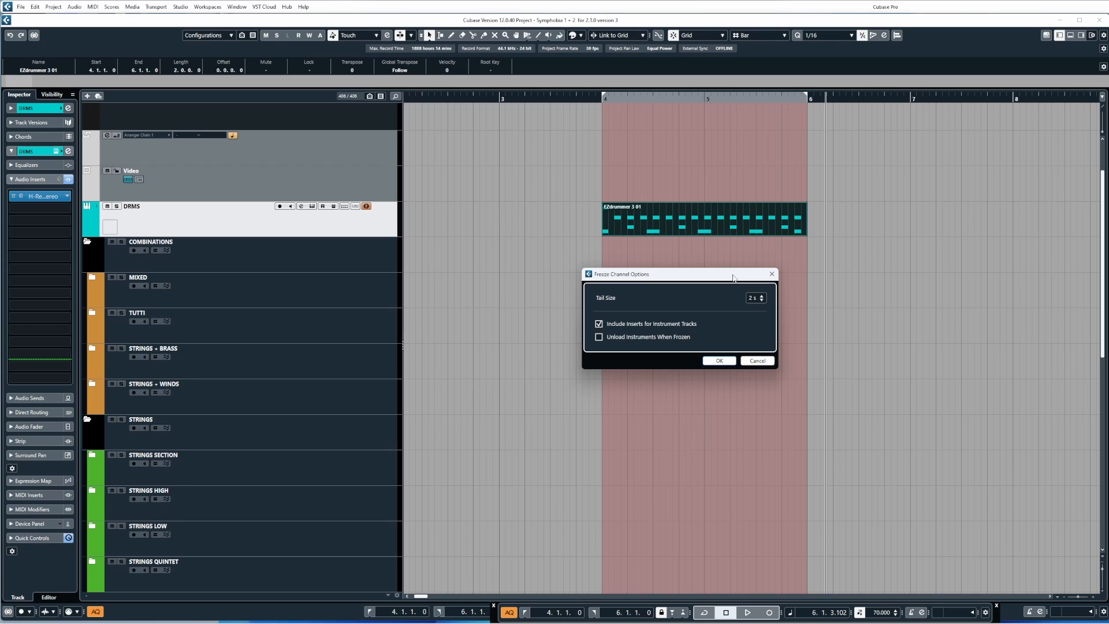
{"action": "left_click", "coordinate": [762, 295]}
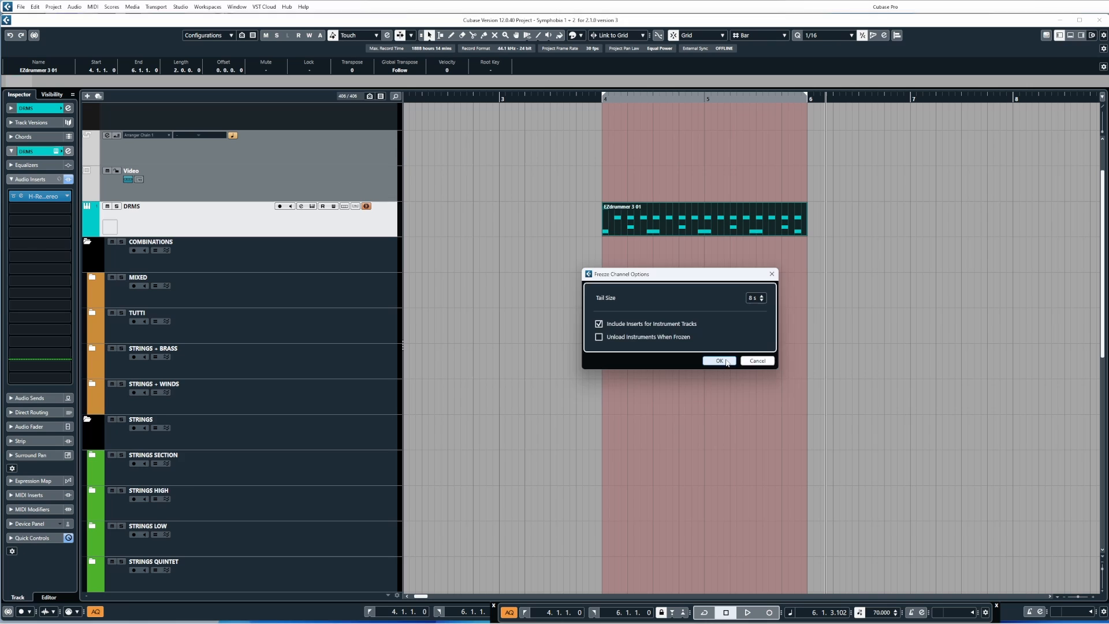
{"action": "left_click", "coordinate": [717, 361]}
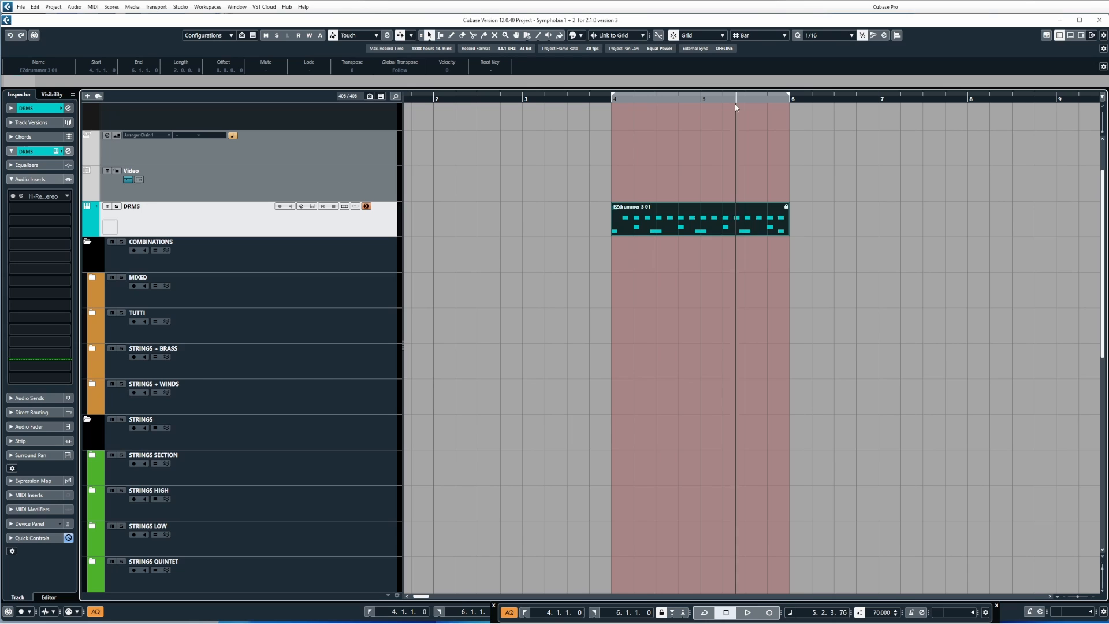
Unfreeze the DRMS track again and reopen the Freeze Channel Options.
{"action": "left_click", "coordinate": [747, 612]}
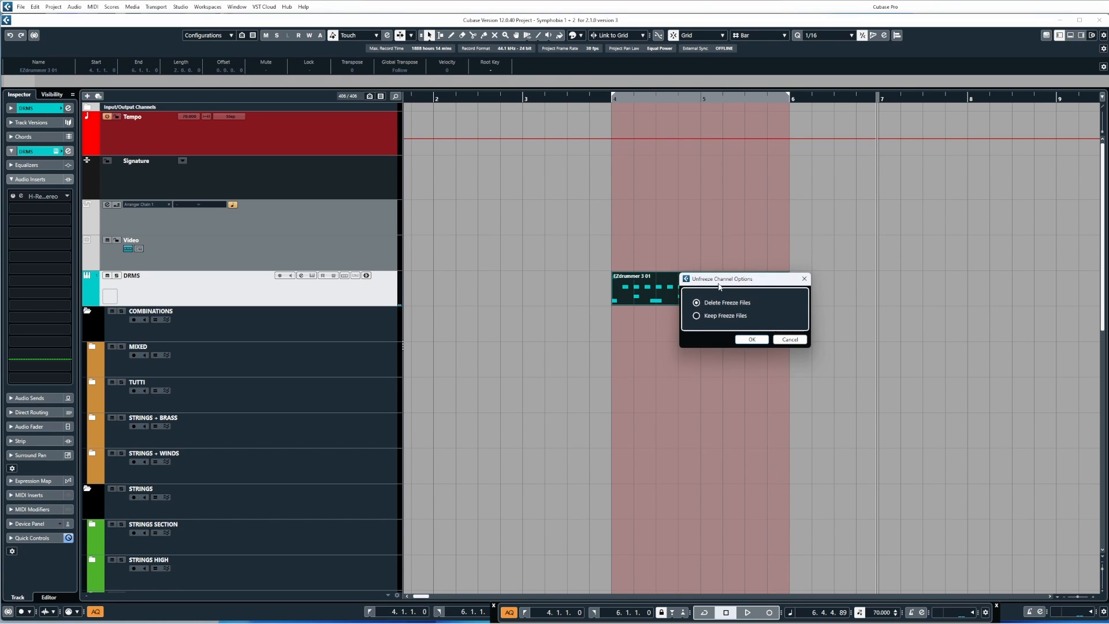
{"action": "left_click", "coordinate": [751, 340]}
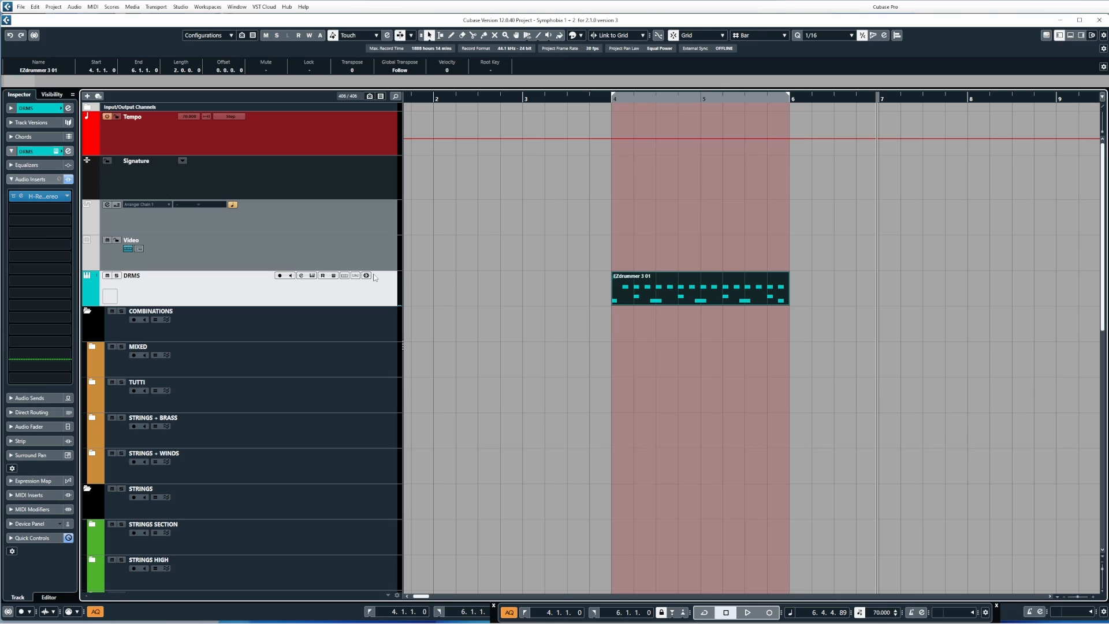
{"action": "left_click", "coordinate": [366, 275]}
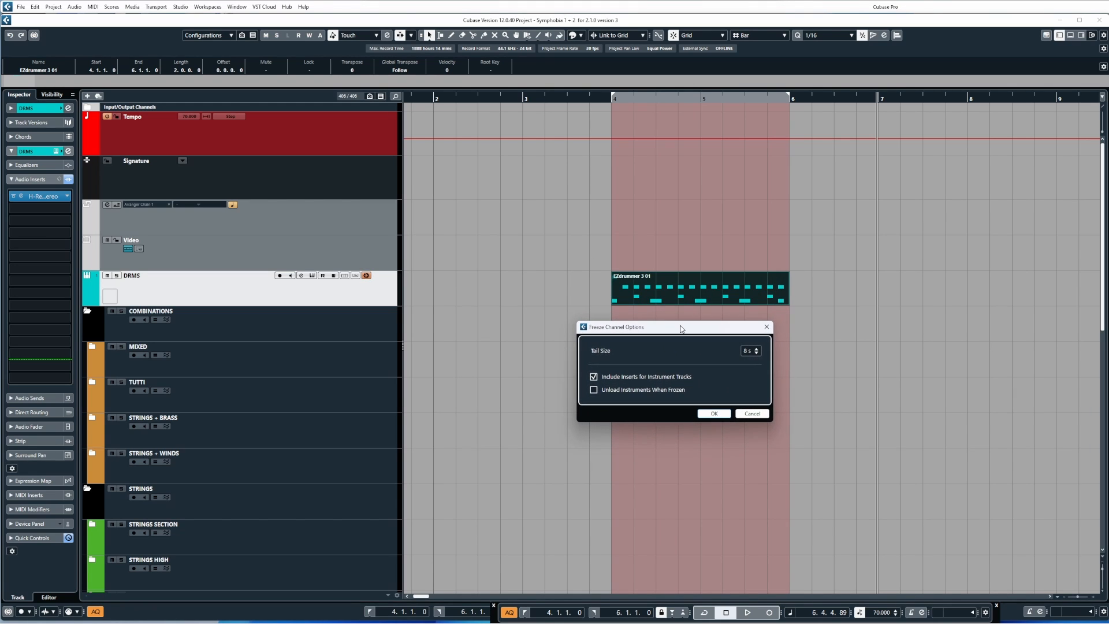
Freeze DRMS with inserts excluded, Unload Instruments When Frozen checked and a 0 s tail.
{"action": "left_click", "coordinate": [594, 377]}
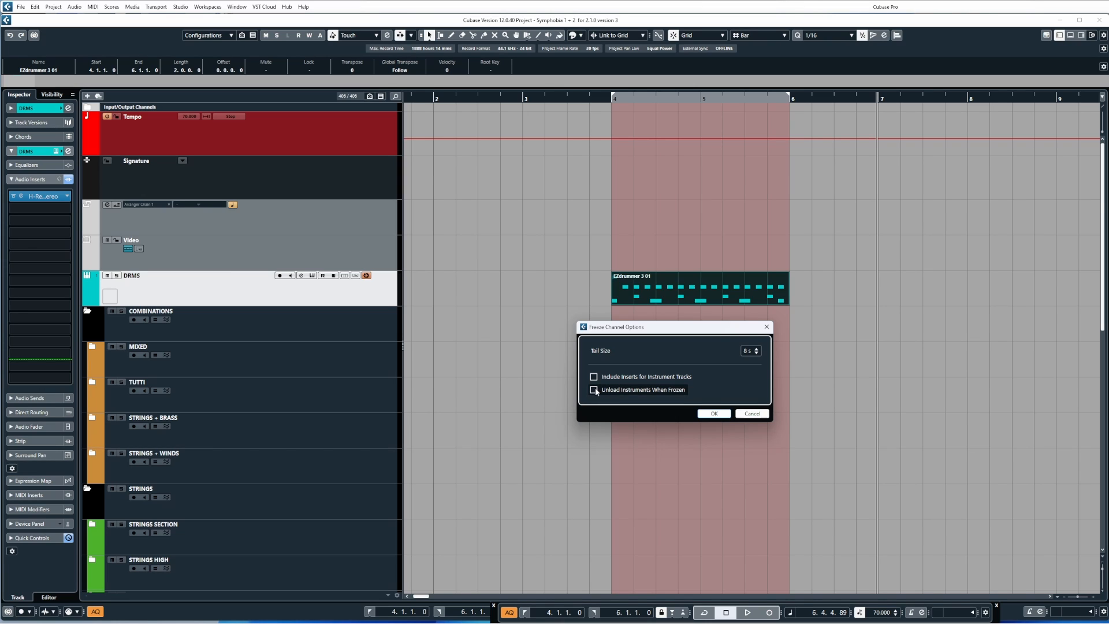
{"action": "left_click", "coordinate": [594, 389]}
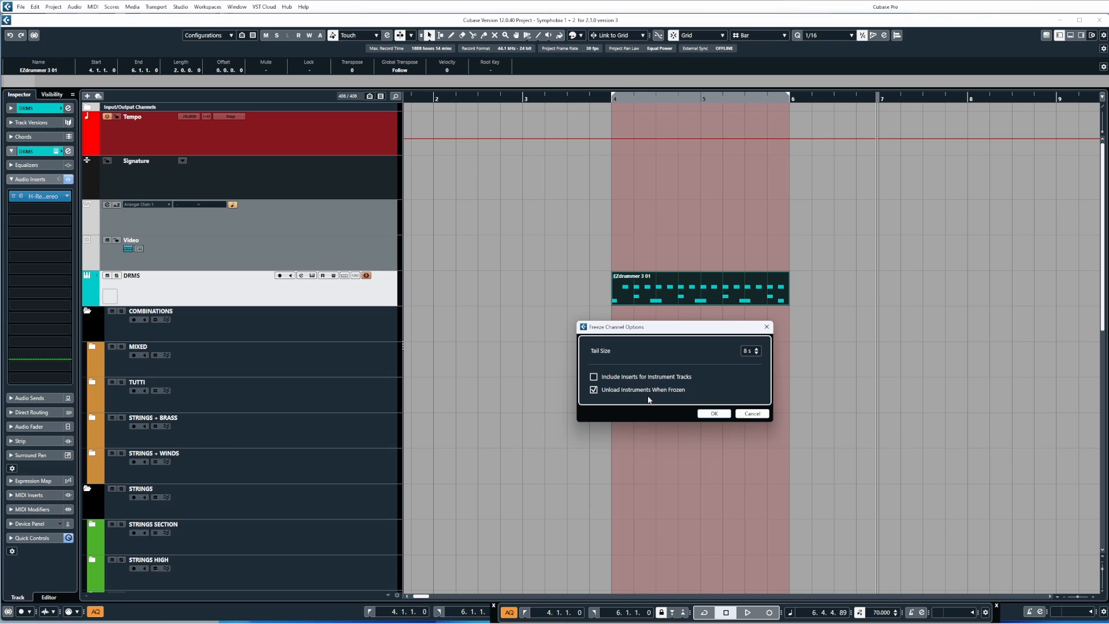
{"action": "mouse_move", "coordinate": [760, 356]}
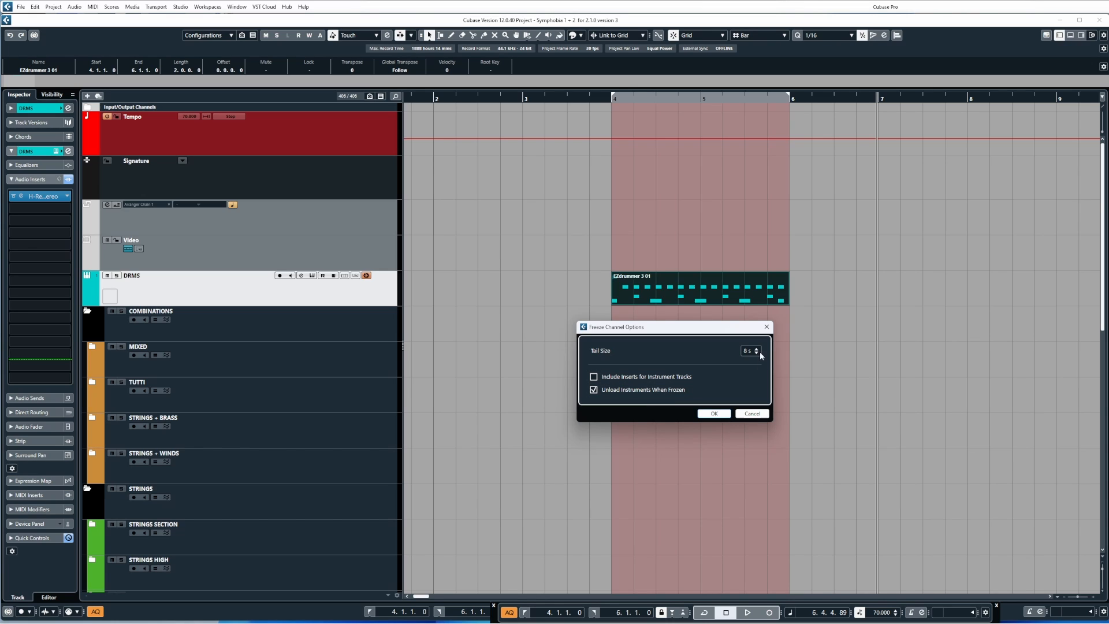
{"action": "left_click", "coordinate": [756, 353]}
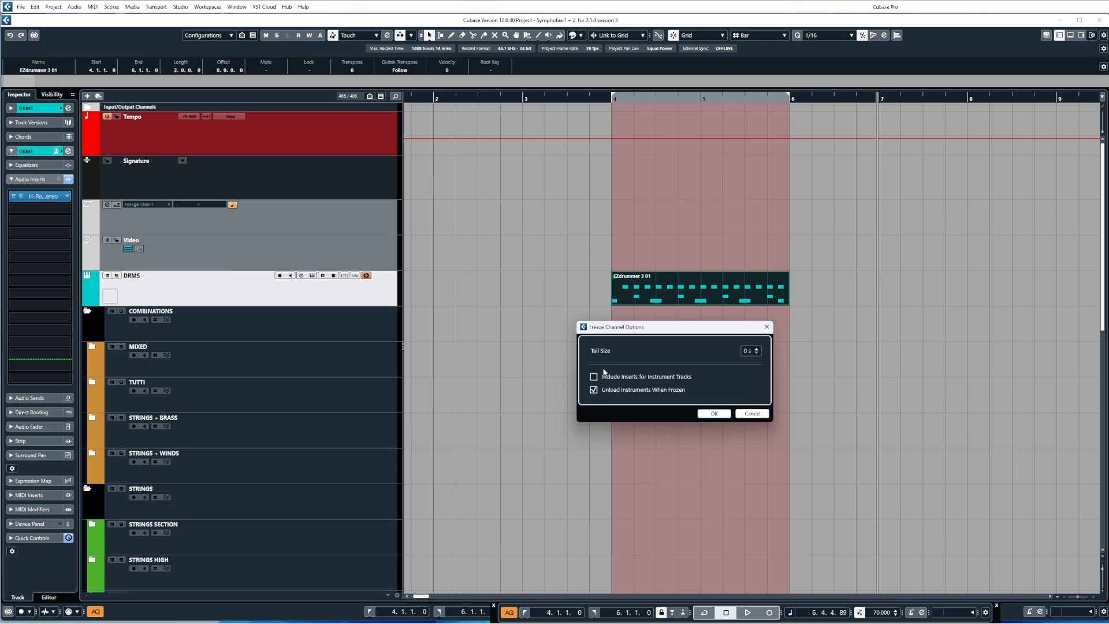
{"action": "left_click", "coordinate": [713, 413]}
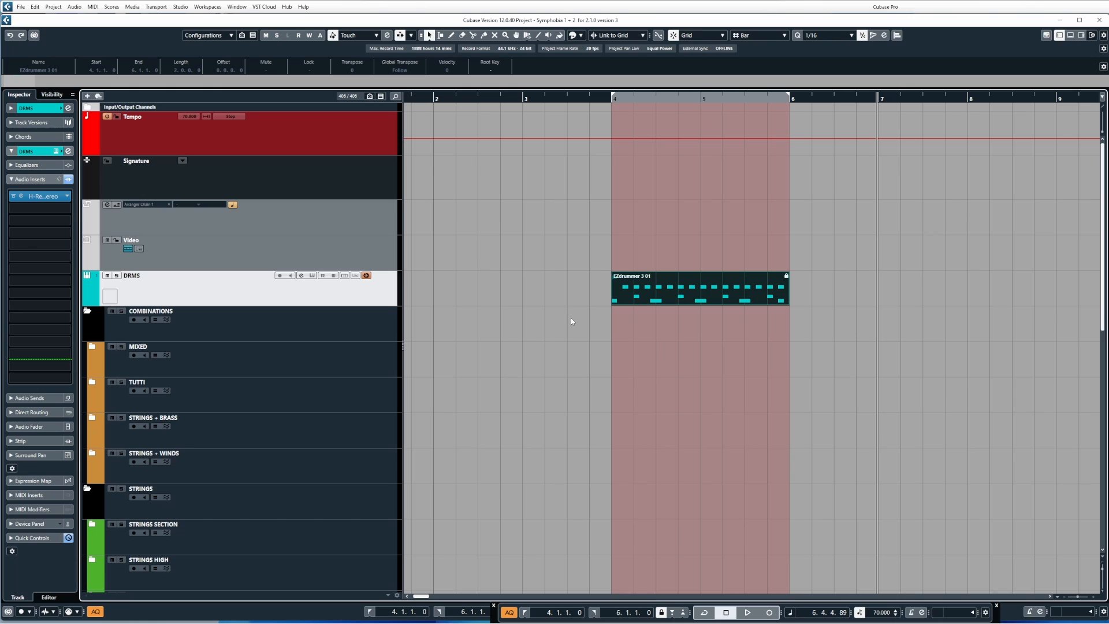
{"action": "mouse_move", "coordinate": [585, 317]}
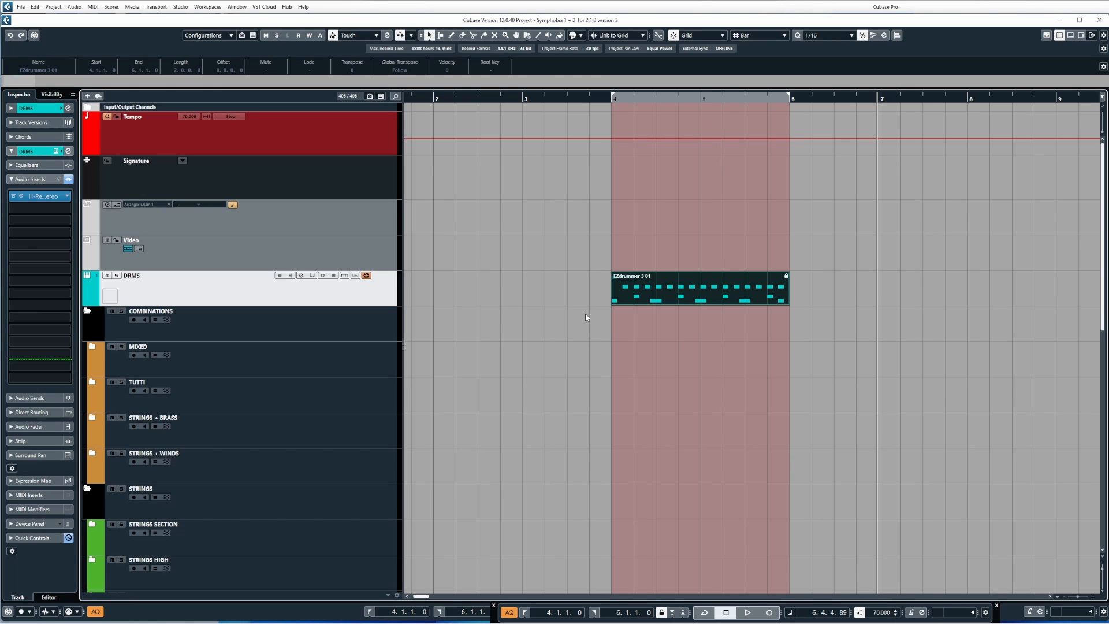
{"action": "mouse_move", "coordinate": [600, 317]}
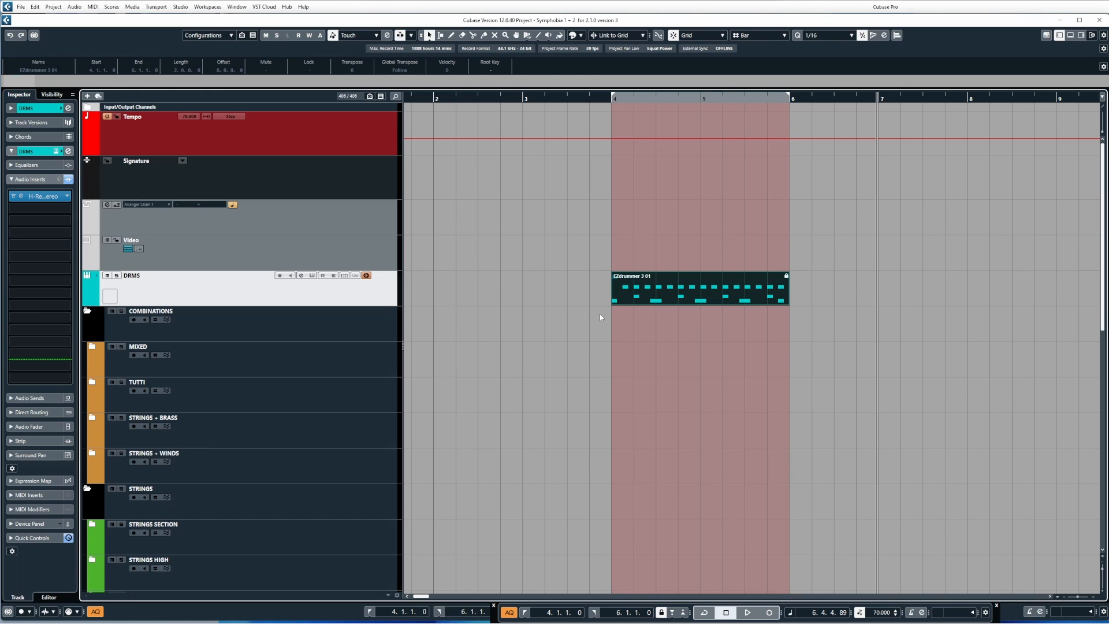
{"action": "mouse_move", "coordinate": [651, 300]}
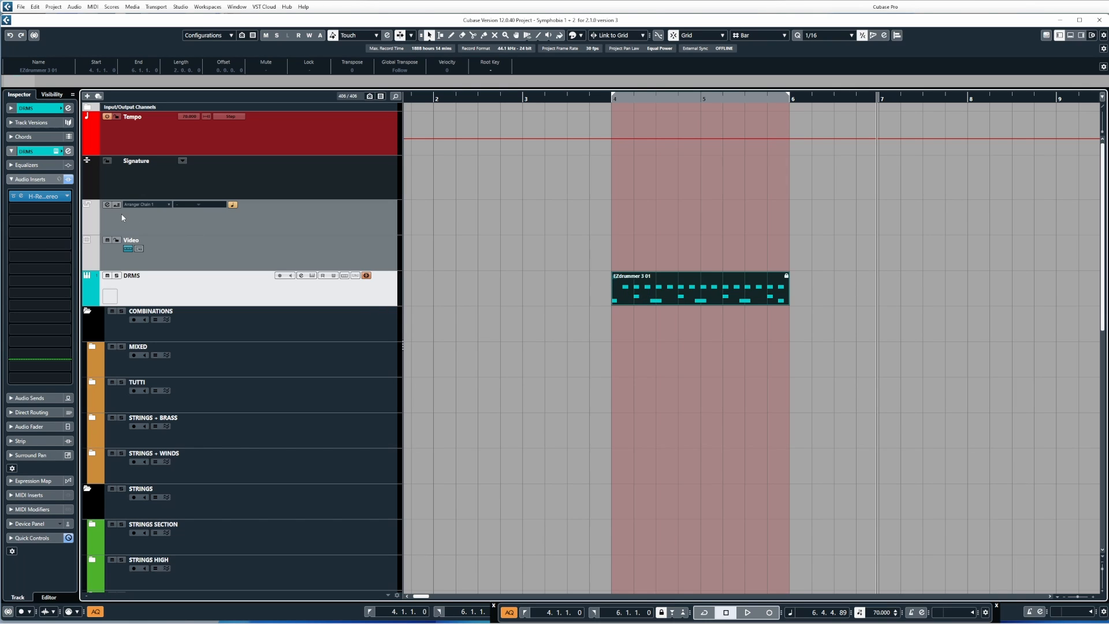
Open the H-Reverb insert from the Inspector, play the drums, then close the plug-in window.
{"action": "left_click", "coordinate": [36, 197]}
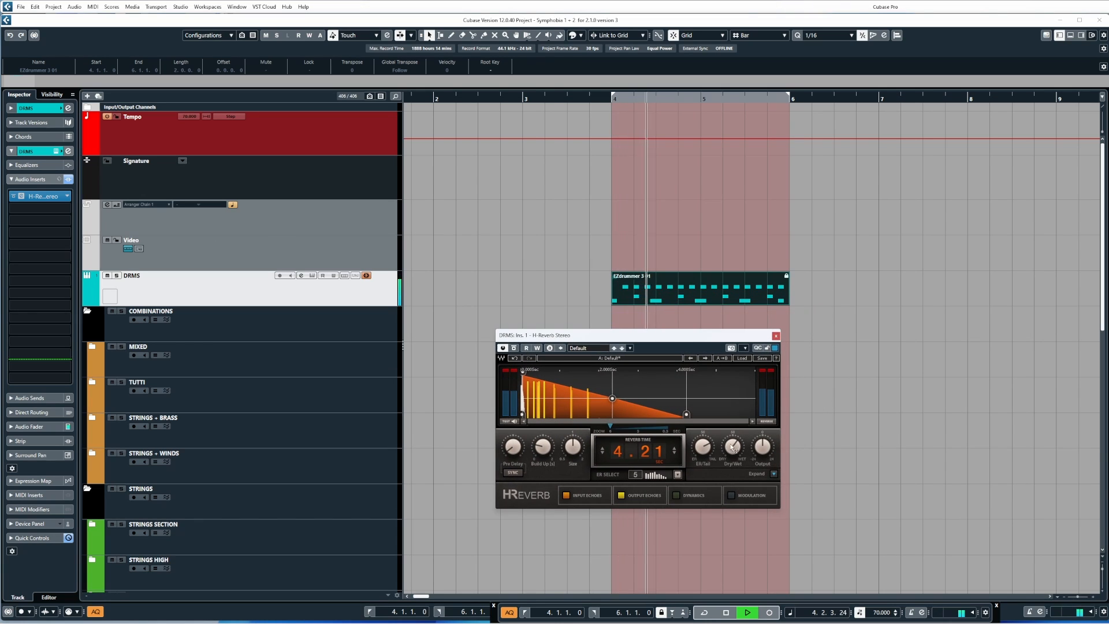
{"action": "left_click", "coordinate": [733, 444]}
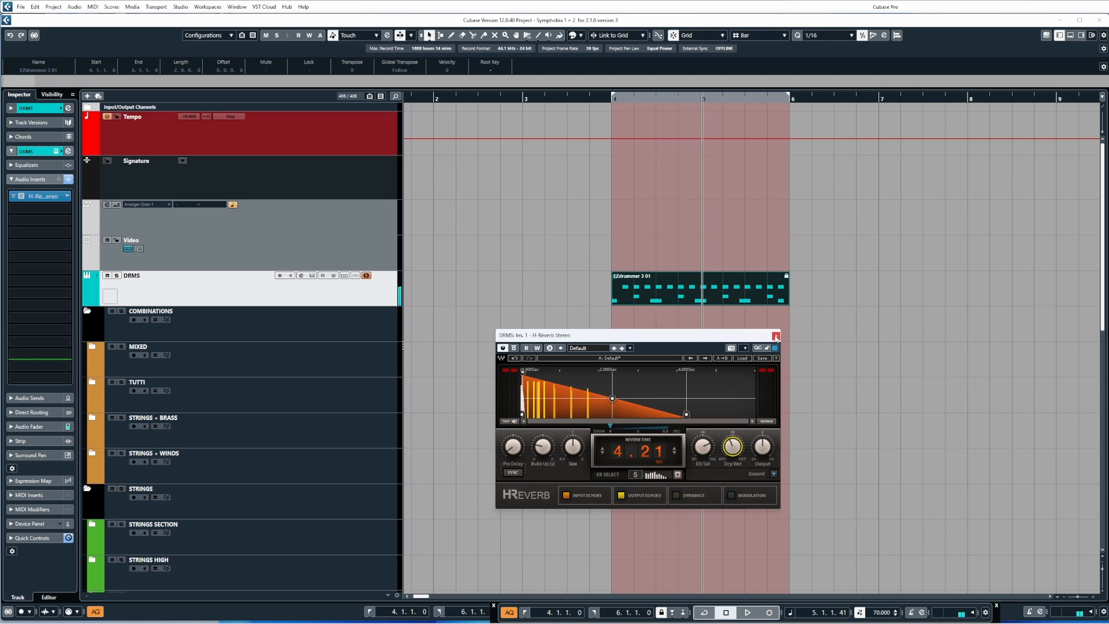
{"action": "left_click", "coordinate": [776, 335]}
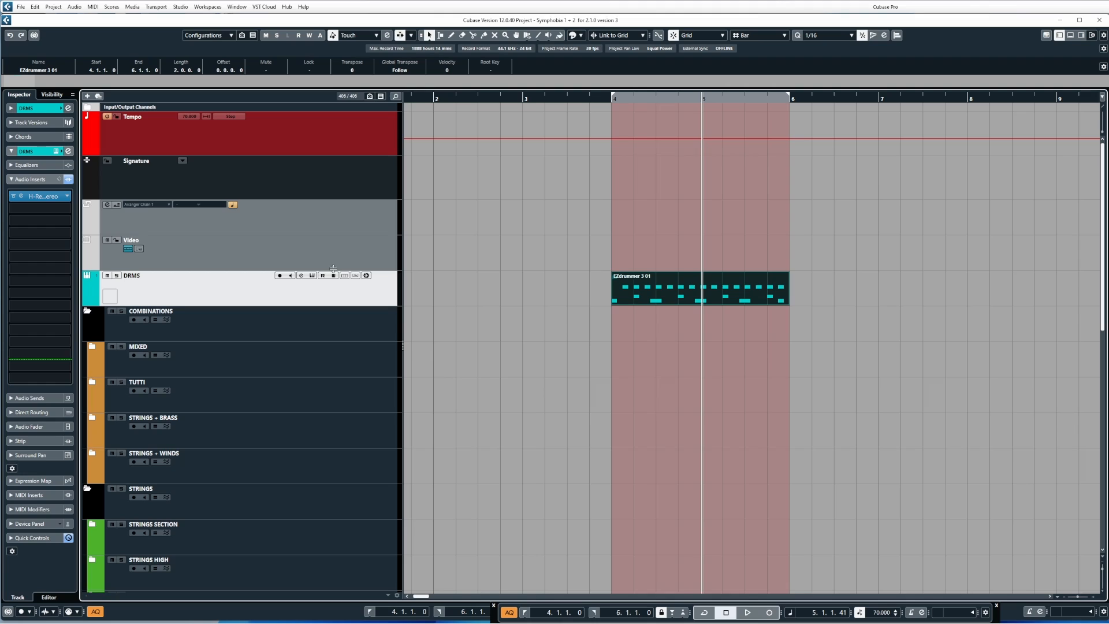
Freeze DRMS again with Include Inserts checked, a 6 s tail and instruments unloaded.
{"action": "left_click", "coordinate": [366, 275]}
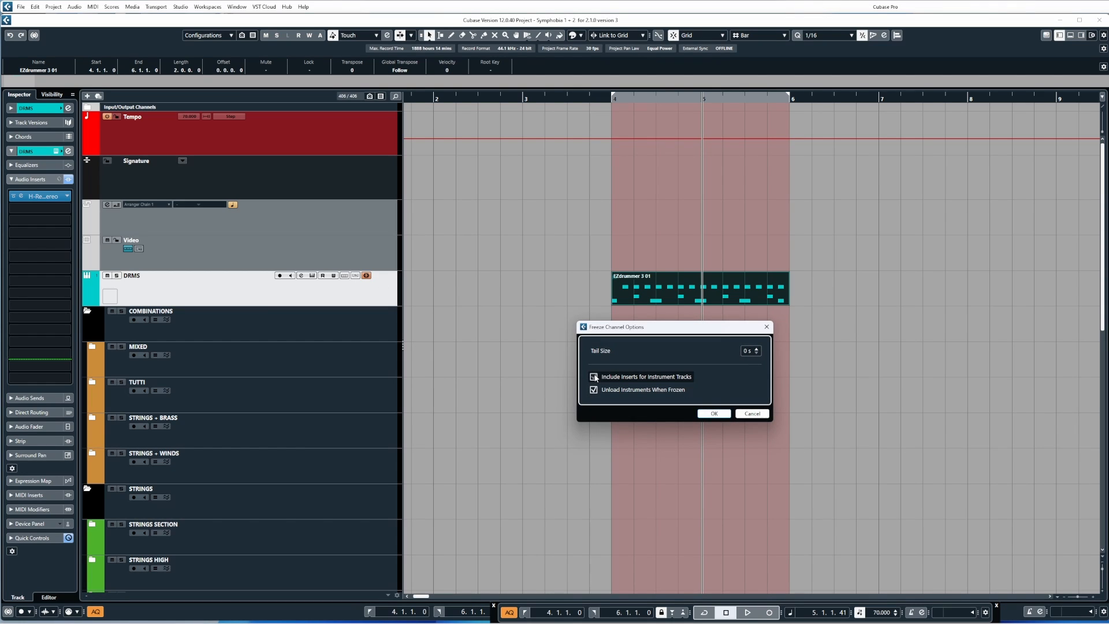
{"action": "left_click", "coordinate": [754, 348]}
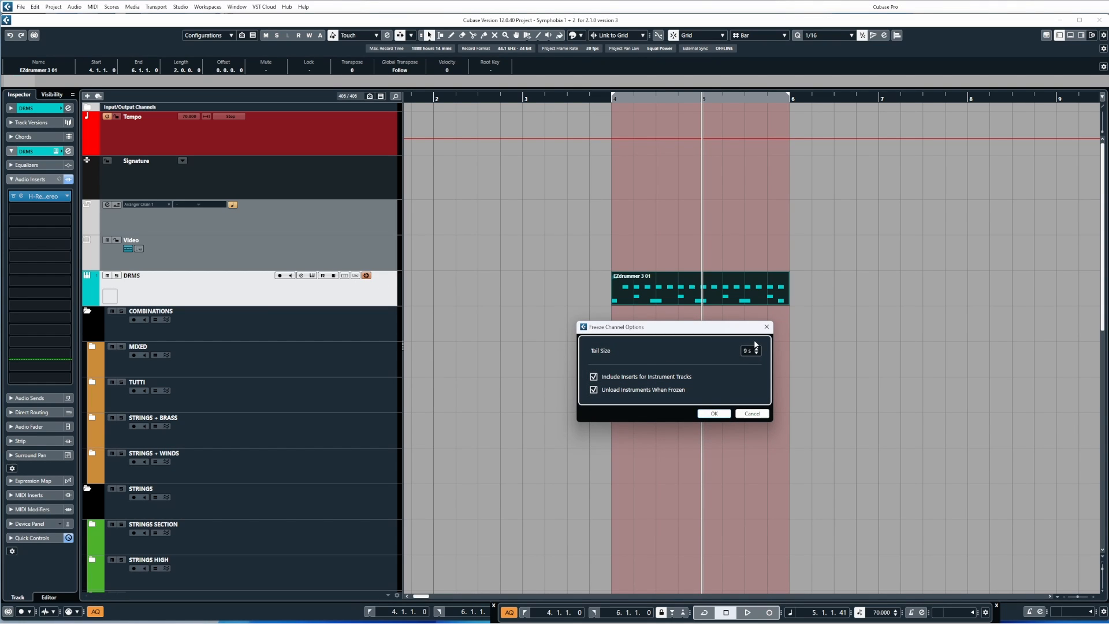
{"action": "left_click", "coordinate": [756, 354]}
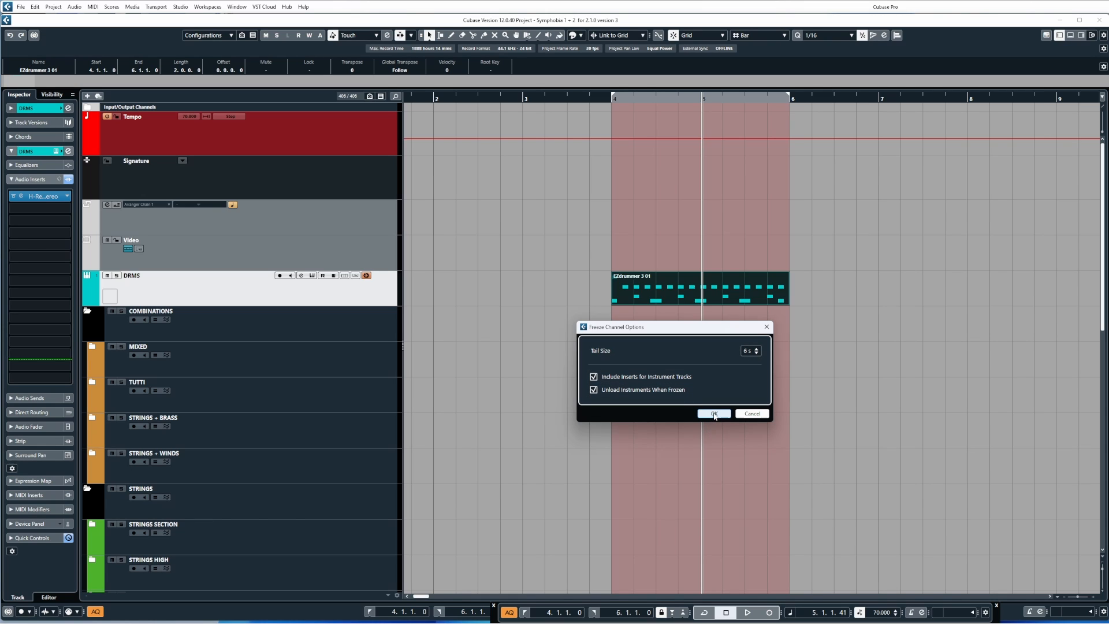
{"action": "left_click", "coordinate": [713, 414]}
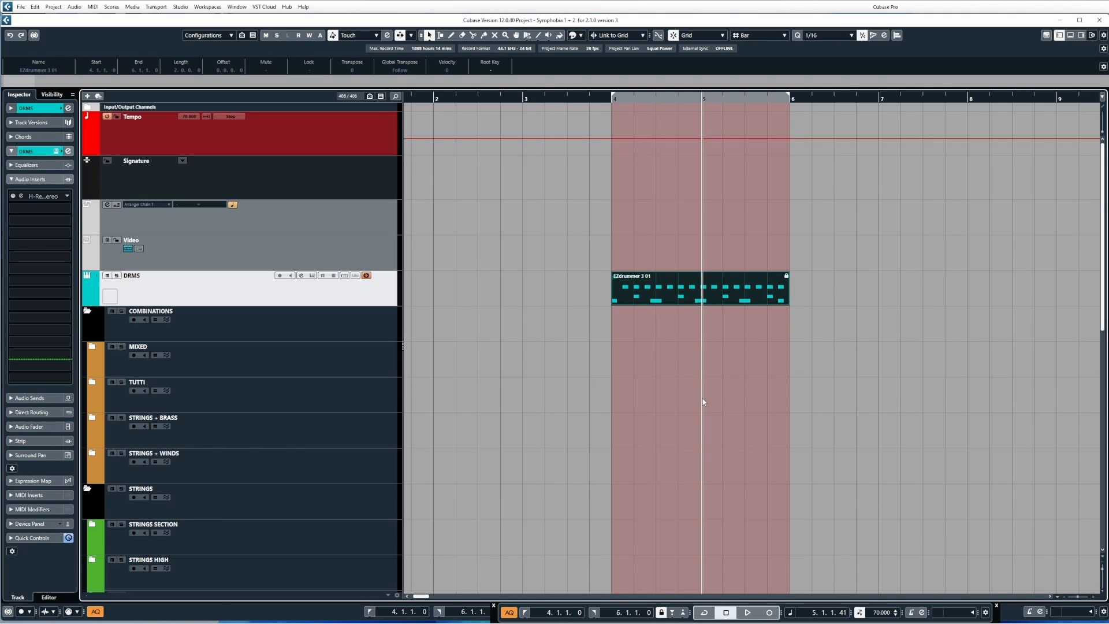
{"action": "mouse_move", "coordinate": [629, 319]}
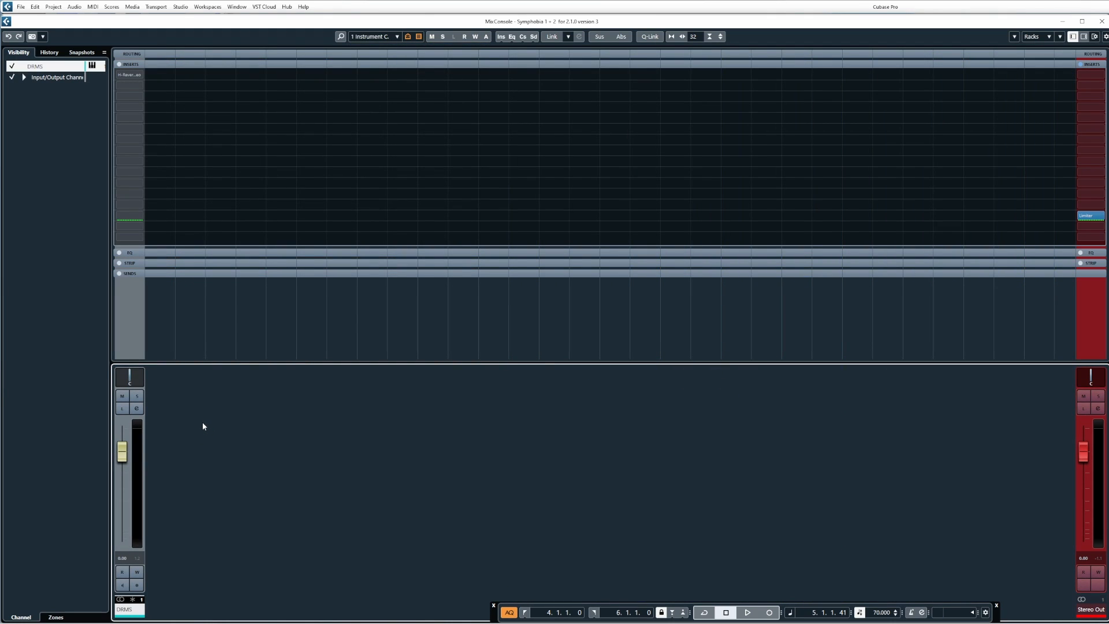
{"action": "mouse_move", "coordinate": [201, 430]}
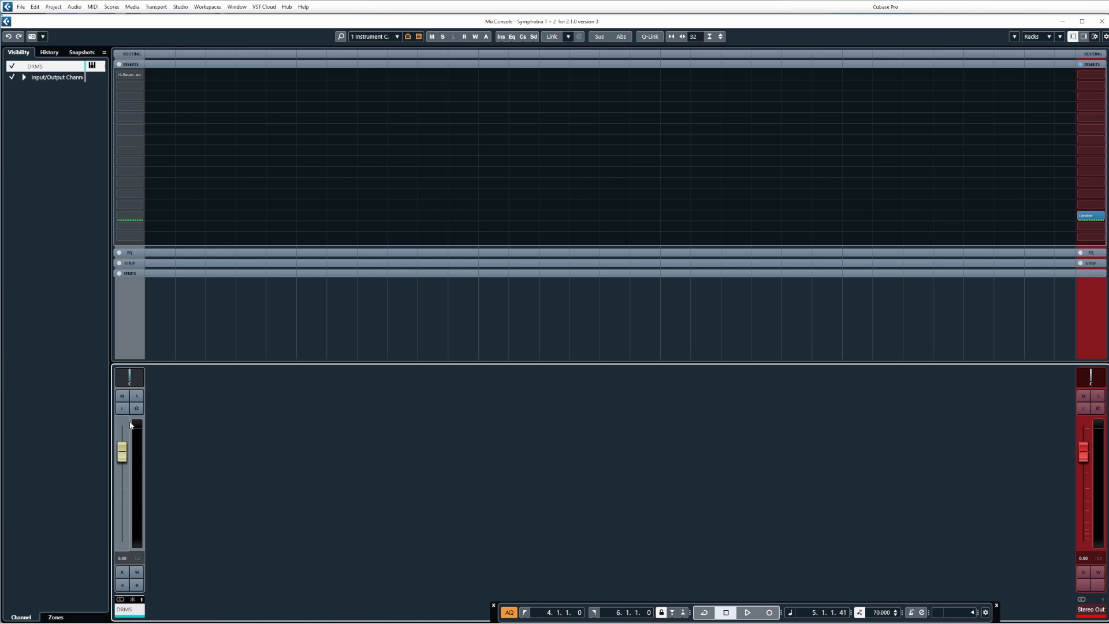
Lower the DRMS fader slightly, mute then solo the channel, and expand the Strip rack.
{"action": "left_click_drag", "start_coordinate": [121, 452], "coordinate": [121, 474]}
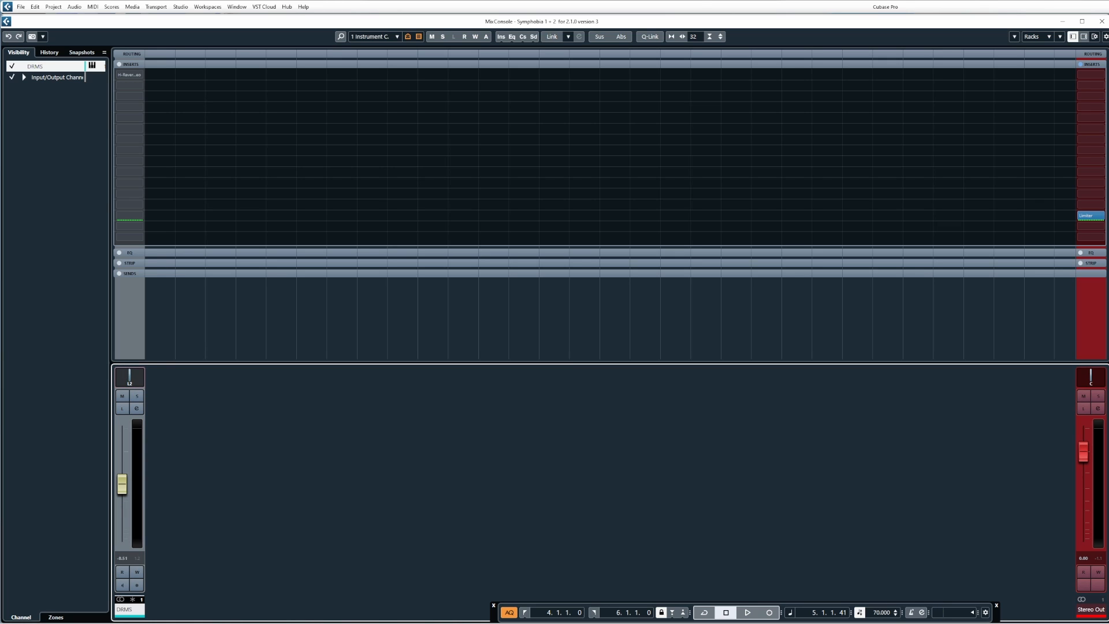
{"action": "left_click", "coordinate": [121, 396]}
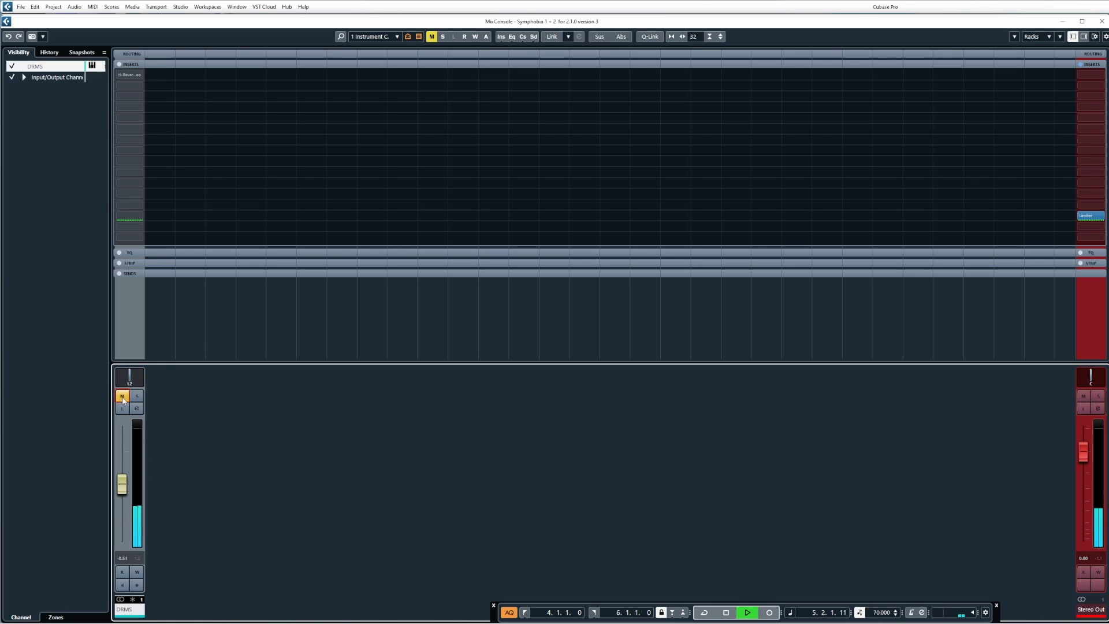
{"action": "left_click", "coordinate": [138, 396]}
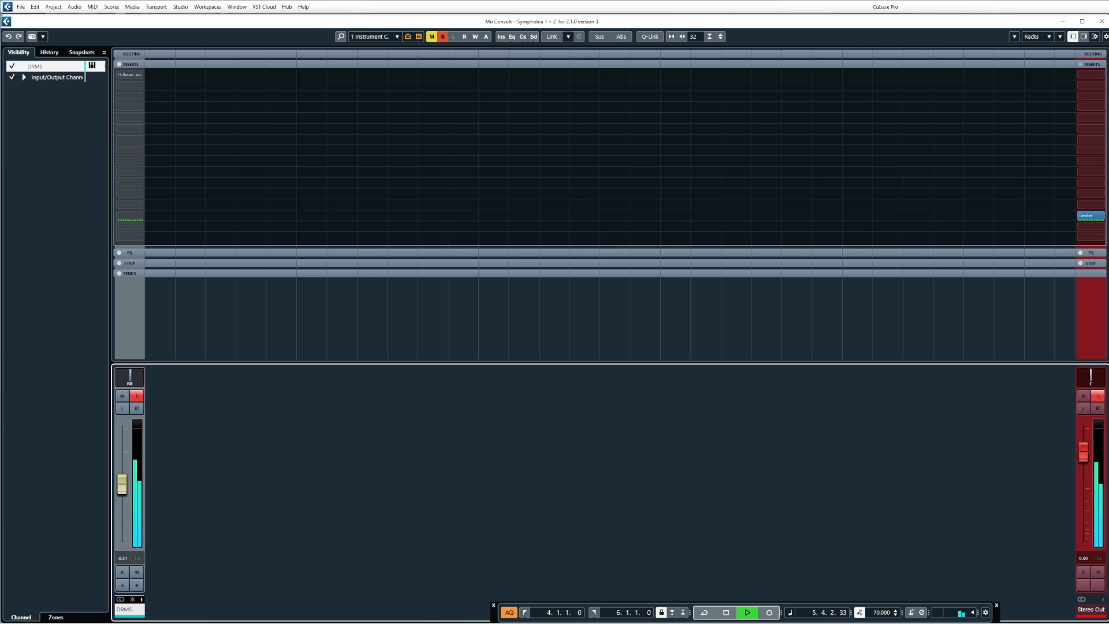
{"action": "left_click", "coordinate": [726, 612]}
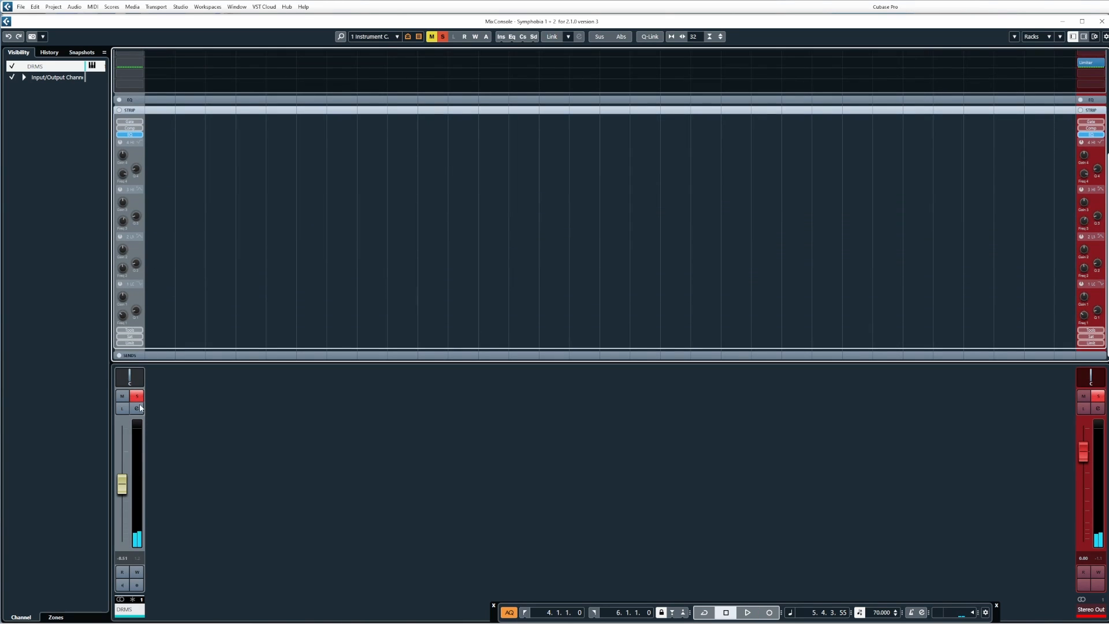
Open the DRMS channel settings and switch on the Channel Strip compressor.
{"action": "left_click", "coordinate": [136, 408]}
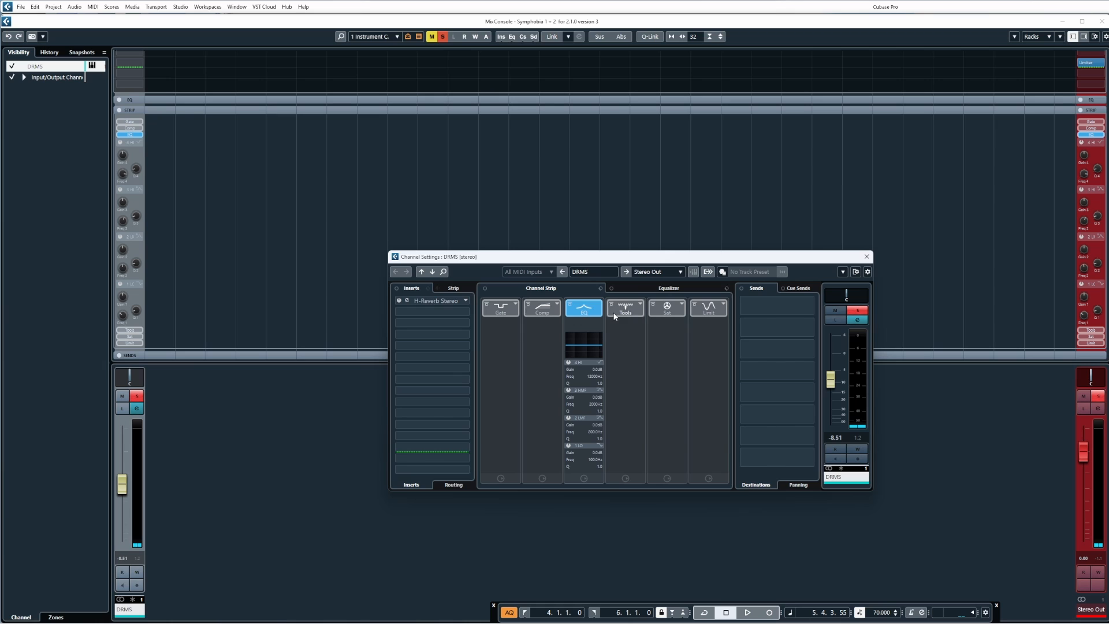
{"action": "left_click", "coordinate": [431, 312]}
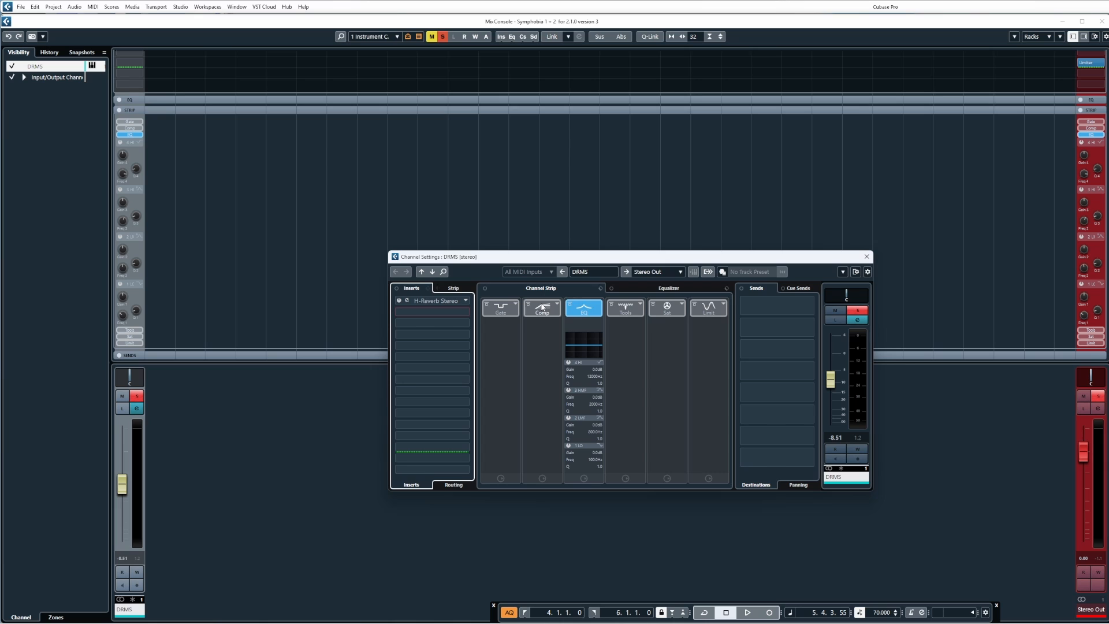
{"action": "left_click", "coordinate": [542, 307]}
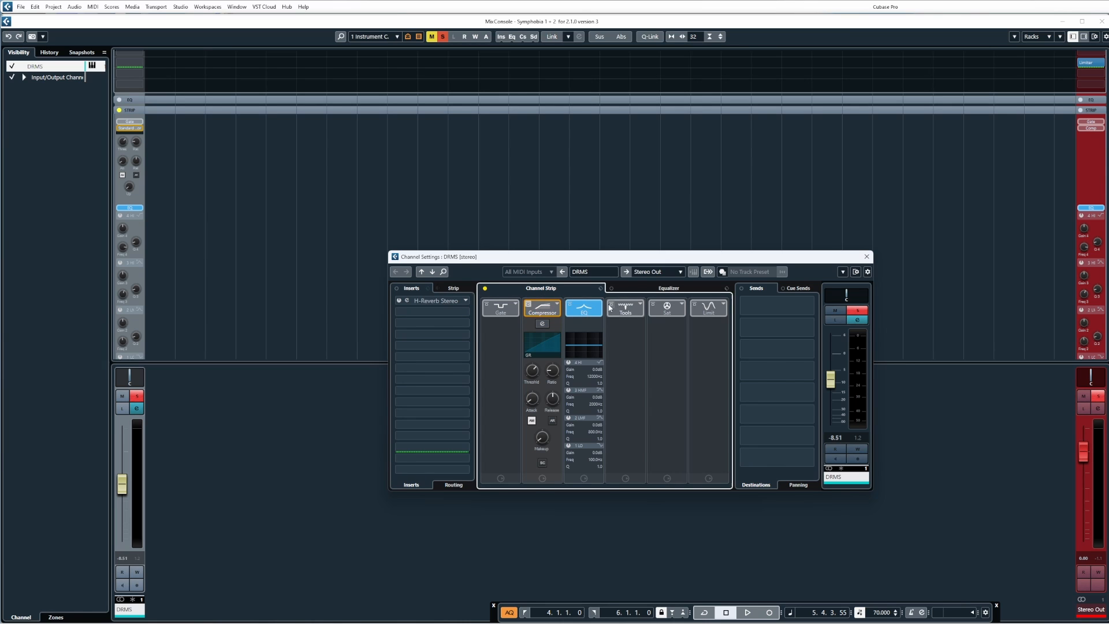
{"action": "left_click", "coordinate": [747, 612]}
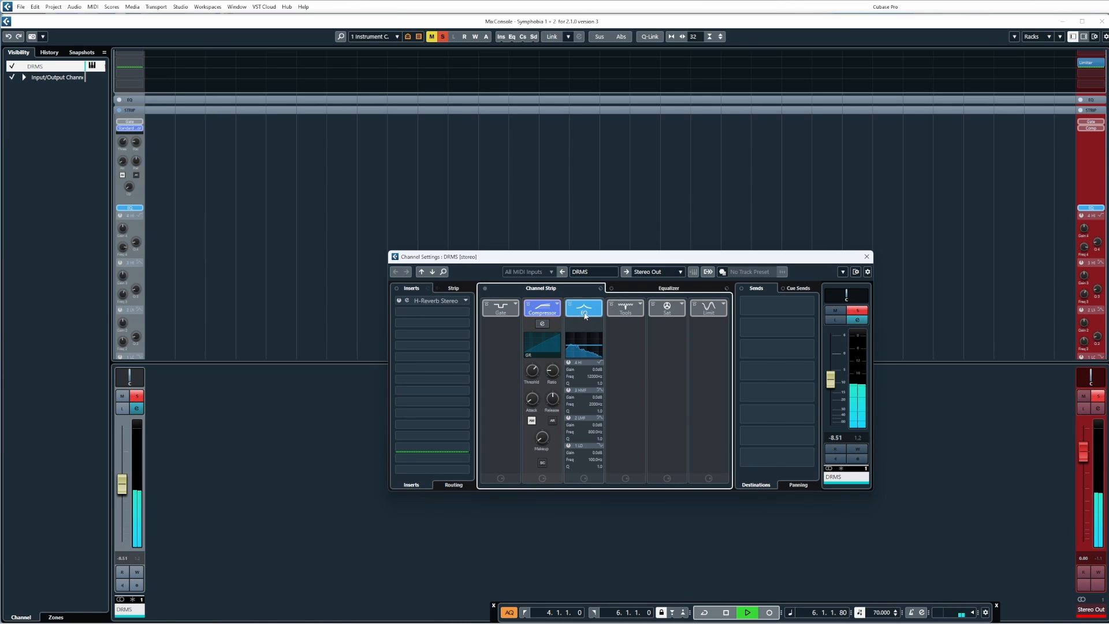
Boost the LMF EQ band near 814 Hz, cut near 389 Hz, and close the settings window.
{"action": "left_click", "coordinate": [667, 287]}
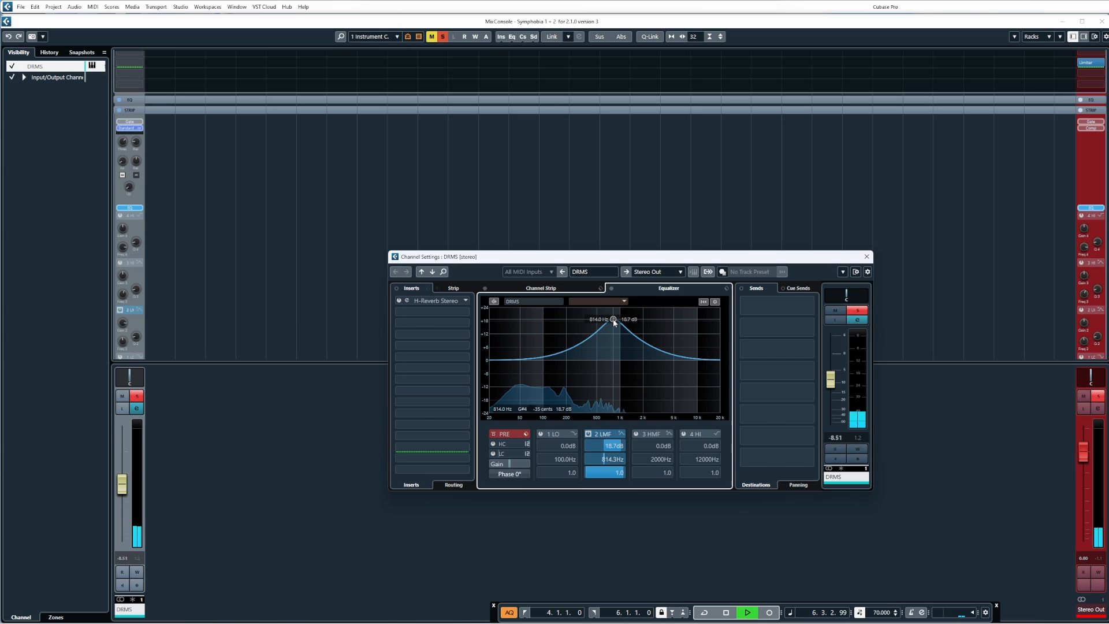
{"action": "left_click_drag", "start_coordinate": [614, 318], "coordinate": [544, 353]}
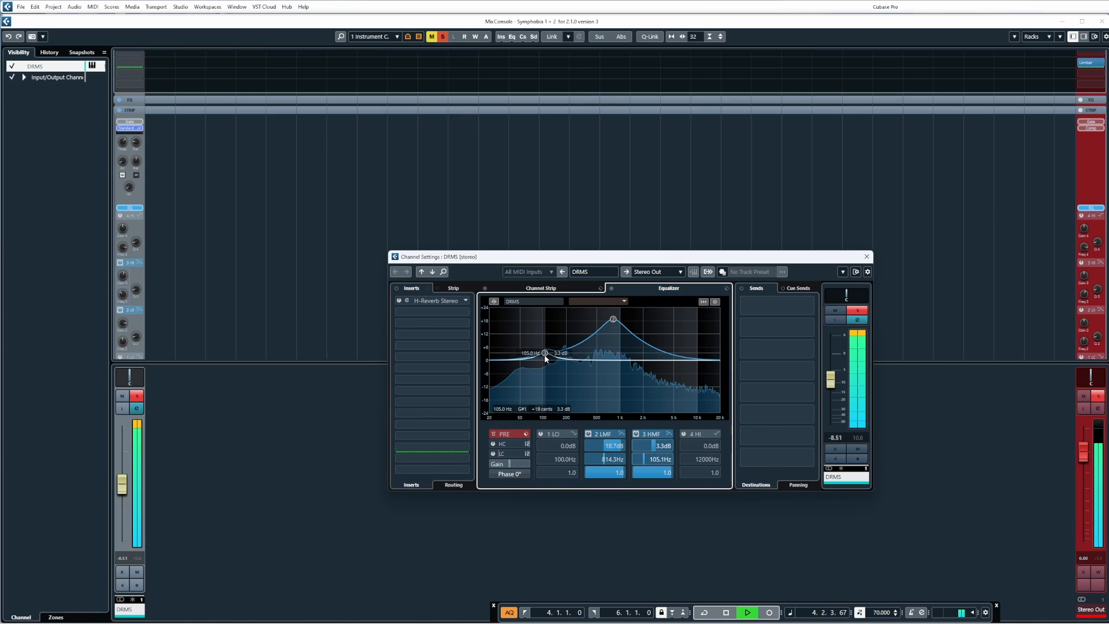
{"action": "left_click_drag", "start_coordinate": [543, 354], "coordinate": [588, 378]}
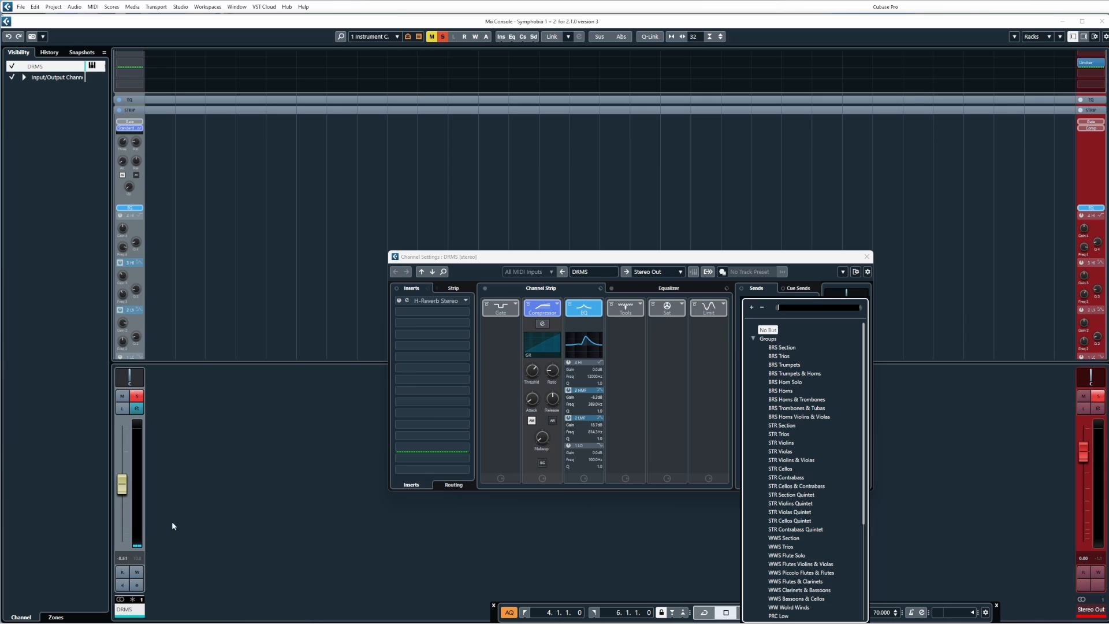
{"action": "mouse_move", "coordinate": [573, 498]}
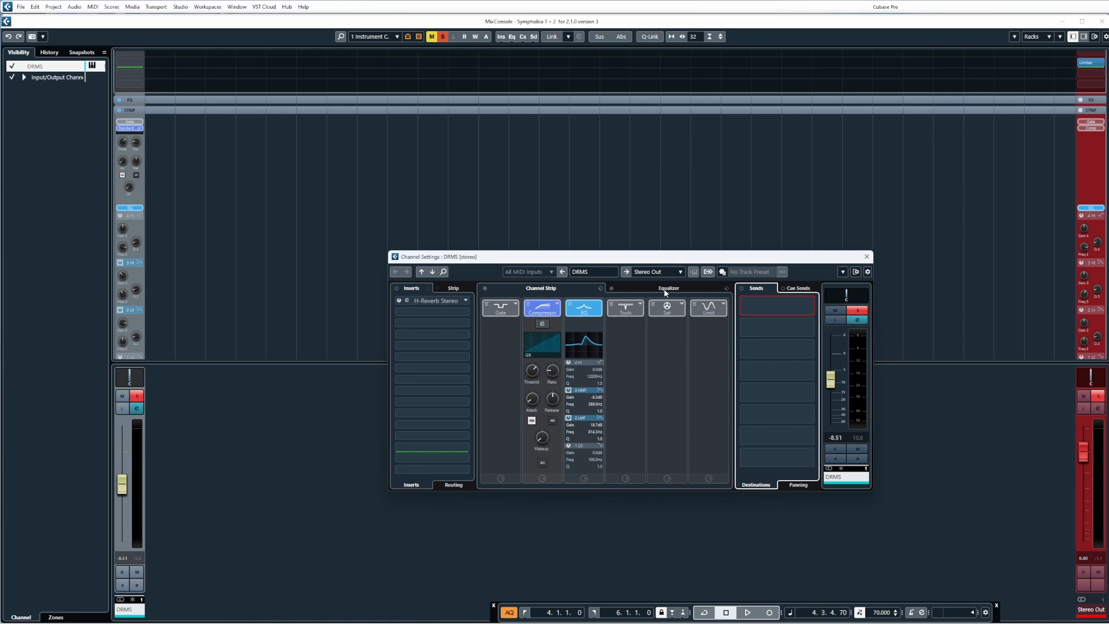
{"action": "left_click", "coordinate": [667, 287]}
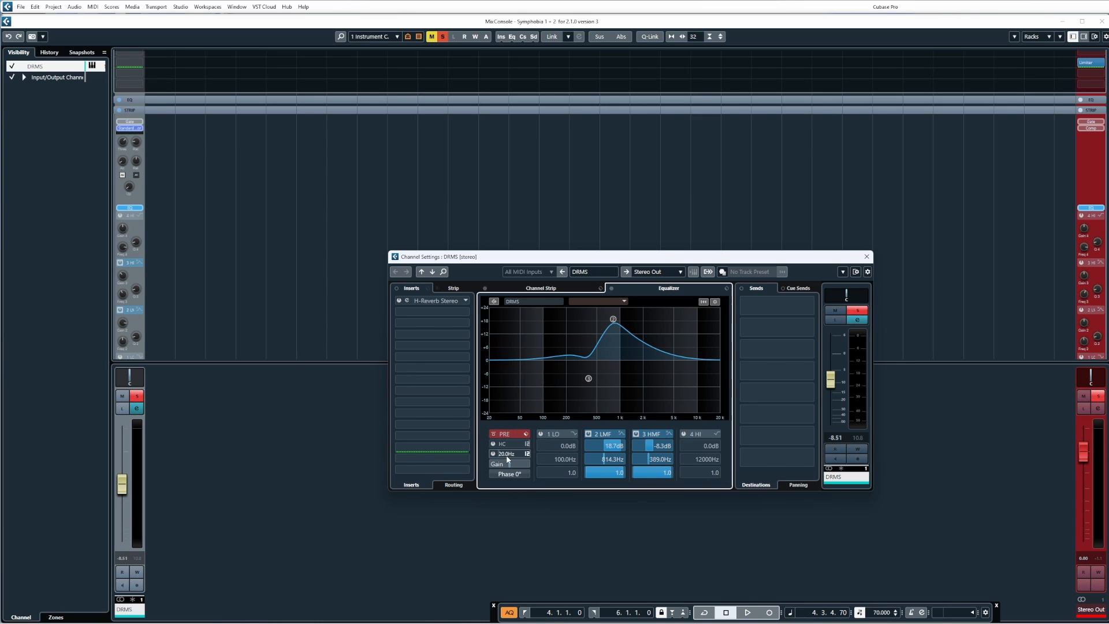
{"action": "left_click", "coordinate": [502, 444]}
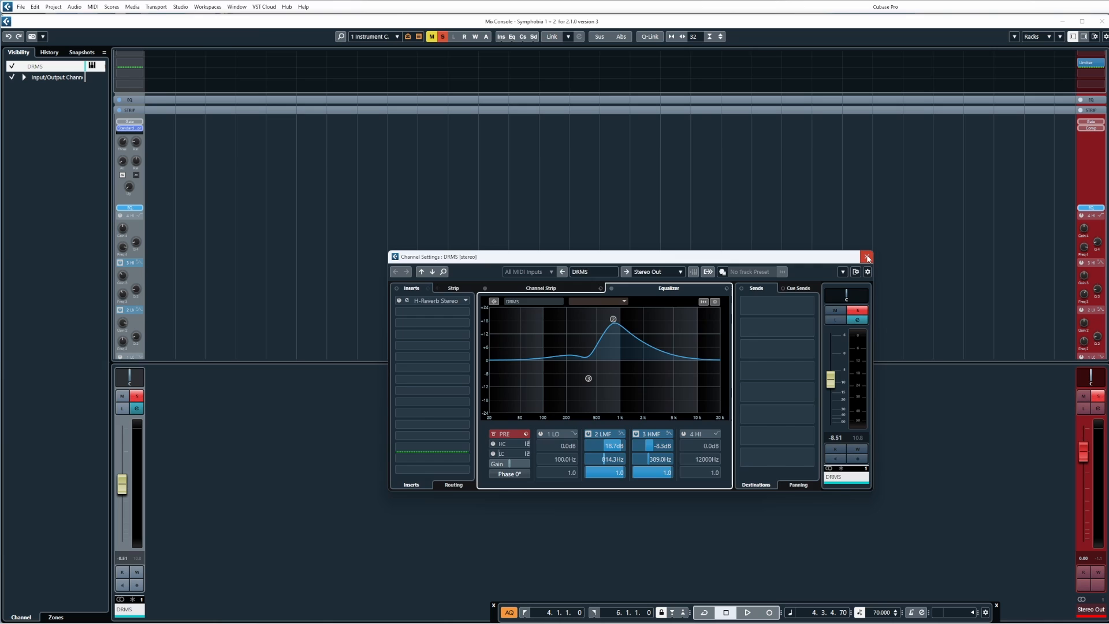
{"action": "left_click", "coordinate": [865, 256]}
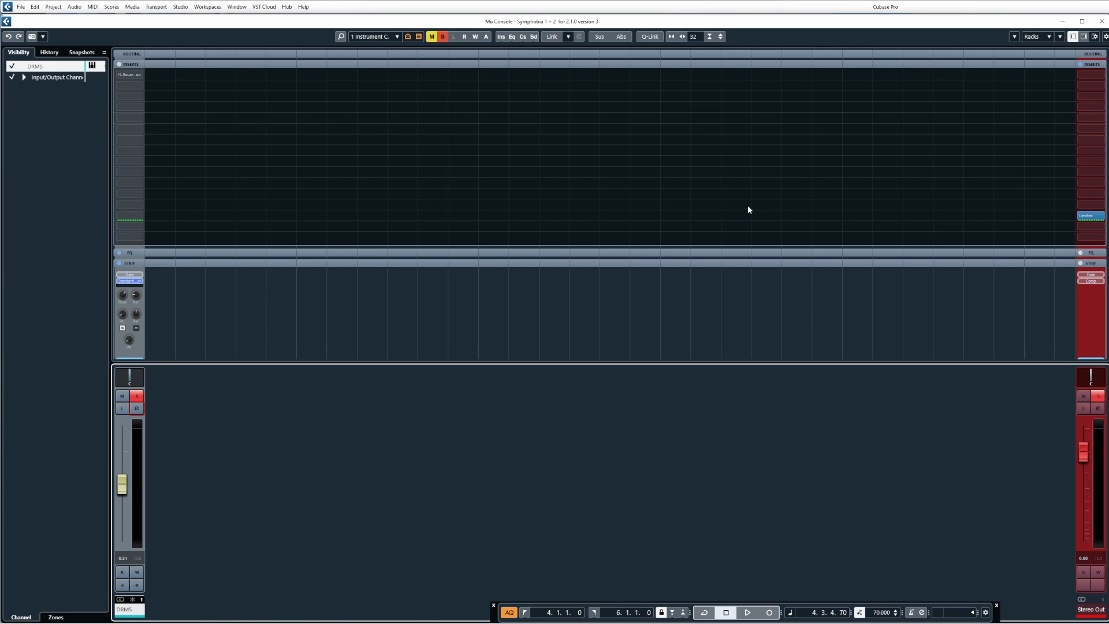
{"action": "mouse_move", "coordinate": [751, 213]}
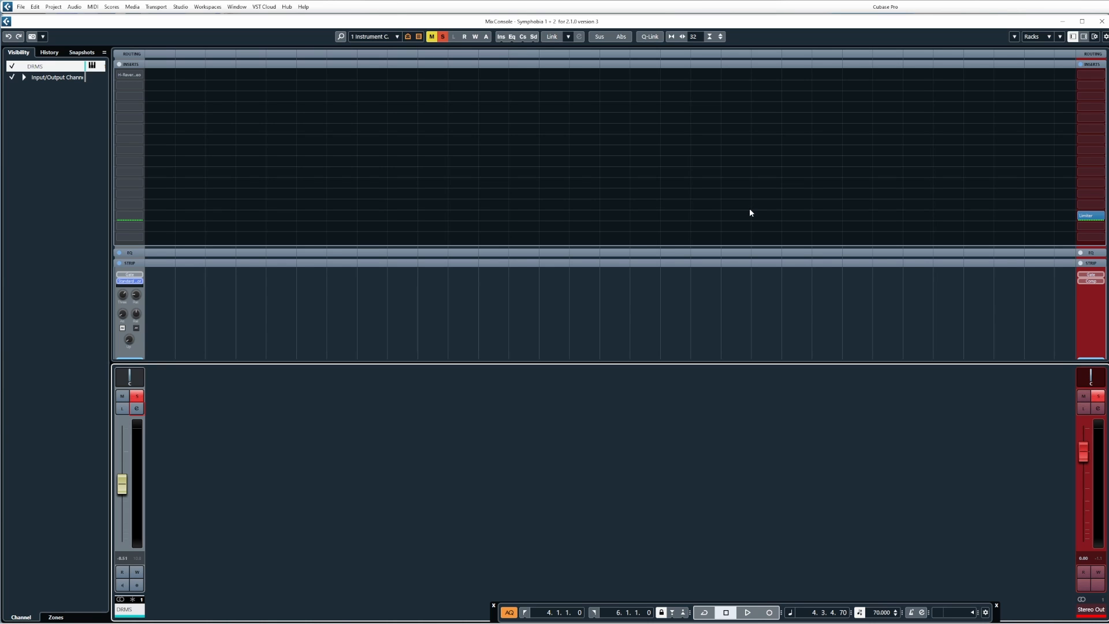
{"action": "mouse_move", "coordinate": [890, 201]}
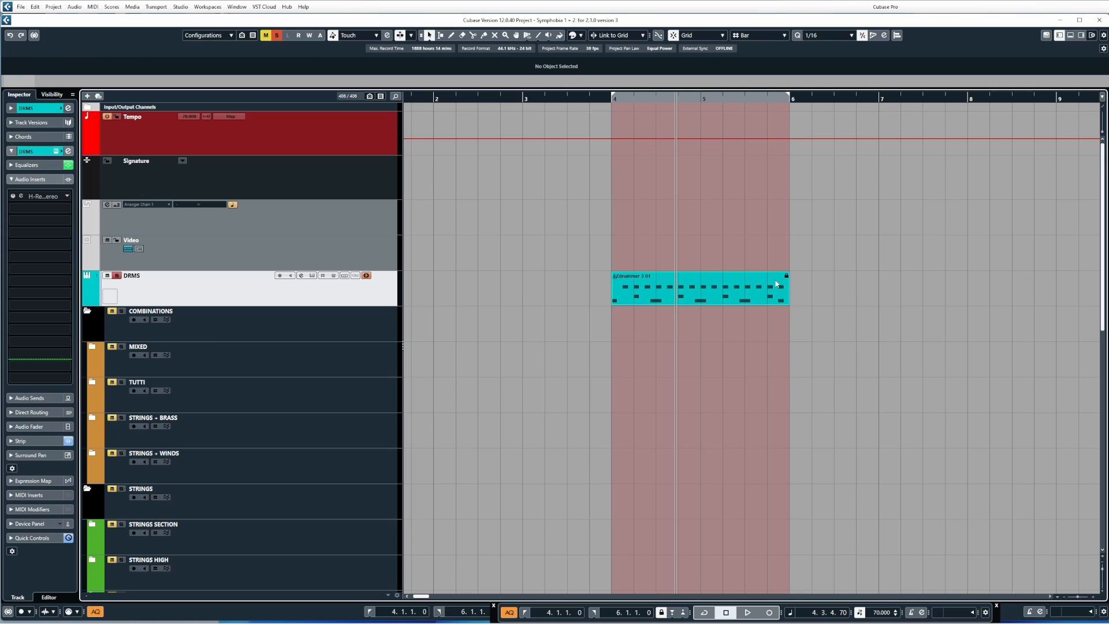
Select the EZdrummer part on the DRMS track and show its track section in the Inspector.
{"action": "left_click", "coordinate": [700, 287]}
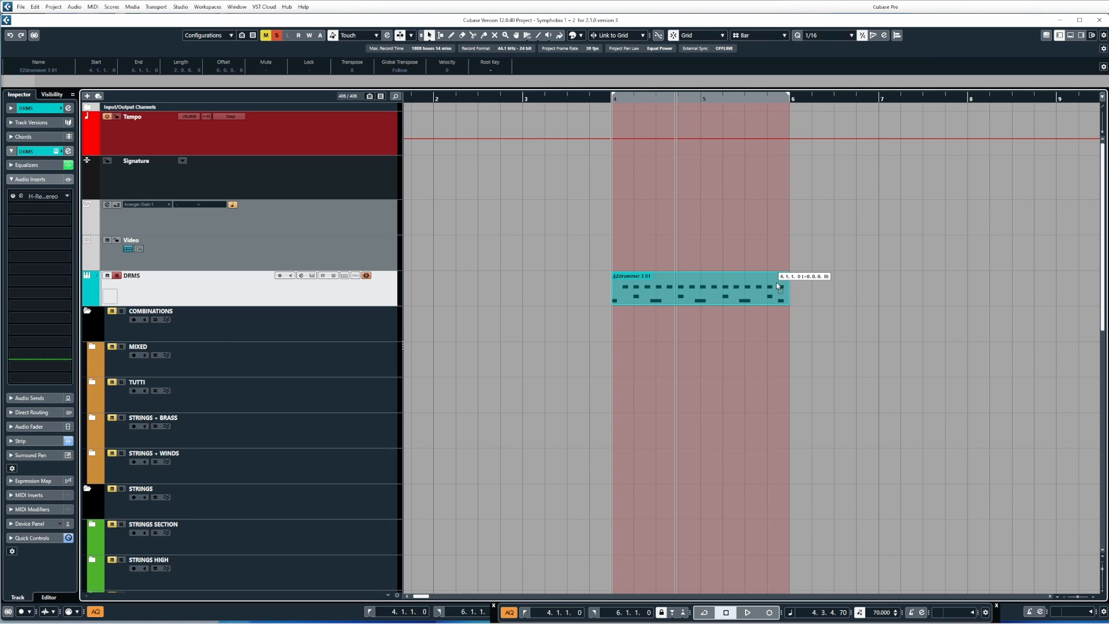
{"action": "left_click", "coordinate": [697, 288]}
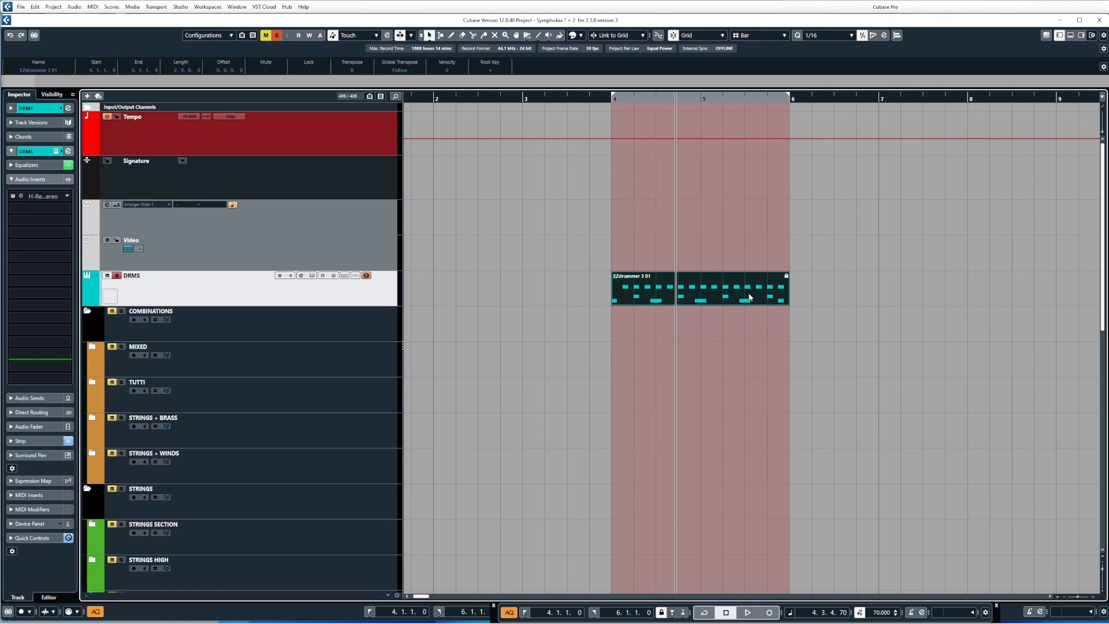
{"action": "mouse_move", "coordinate": [701, 272]}
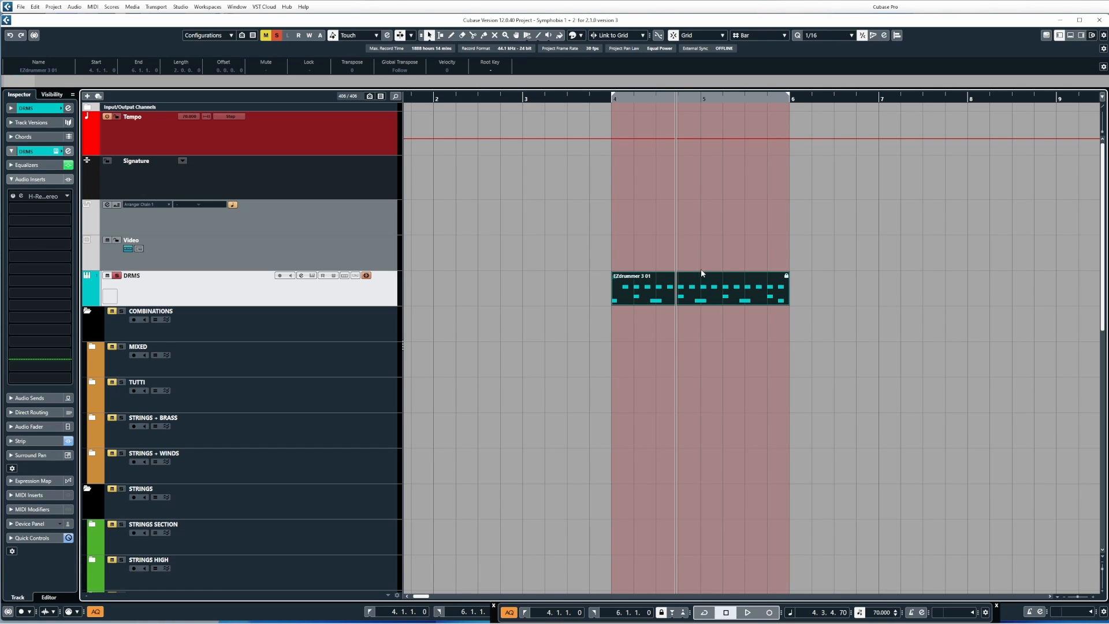
{"action": "mouse_move", "coordinate": [660, 297]}
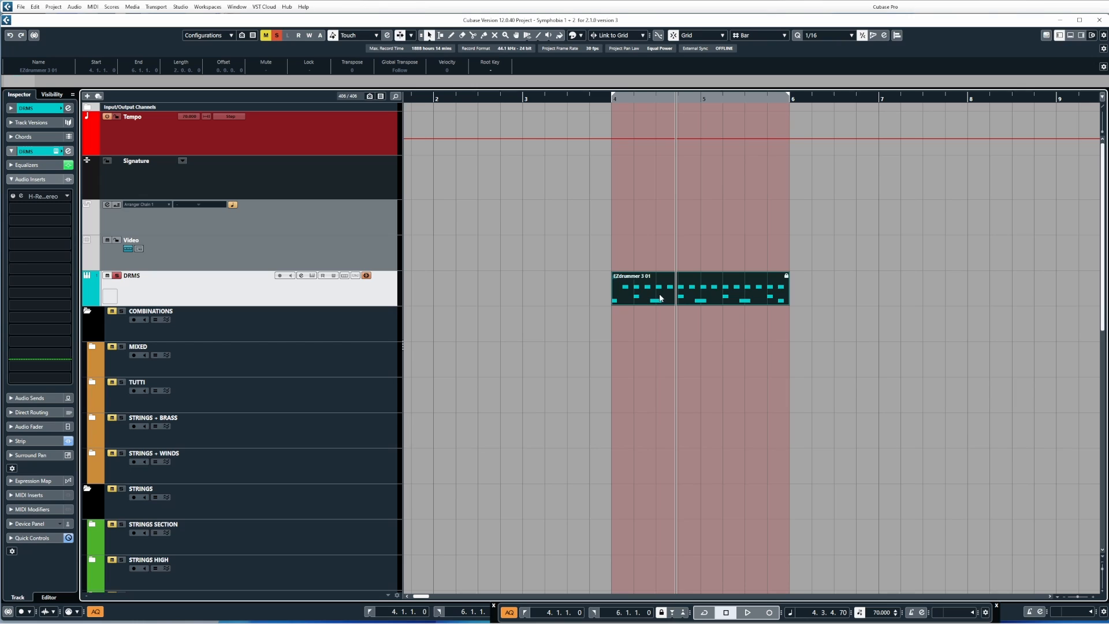
{"action": "mouse_move", "coordinate": [668, 326]}
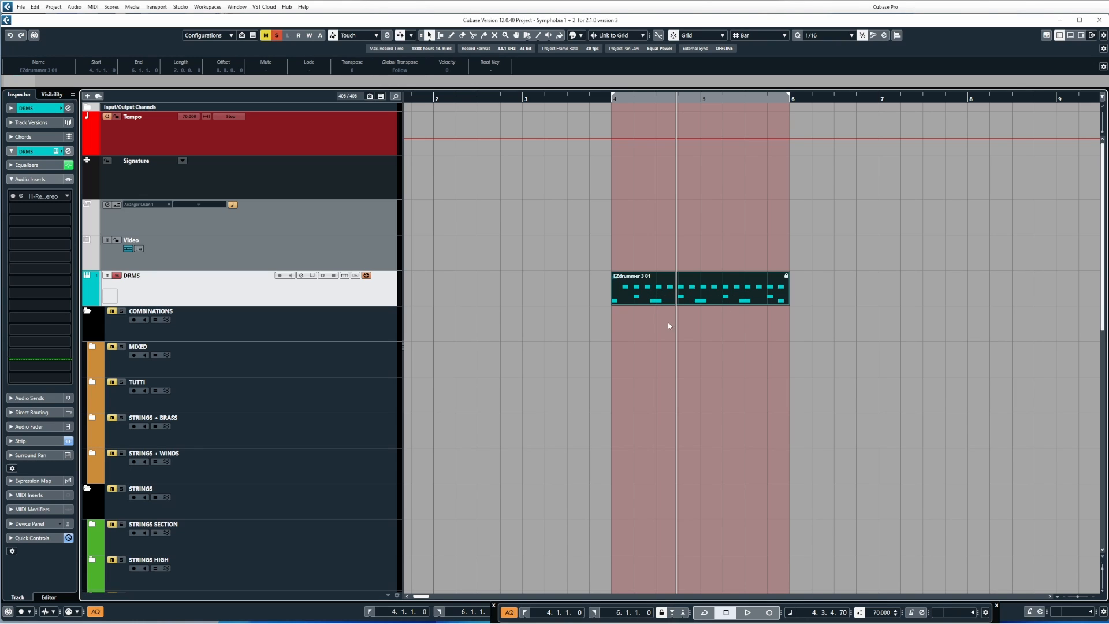
{"action": "mouse_move", "coordinate": [721, 294]}
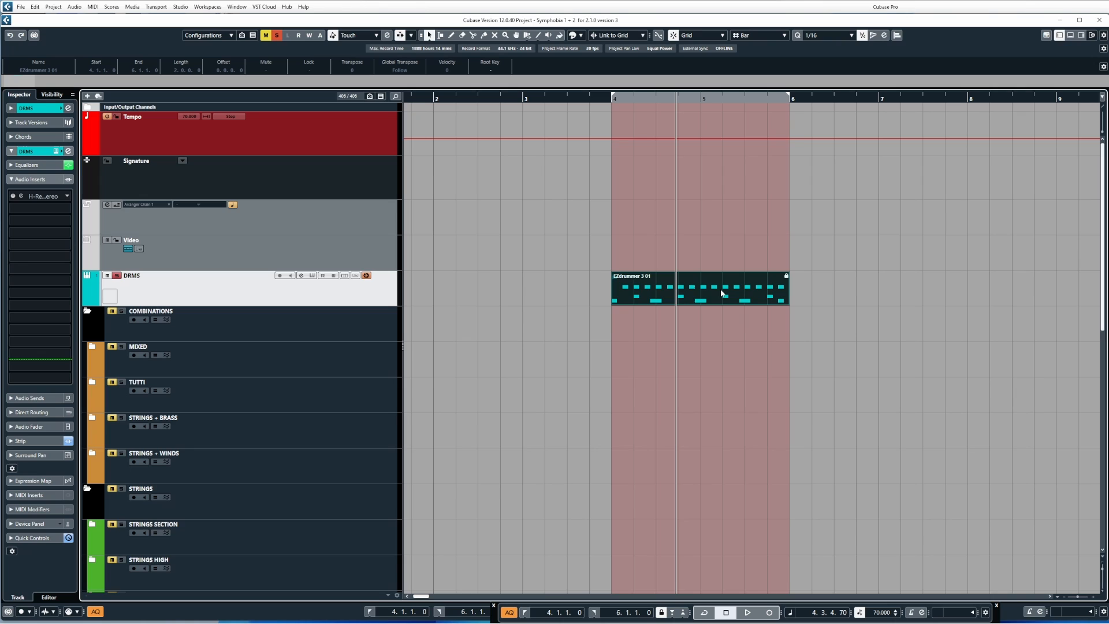
{"action": "mouse_move", "coordinate": [538, 250]}
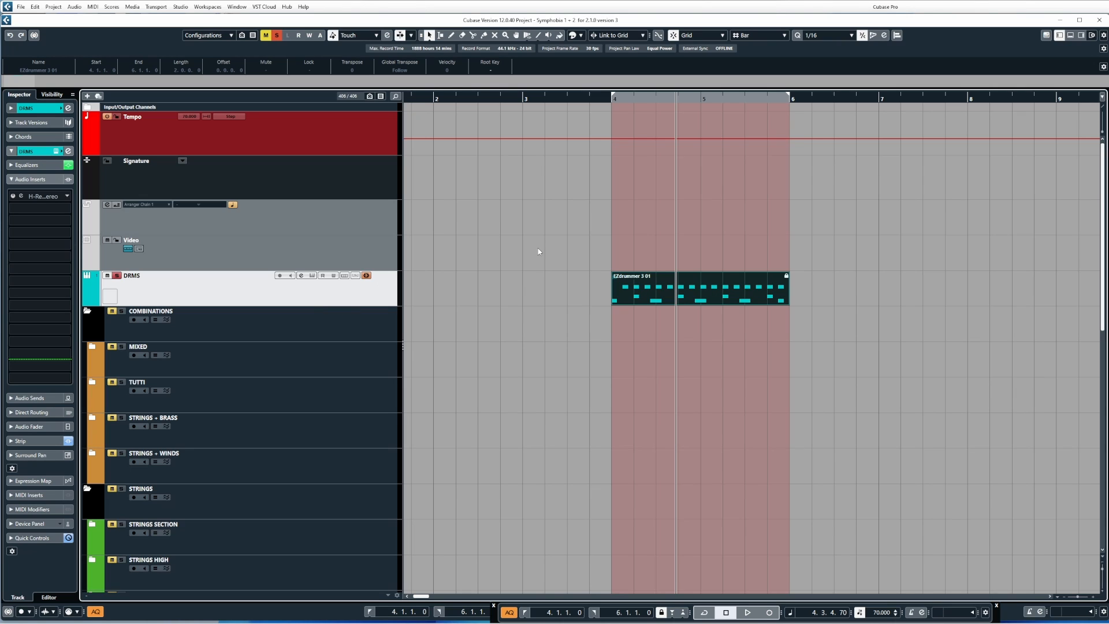
{"action": "mouse_move", "coordinate": [532, 253]}
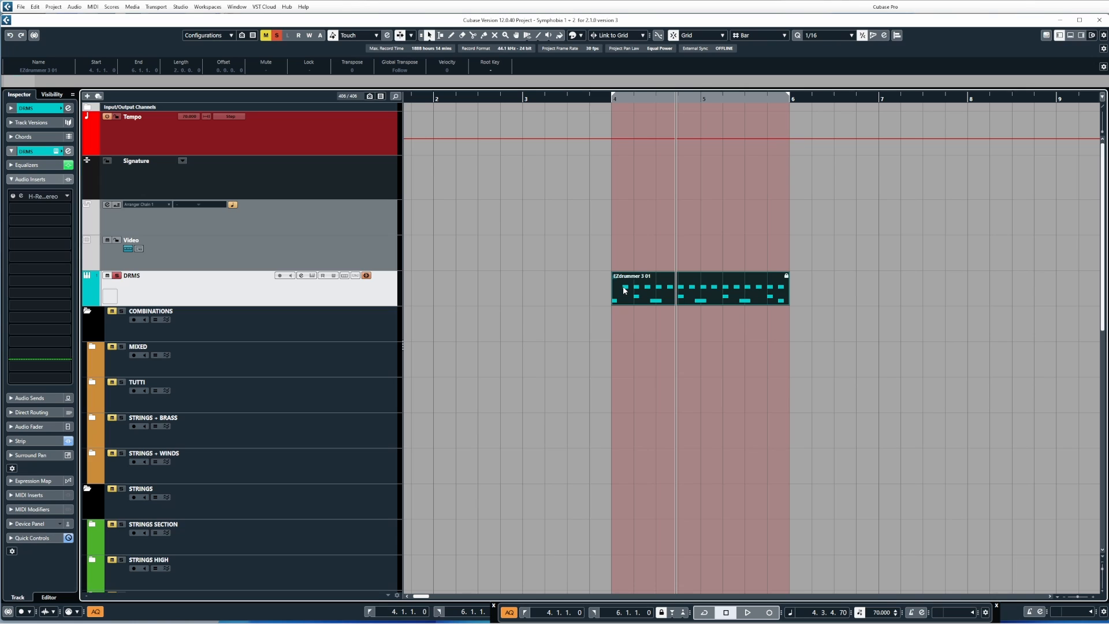
{"action": "mouse_move", "coordinate": [177, 135]}
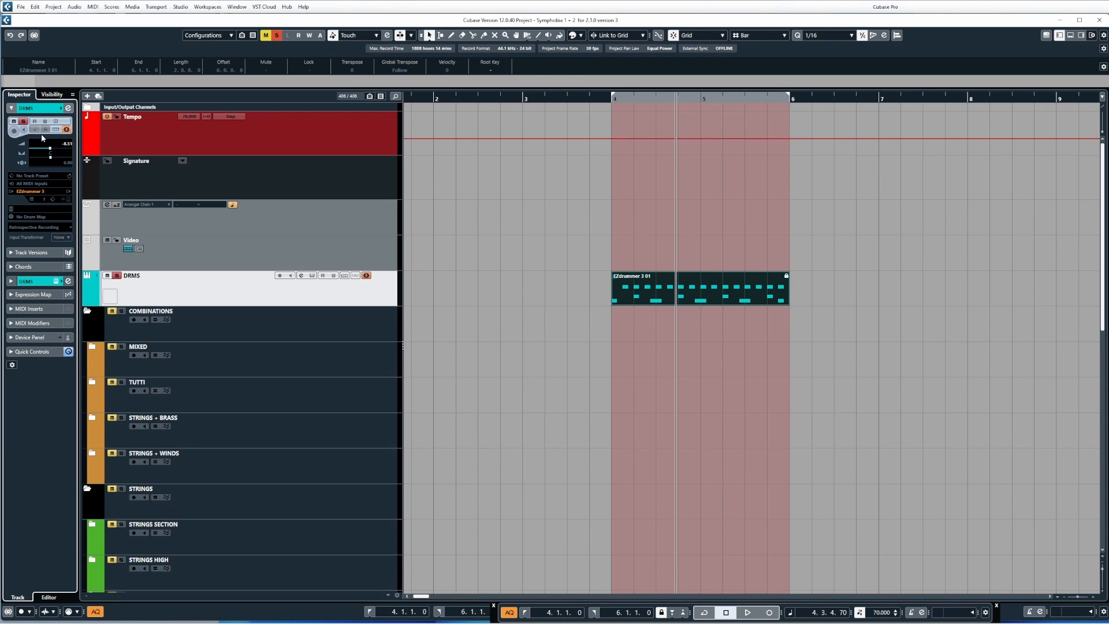
Unfreeze the DRMS track, choosing Delete Freeze Files in the unfreeze options.
{"action": "left_click", "coordinate": [367, 275]}
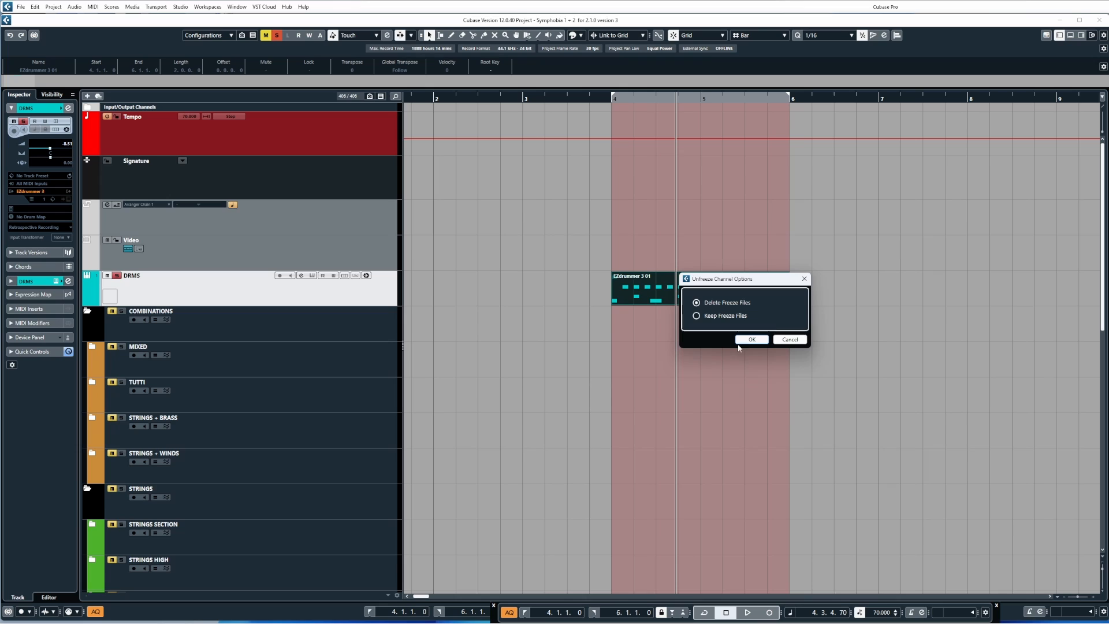
{"action": "left_click", "coordinate": [751, 338]}
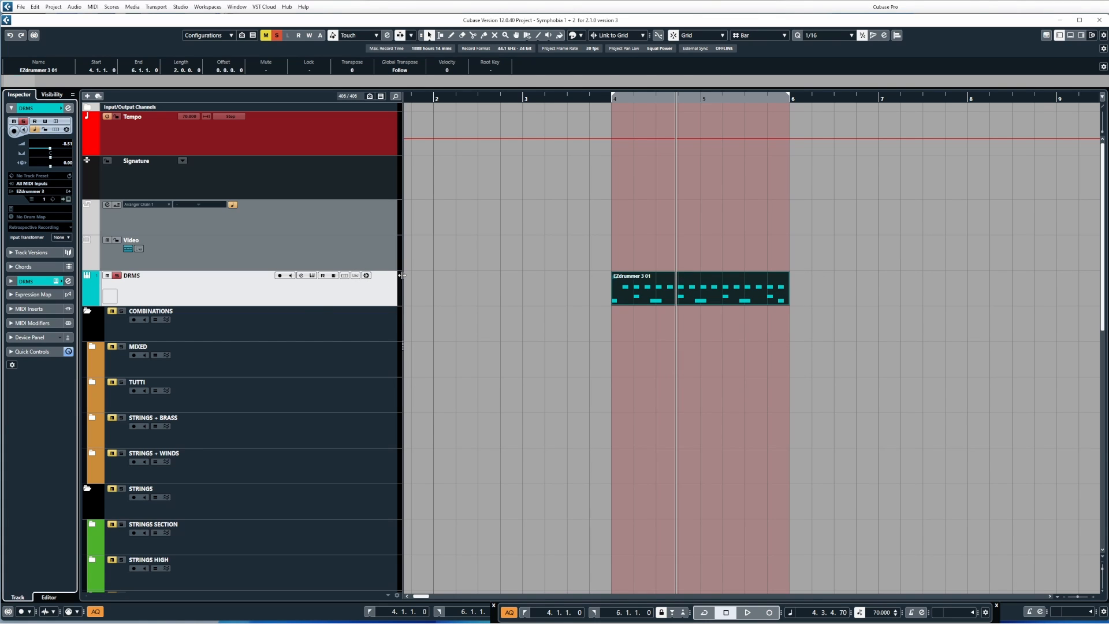
{"action": "mouse_move", "coordinate": [329, 270]}
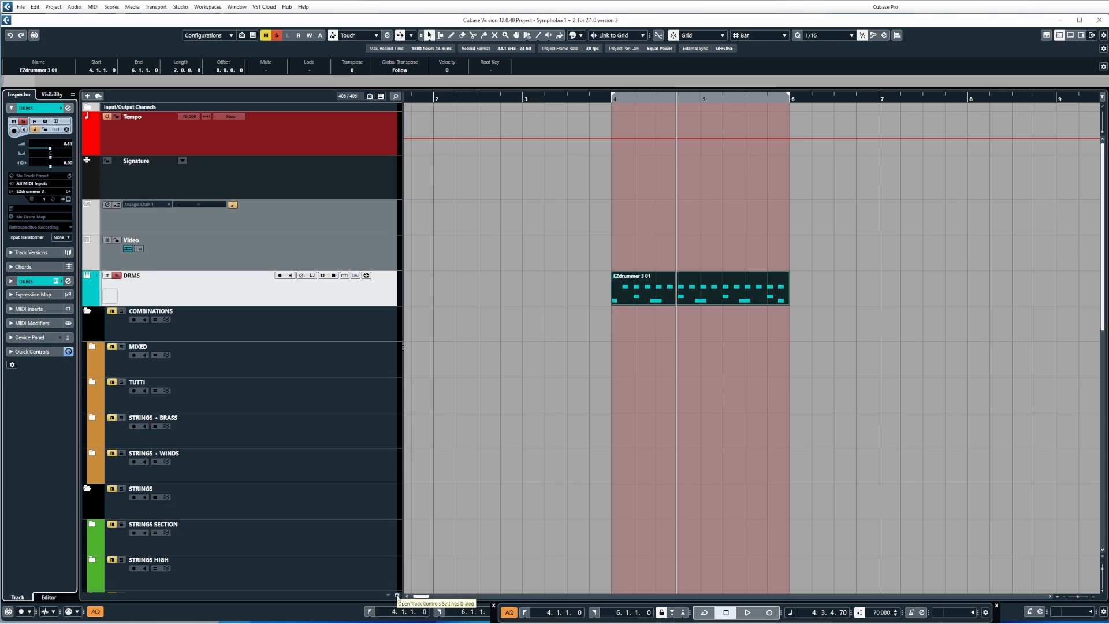
Add Freeze to Sampler tracks' visible controls, then move on to Instrument track settings.
{"action": "left_click", "coordinate": [396, 594]}
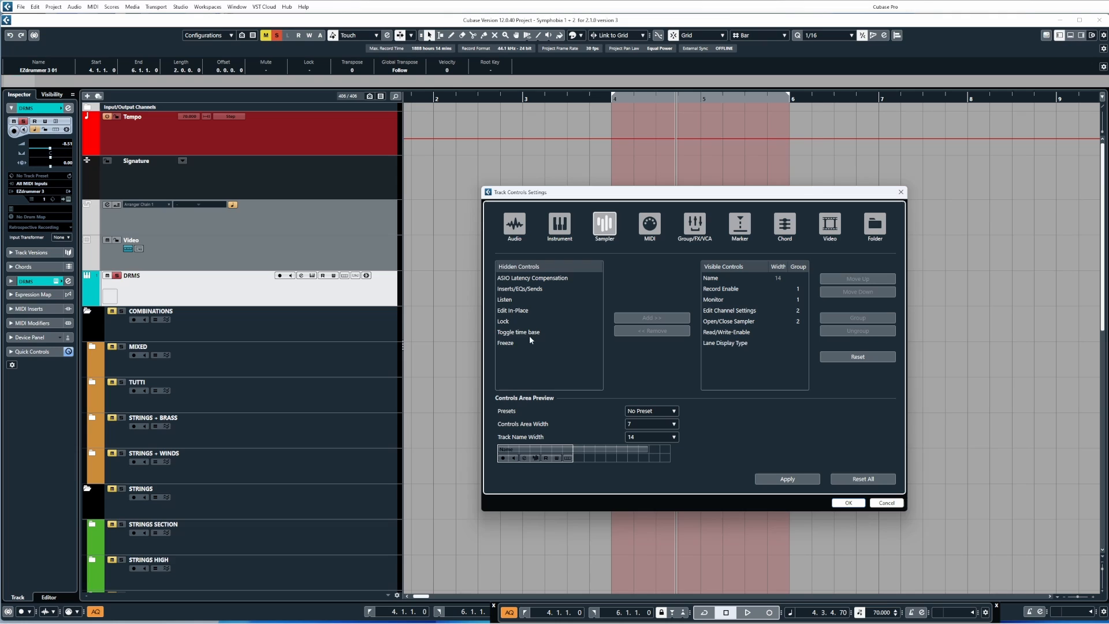
{"action": "left_click", "coordinate": [518, 342]}
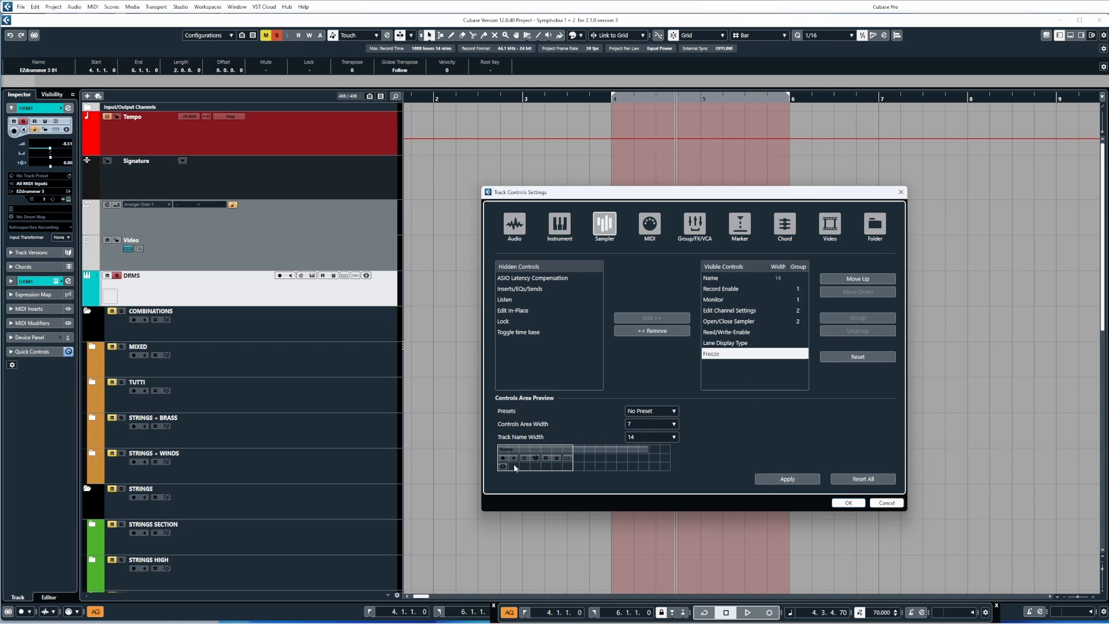
{"action": "mouse_move", "coordinate": [530, 493]}
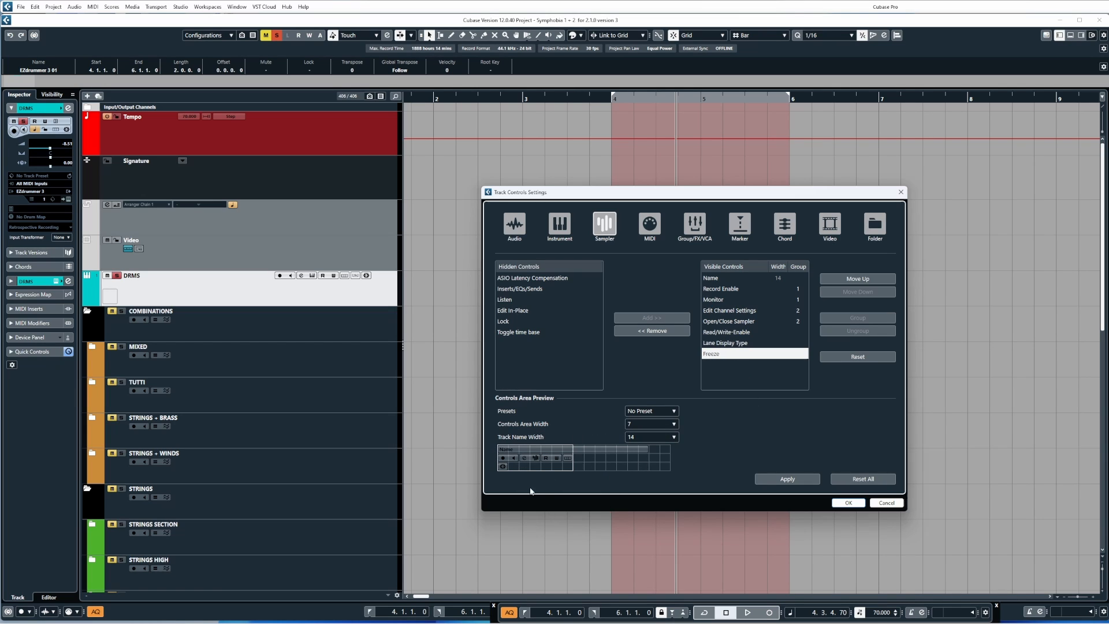
{"action": "mouse_move", "coordinate": [691, 513]}
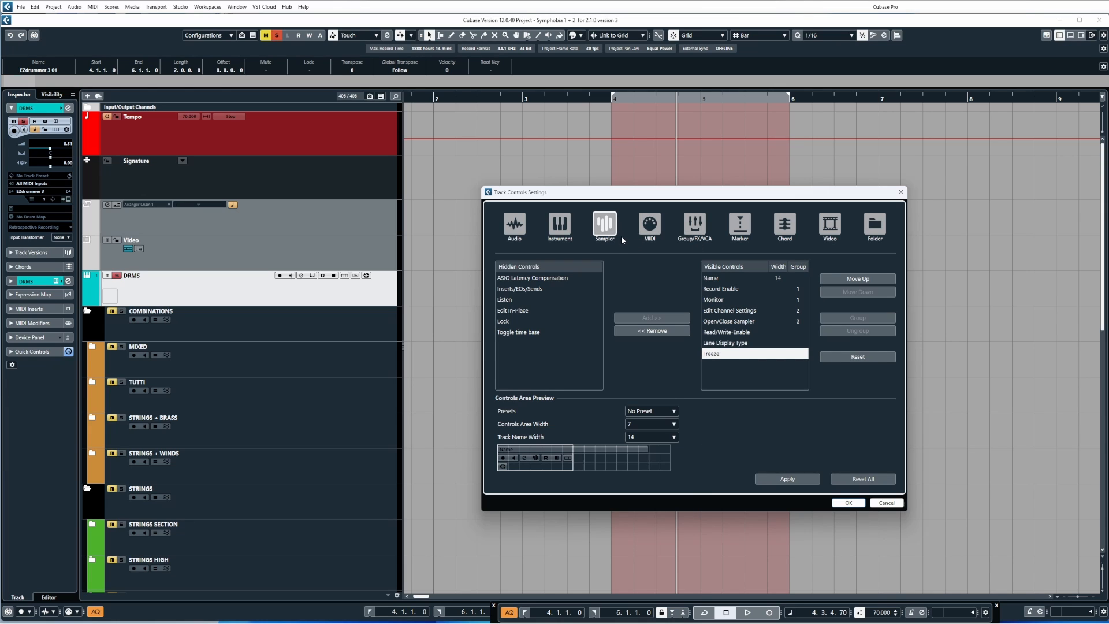
{"action": "mouse_move", "coordinate": [554, 330]}
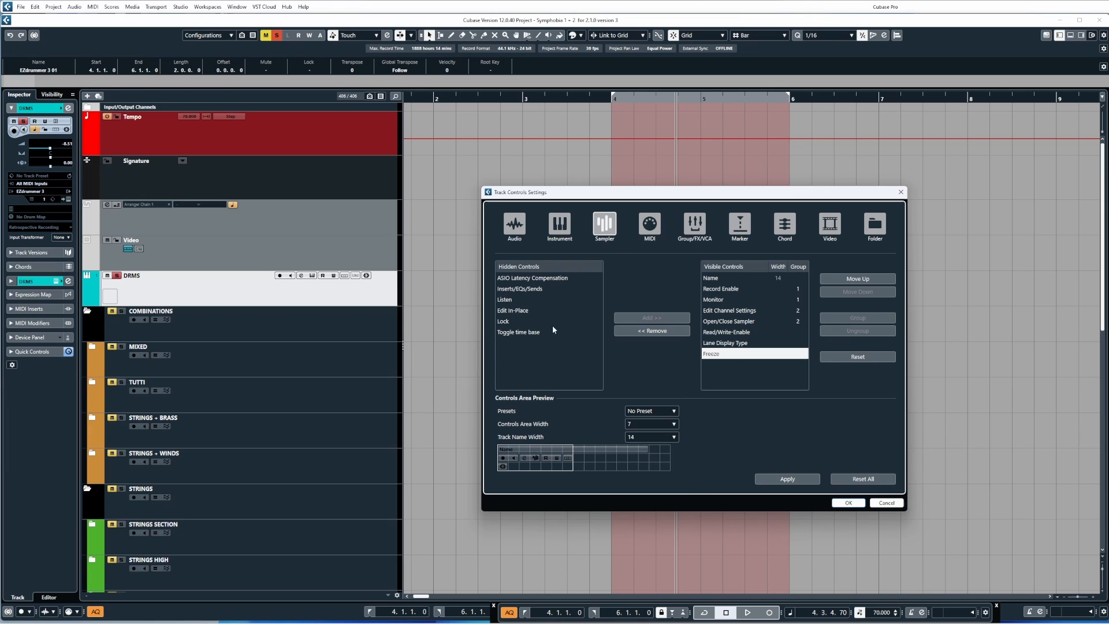
{"action": "left_click", "coordinate": [559, 226]}
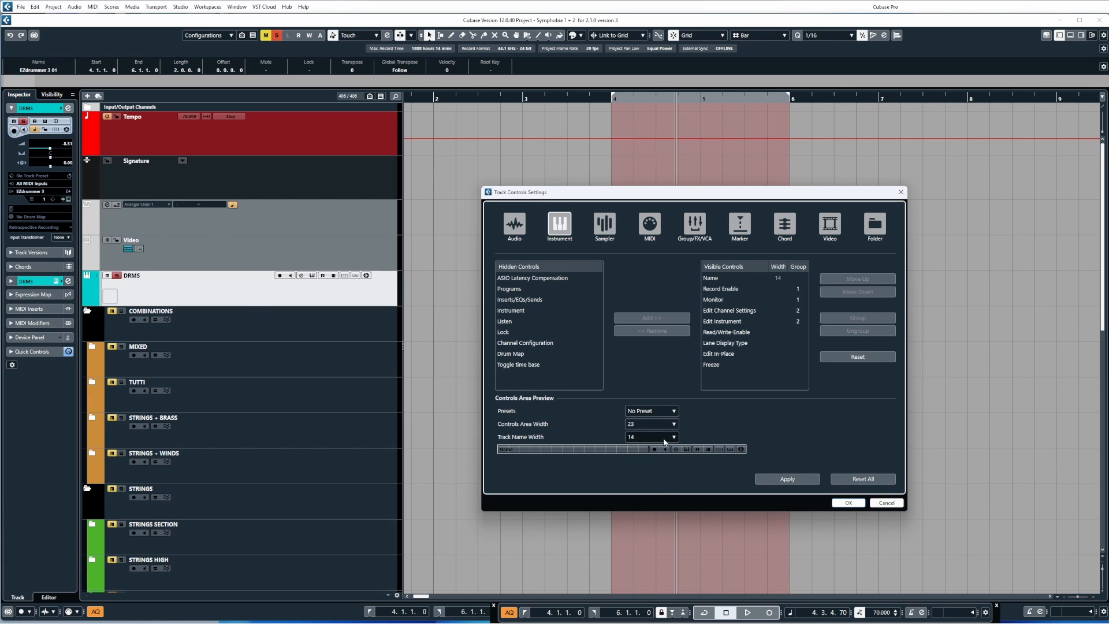
{"action": "left_click", "coordinate": [672, 437]}
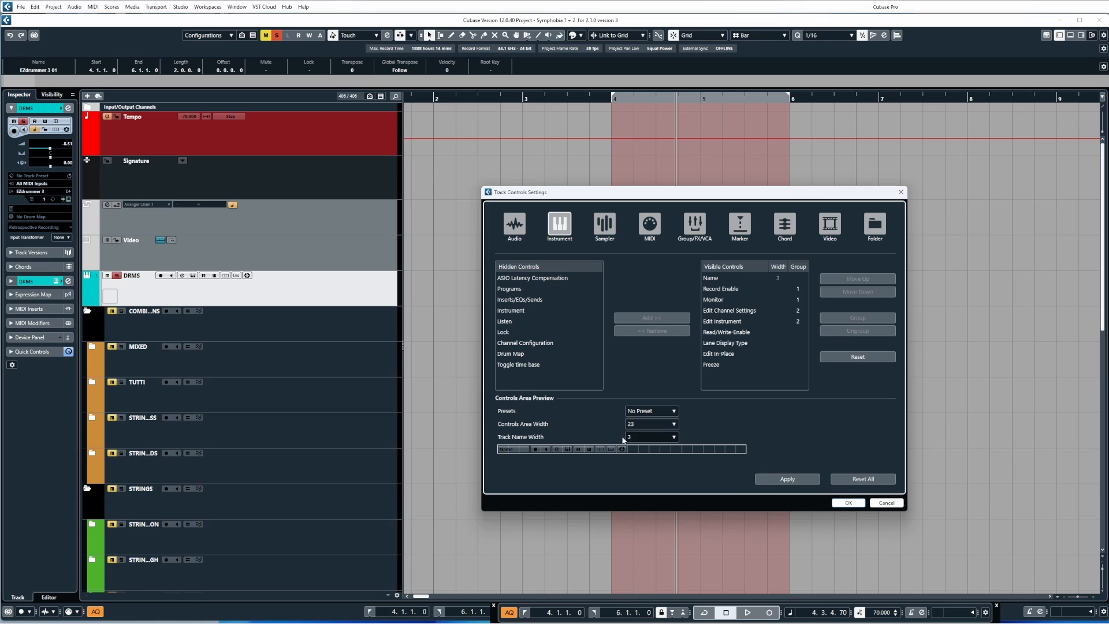
{"action": "left_click", "coordinate": [670, 436]}
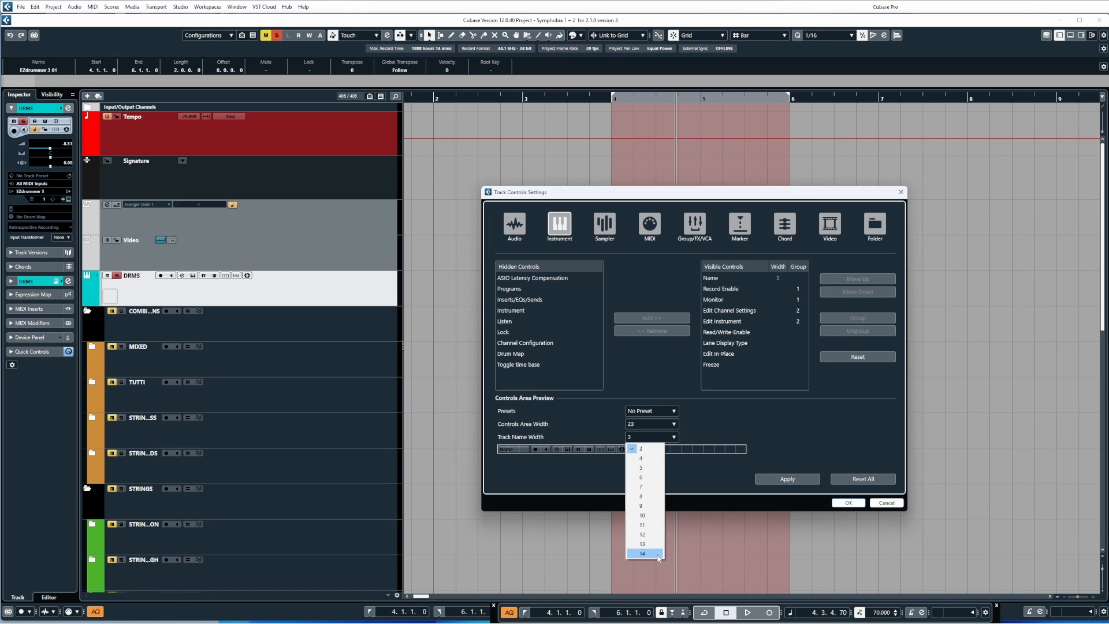
{"action": "left_click", "coordinate": [641, 552]}
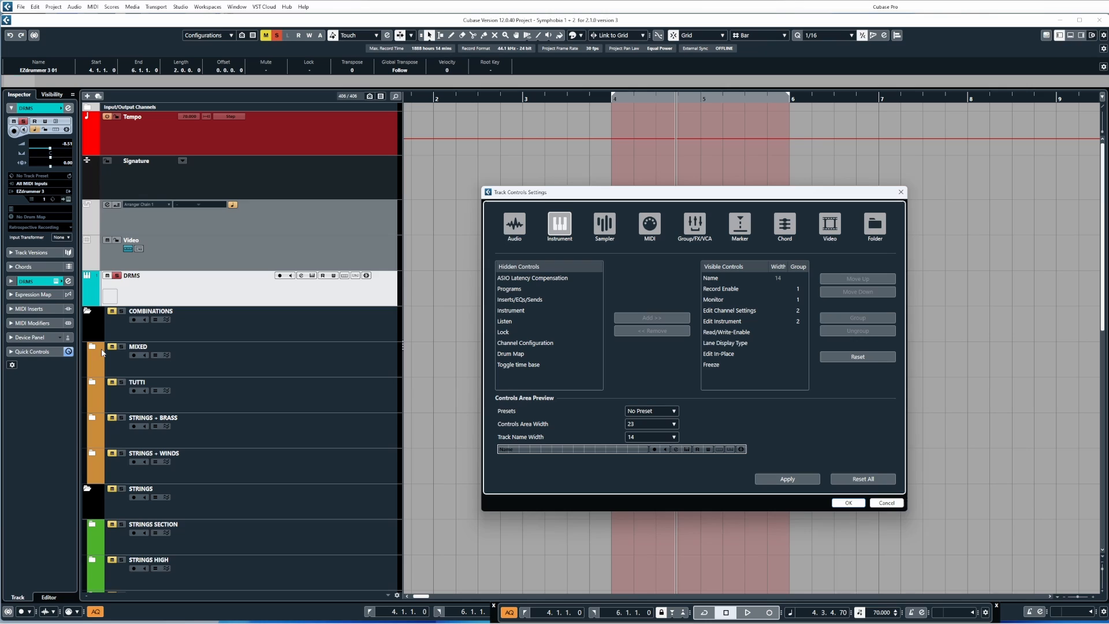
{"action": "mouse_move", "coordinate": [544, 452]}
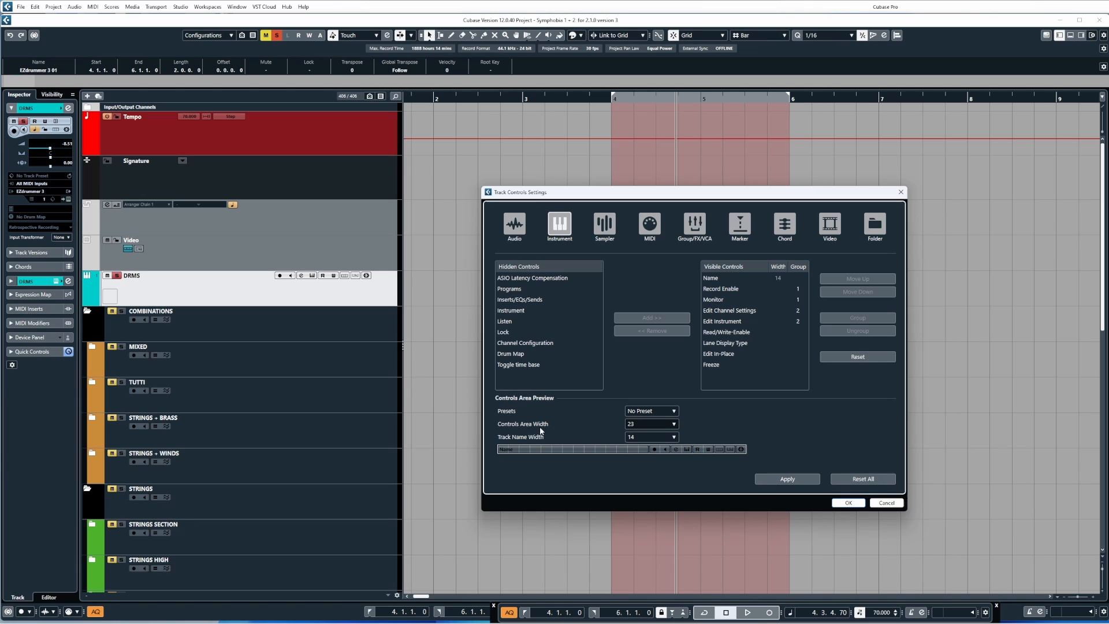
{"action": "mouse_move", "coordinate": [567, 425]}
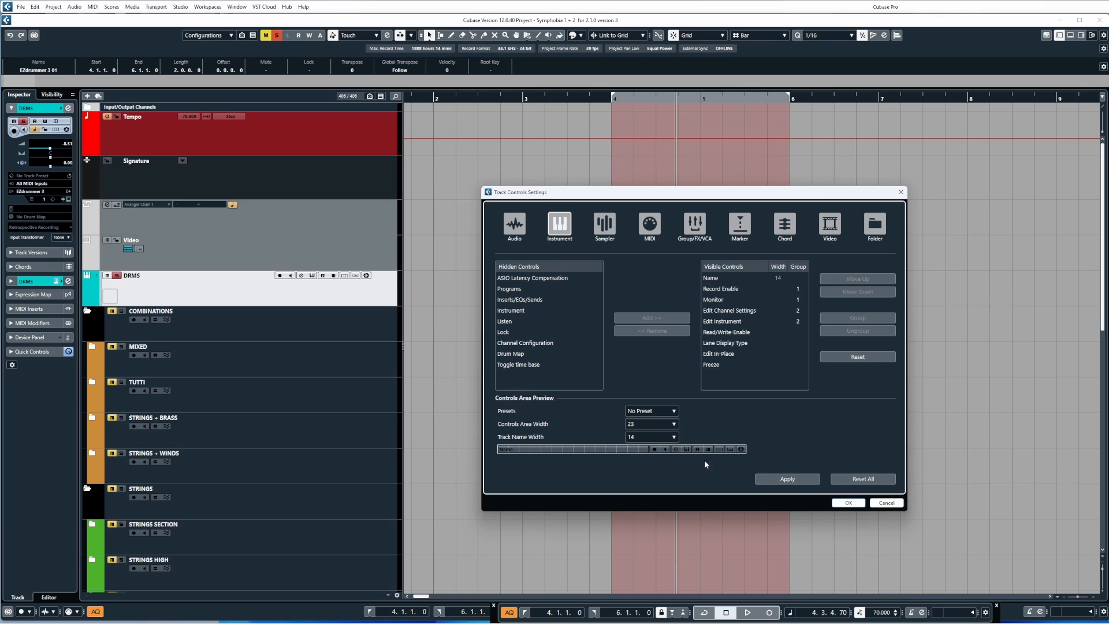
{"action": "left_click", "coordinate": [670, 424]}
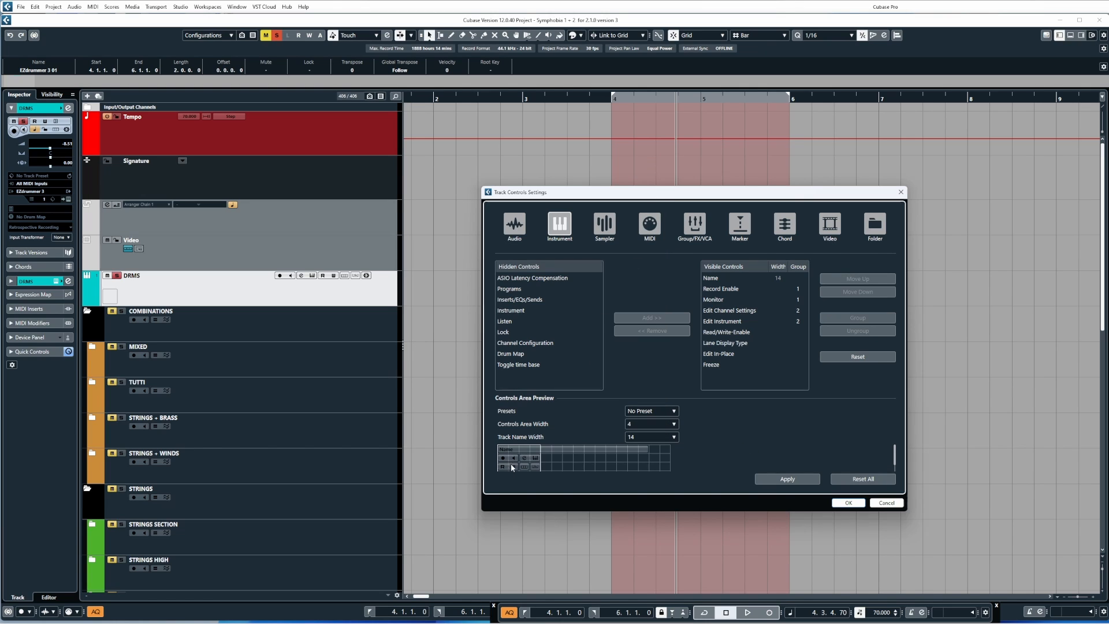
{"action": "left_click", "coordinate": [672, 424]}
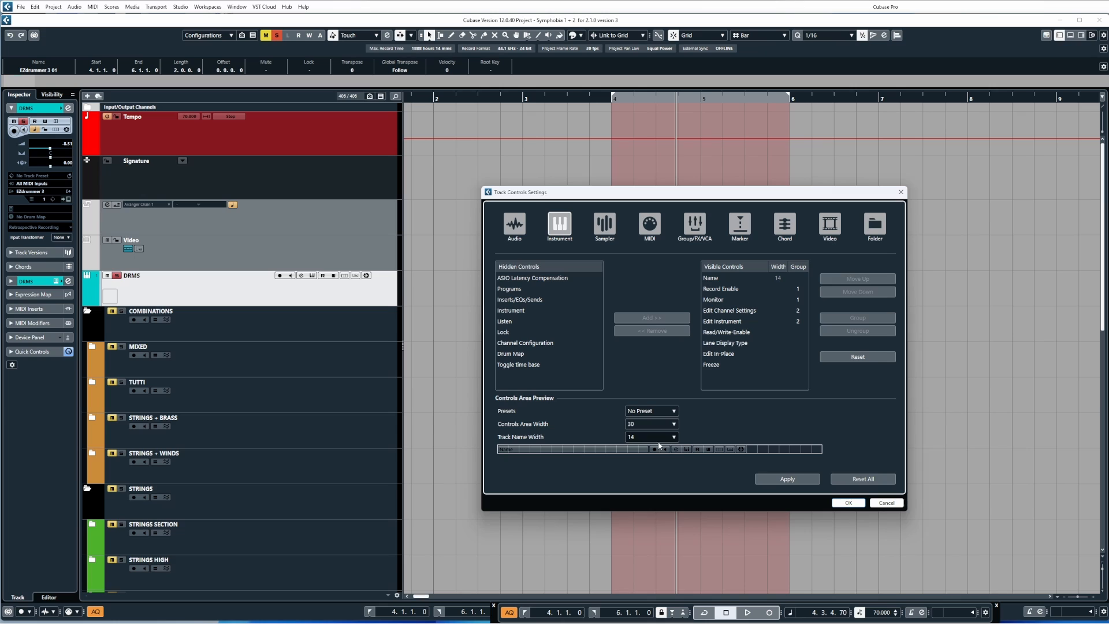
{"action": "mouse_move", "coordinate": [660, 436]}
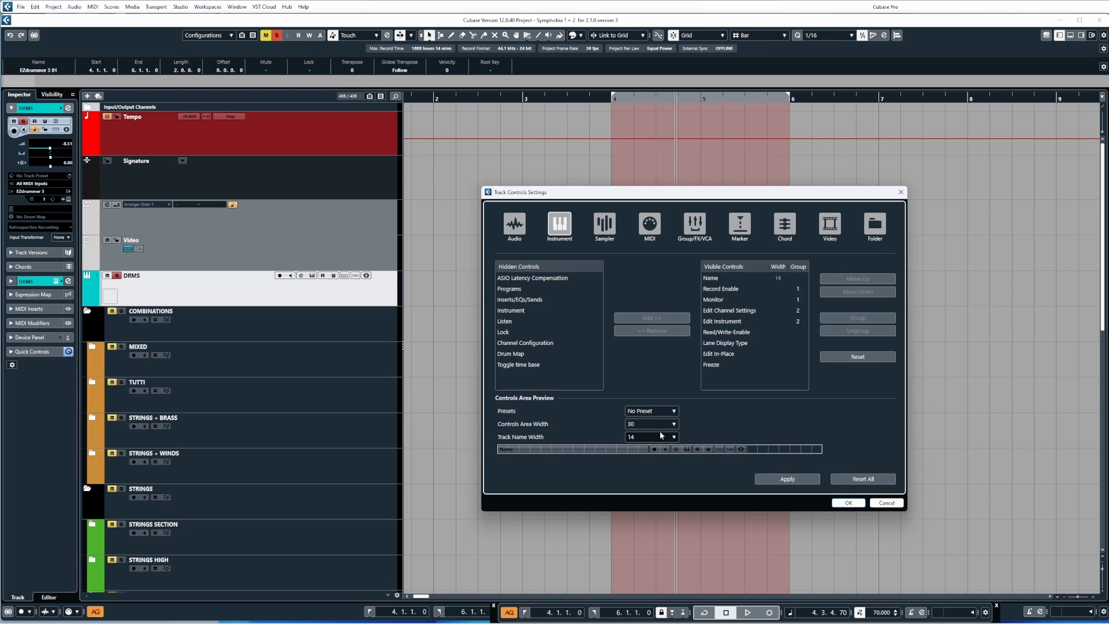
{"action": "left_click", "coordinate": [671, 424]}
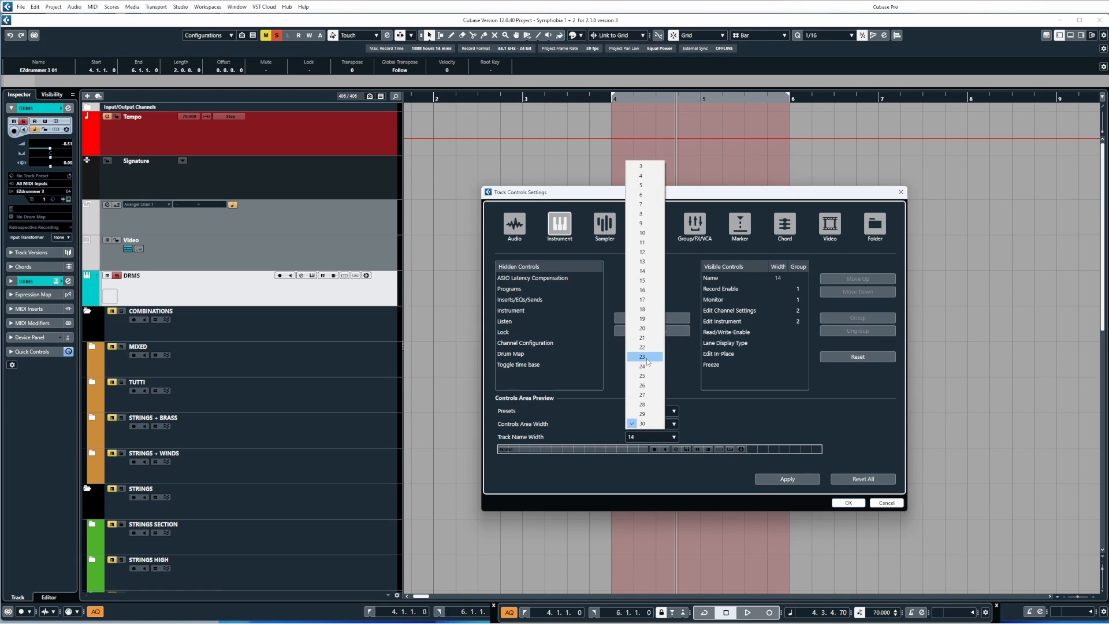
{"action": "left_click", "coordinate": [642, 355]}
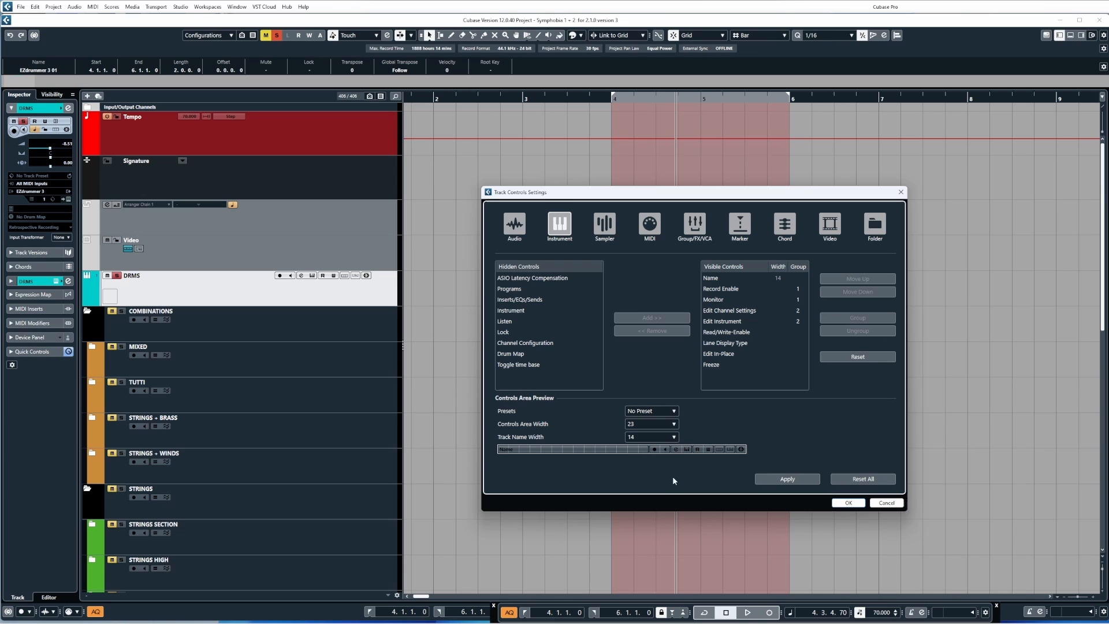
{"action": "mouse_move", "coordinate": [427, 313]}
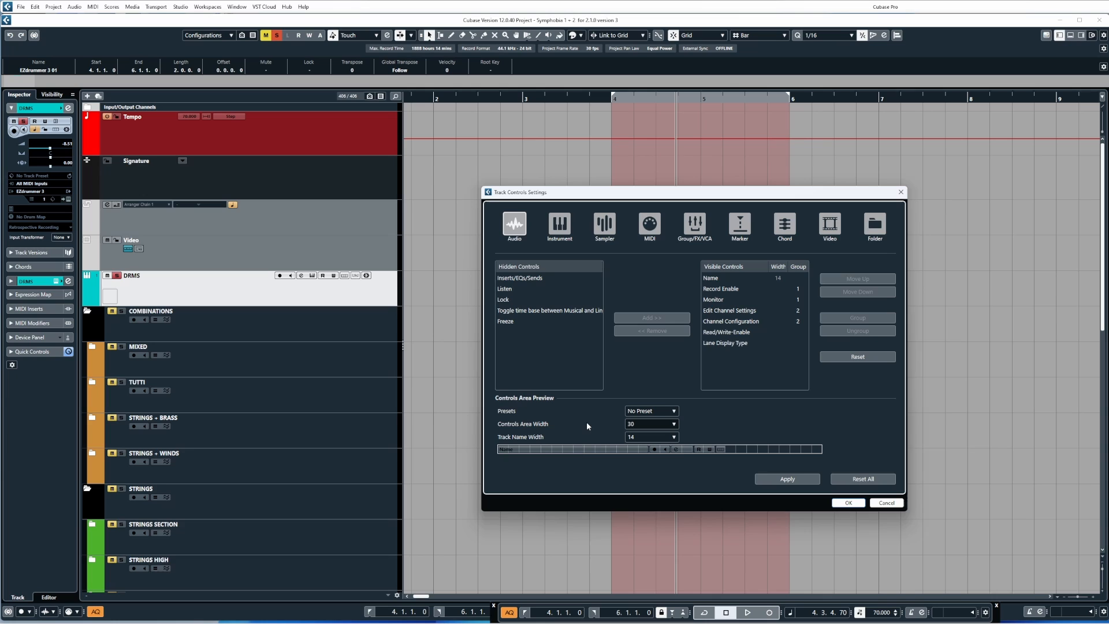
{"action": "mouse_move", "coordinate": [651, 426]}
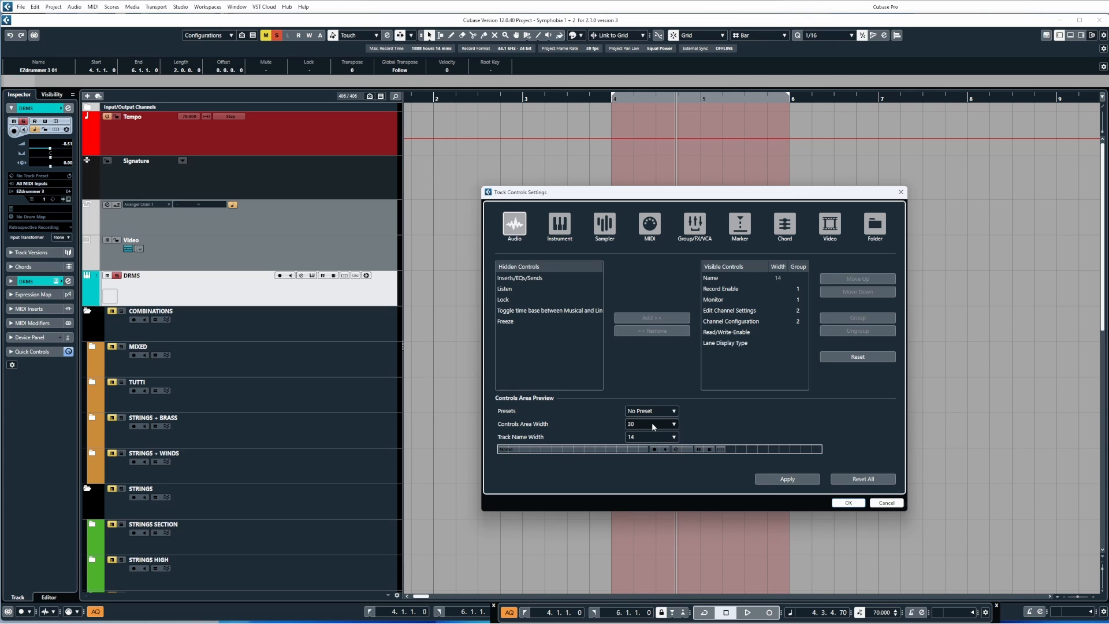
Move Freeze from hidden to visible controls for Audio tracks.
{"action": "left_click", "coordinate": [506, 321]}
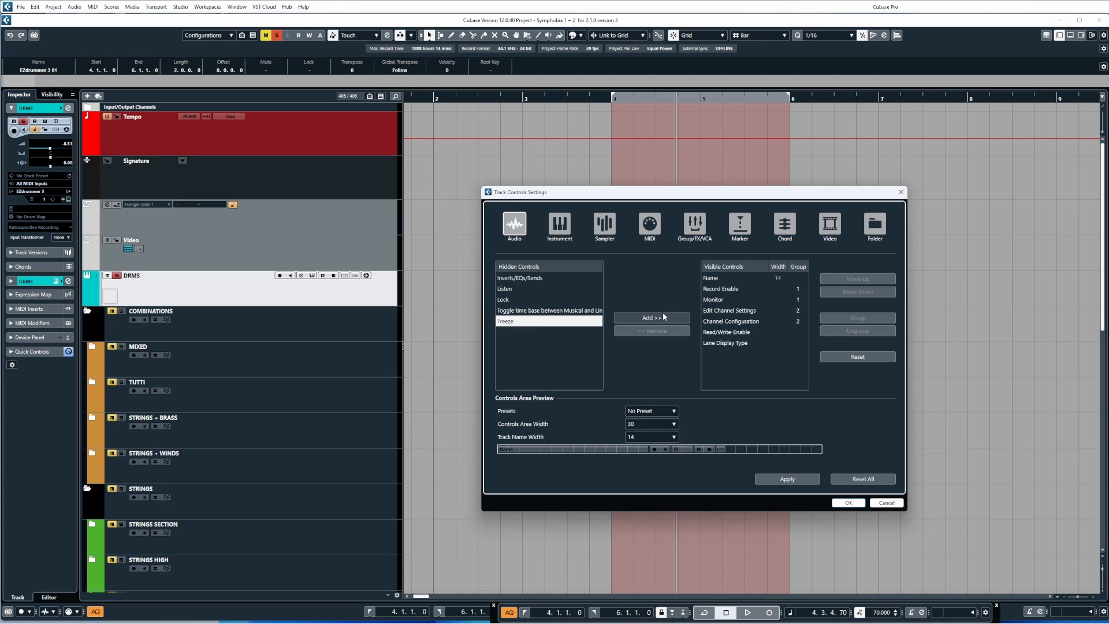
{"action": "left_click", "coordinate": [651, 317]}
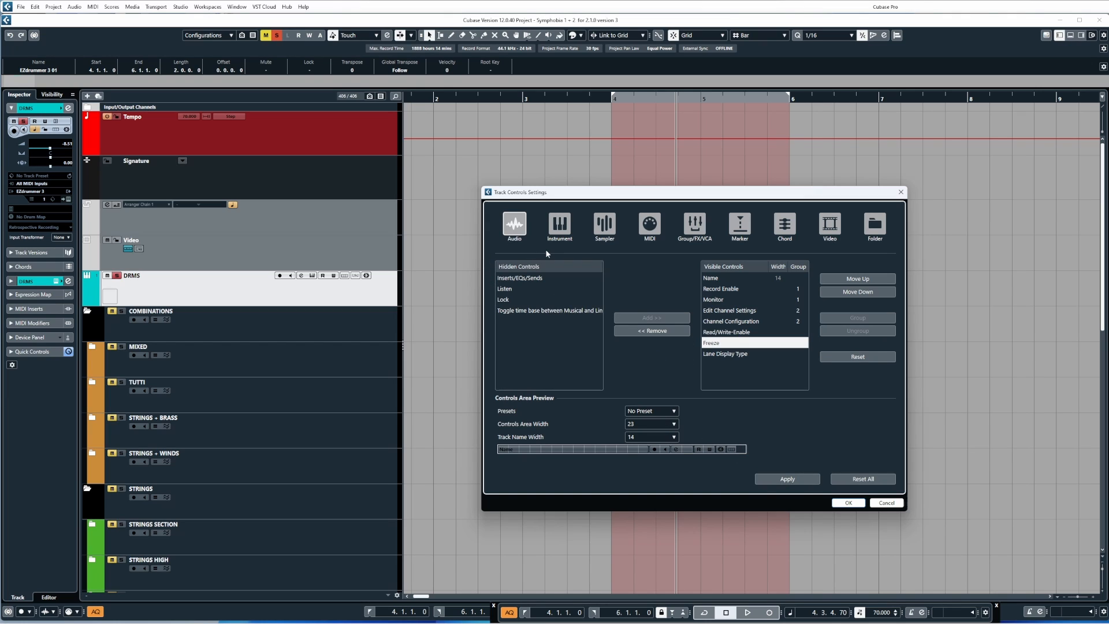
{"action": "left_click", "coordinate": [558, 226]}
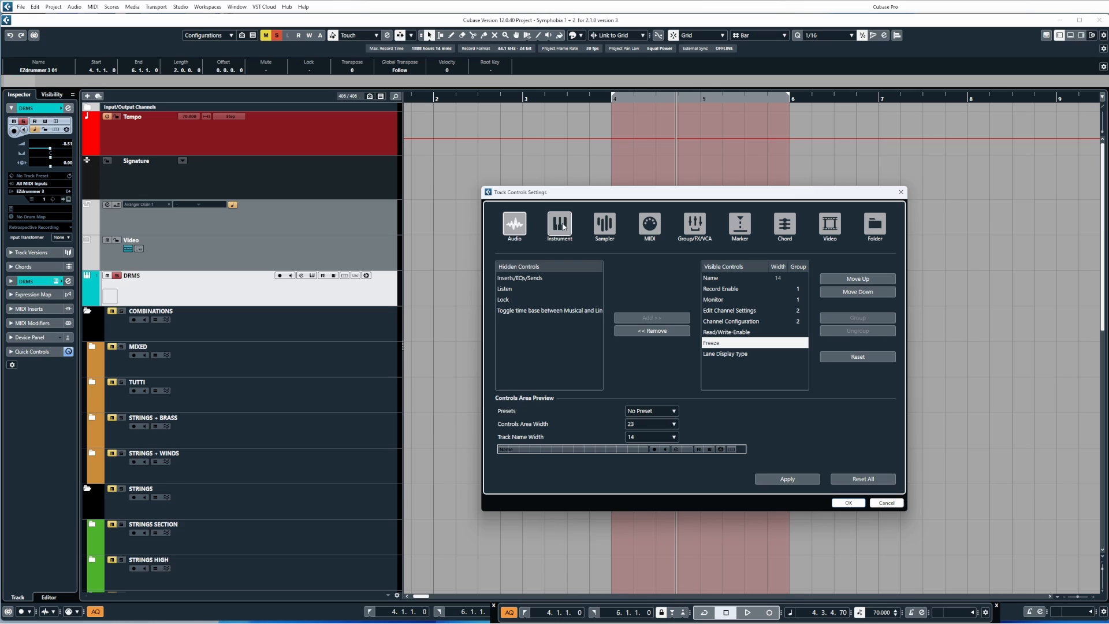
{"action": "mouse_move", "coordinate": [823, 251]}
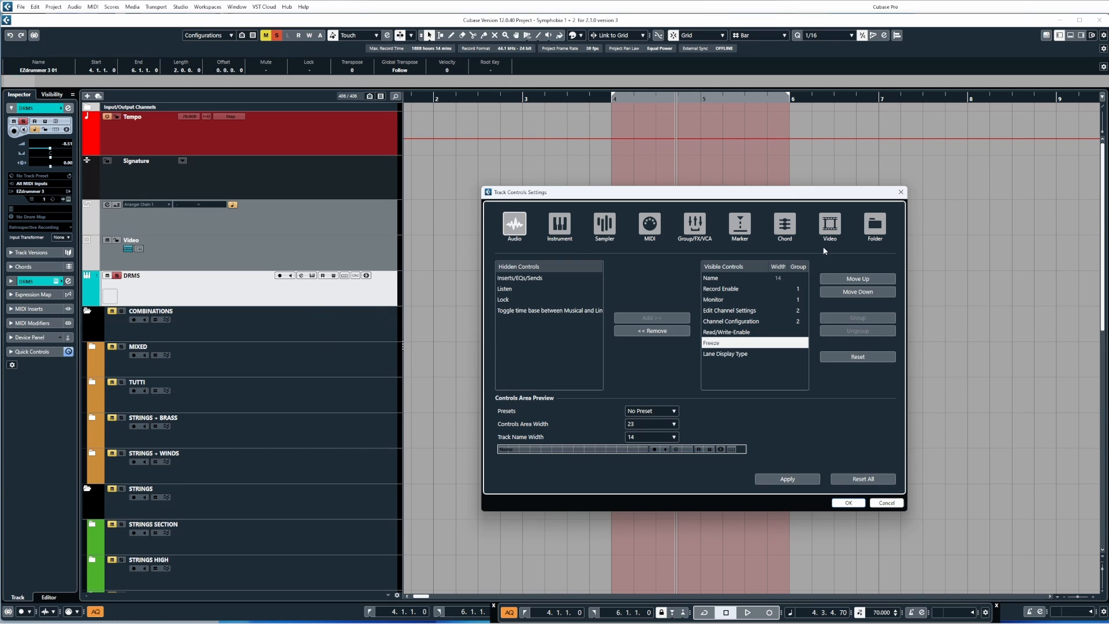
{"action": "mouse_move", "coordinate": [890, 194]}
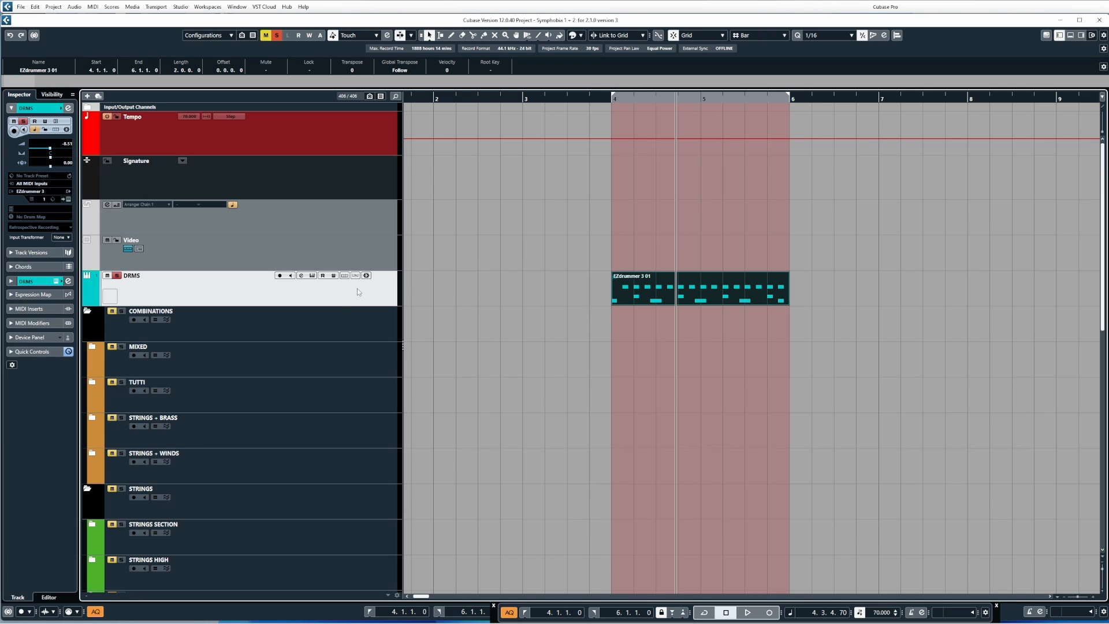
{"action": "mouse_move", "coordinate": [386, 288]}
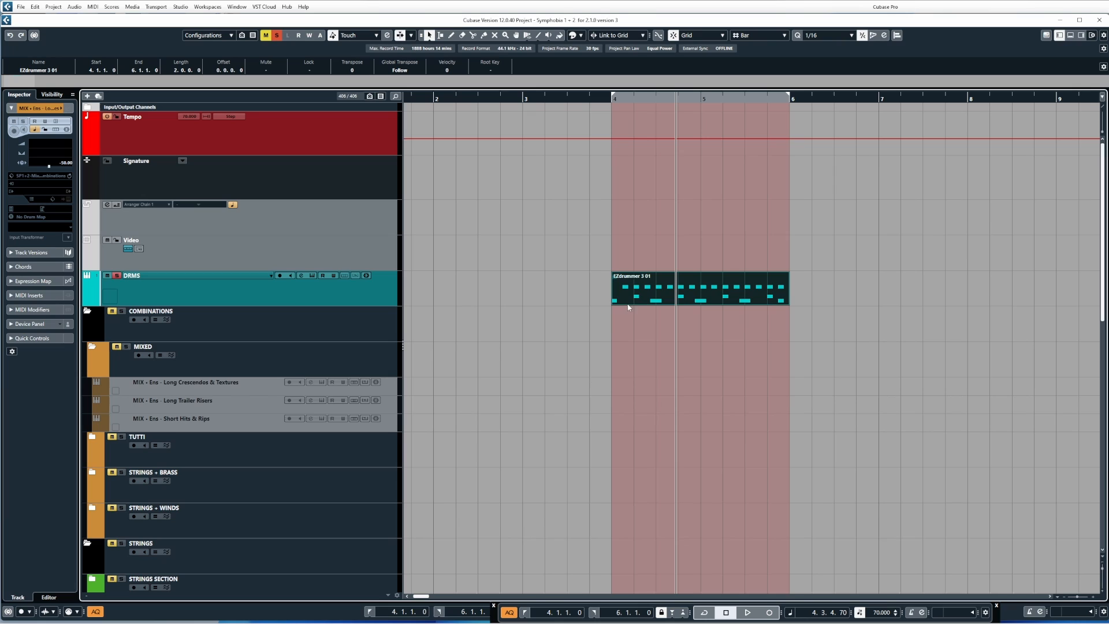
{"action": "mouse_move", "coordinate": [661, 290]}
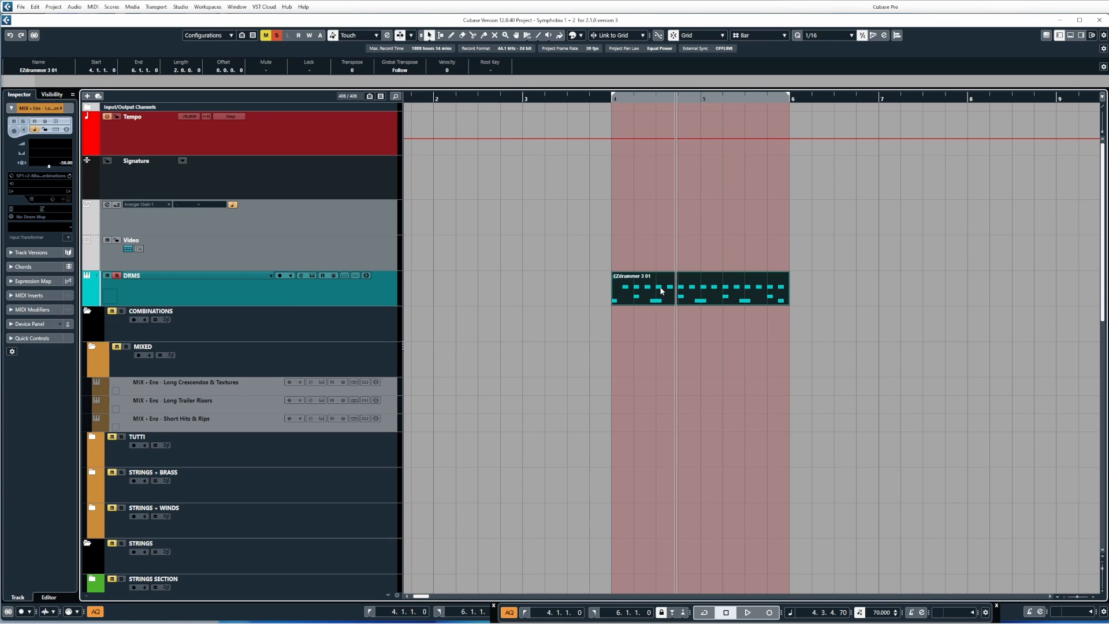
{"action": "mouse_move", "coordinate": [663, 330]}
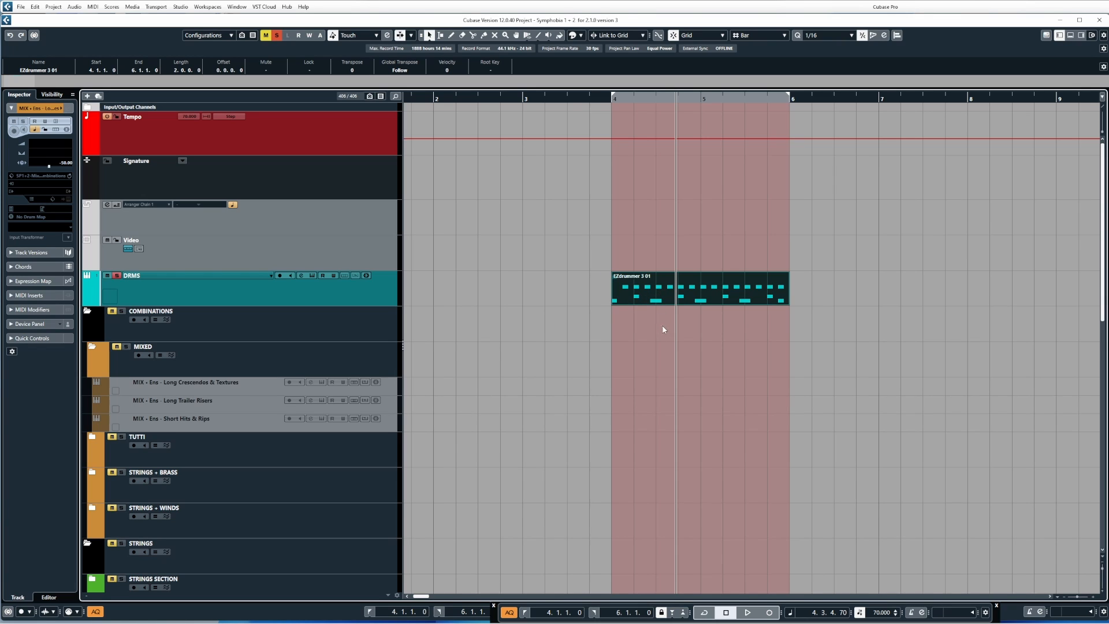
{"action": "mouse_move", "coordinate": [564, 367]}
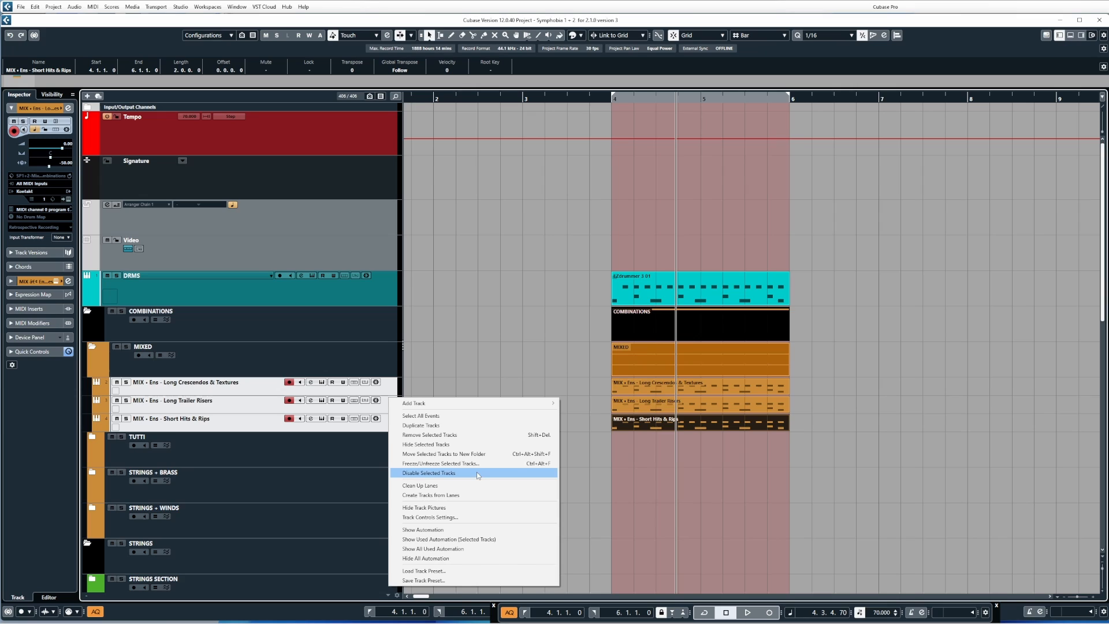
{"action": "mouse_move", "coordinate": [475, 463]}
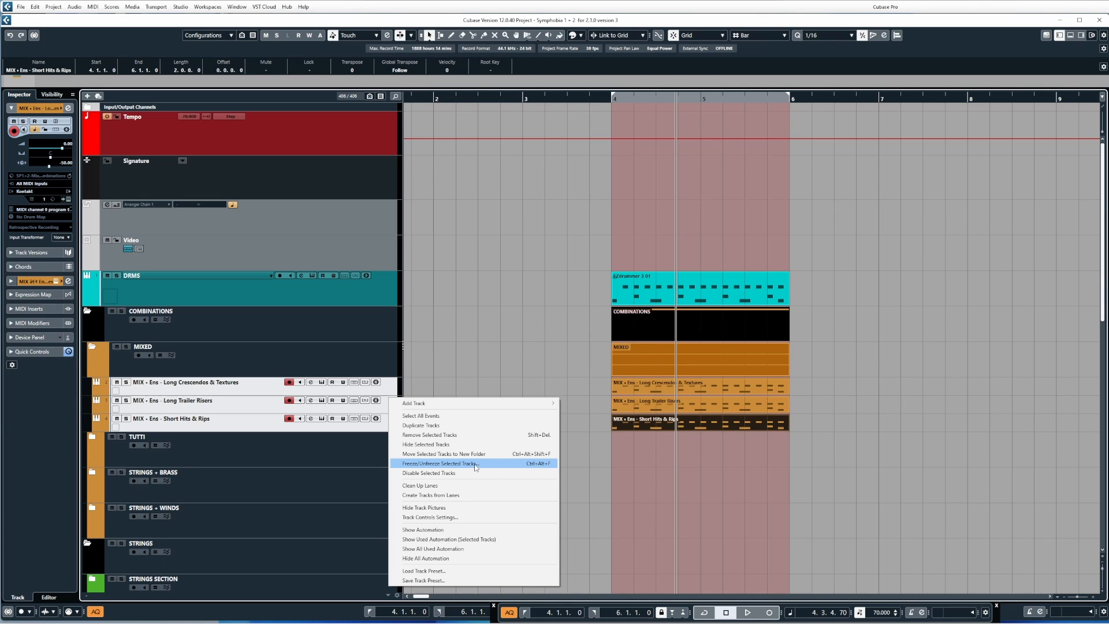
{"action": "mouse_move", "coordinate": [414, 403]}
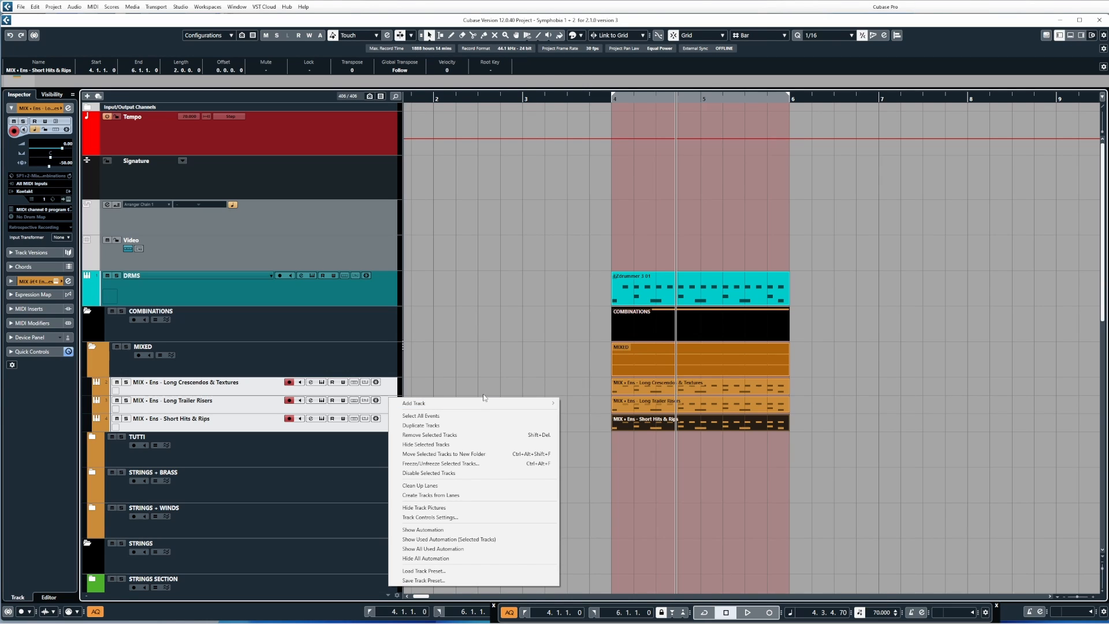
{"action": "mouse_move", "coordinate": [485, 396]}
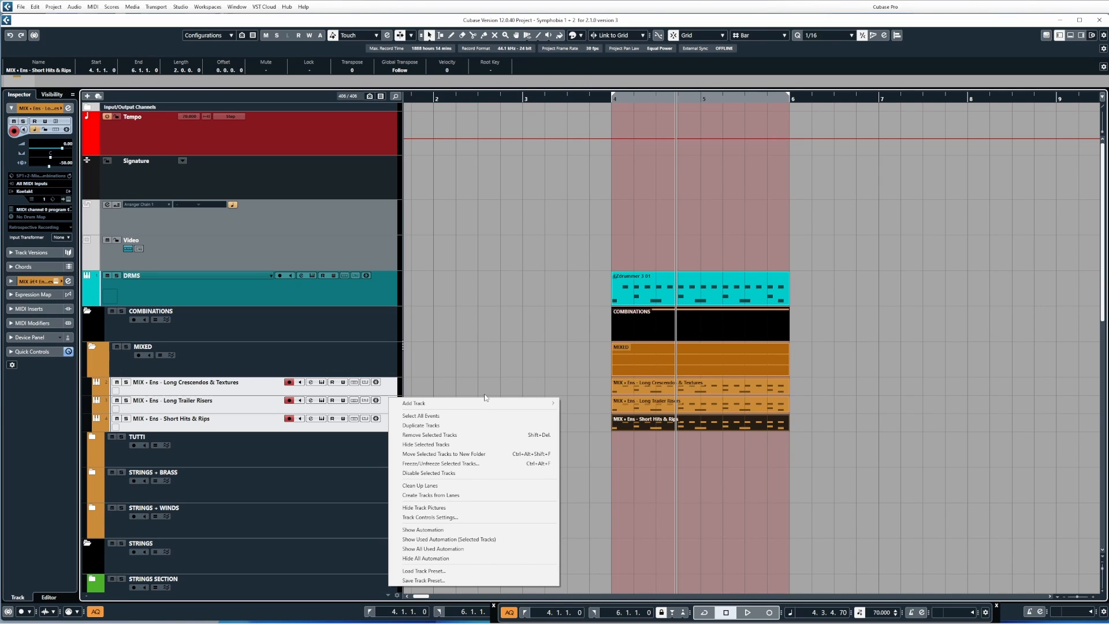
{"action": "mouse_move", "coordinate": [79, 44]}
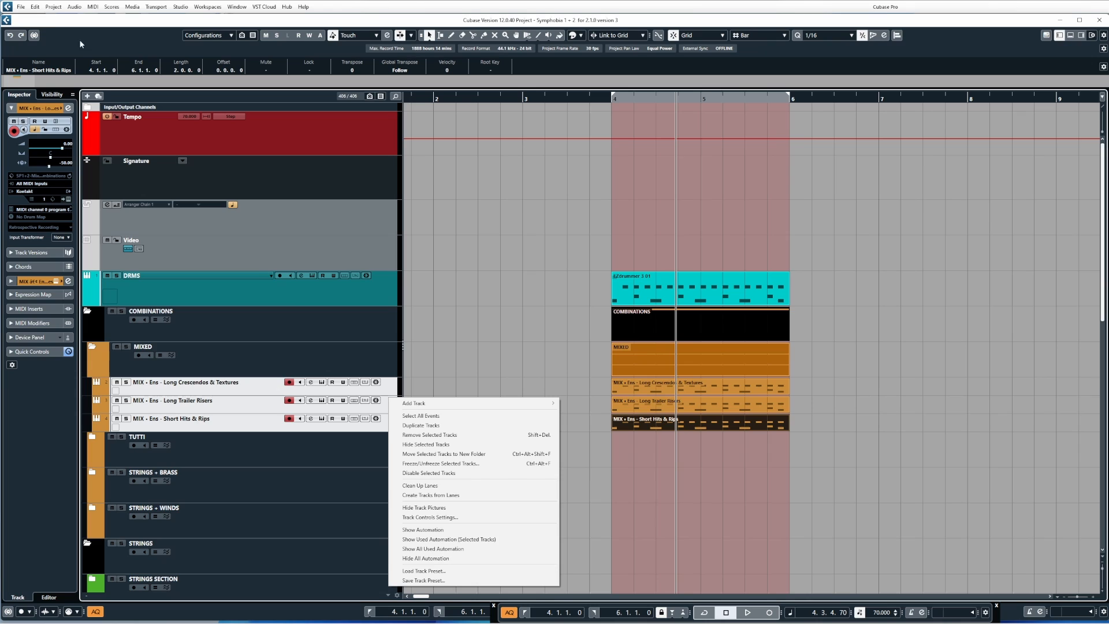
Look in the Edit menu for Freeze/Unfreeze Selected Tracks with the MIX tracks selected.
{"action": "left_click", "coordinate": [34, 7]}
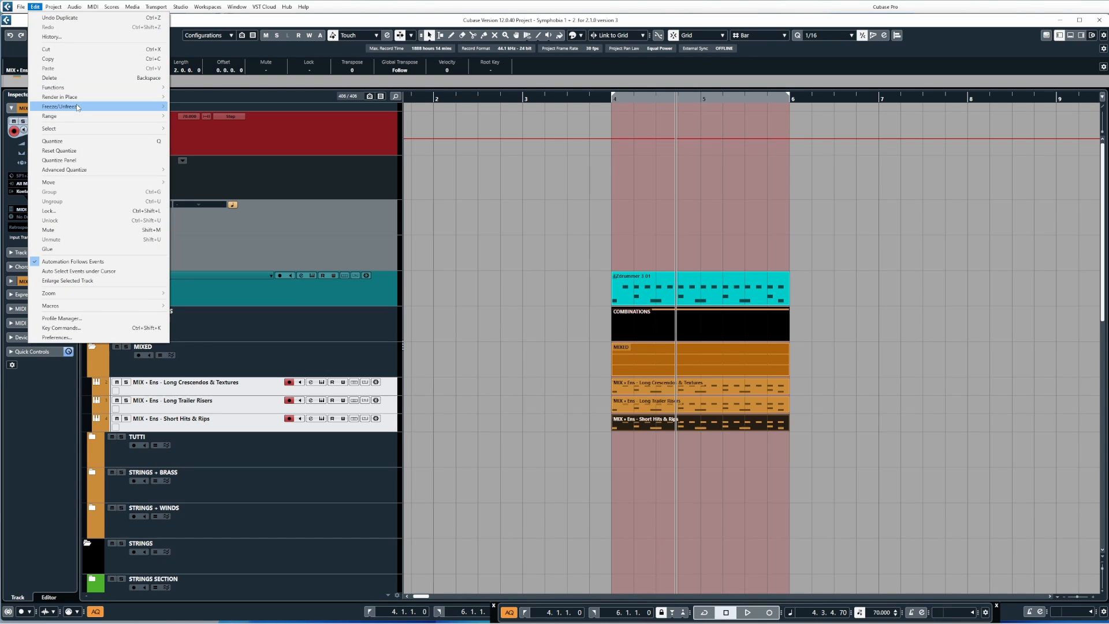
{"action": "mouse_move", "coordinate": [60, 106]}
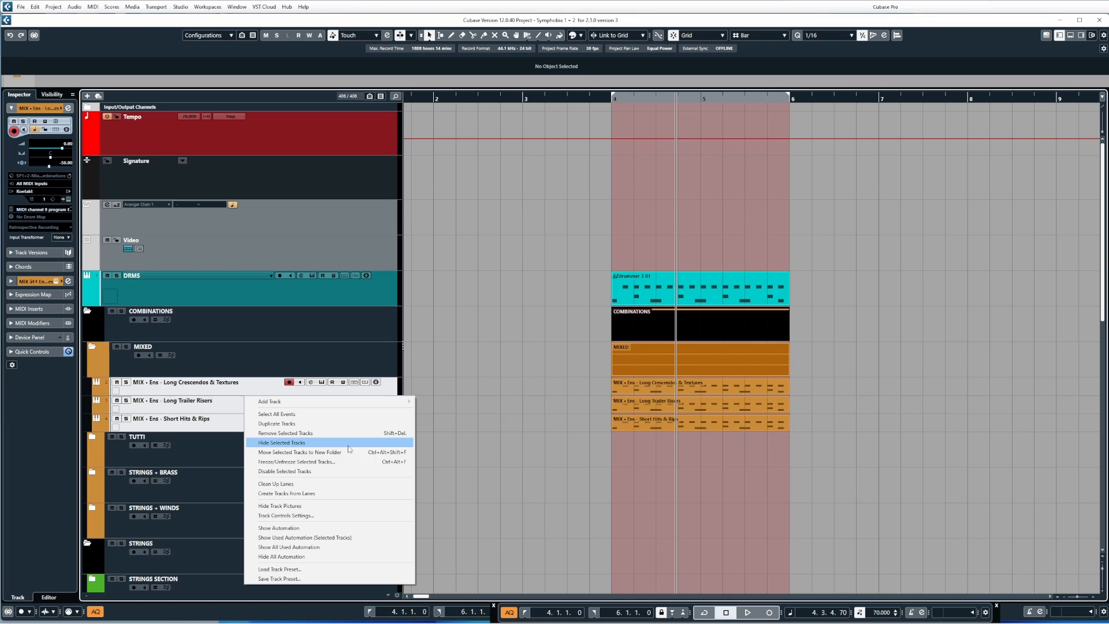
{"action": "left_click", "coordinate": [297, 462]}
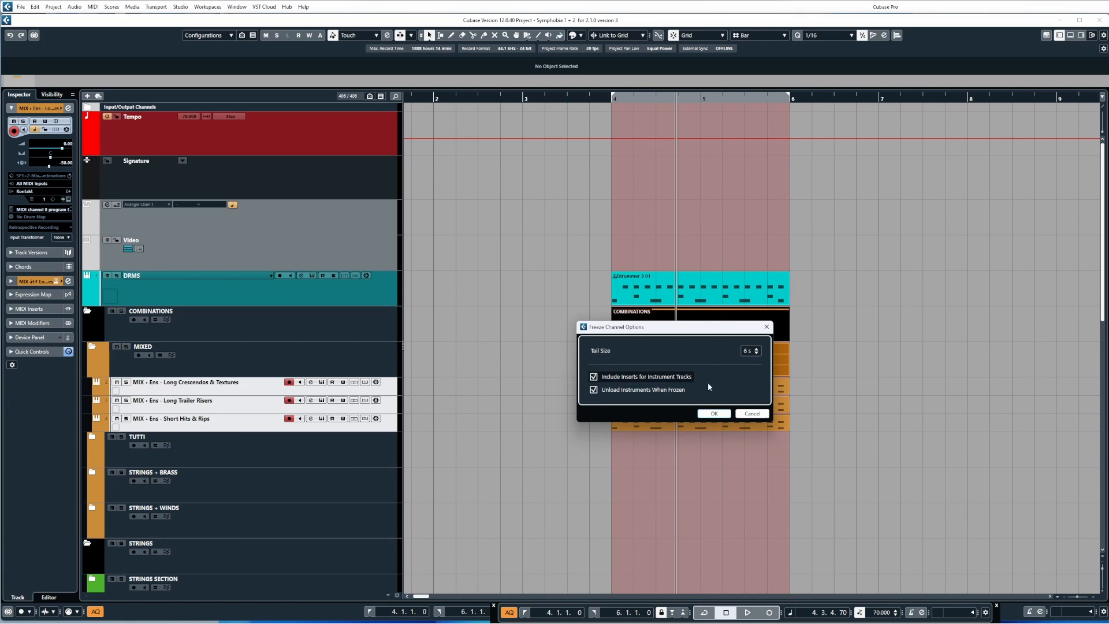
{"action": "left_click", "coordinate": [713, 414]}
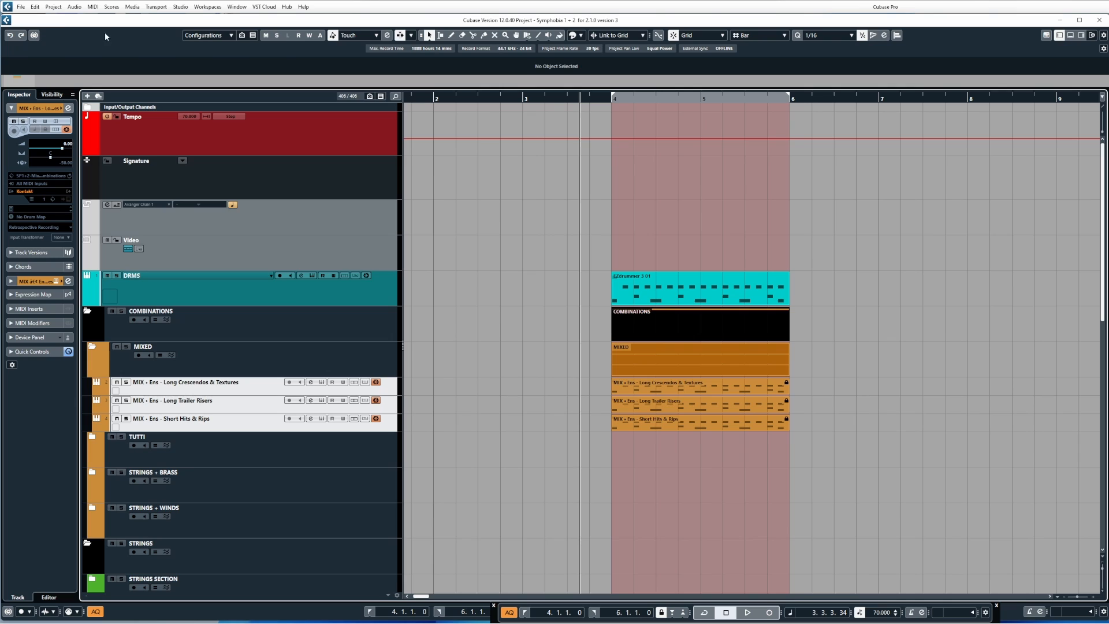
Open the Key Commands dialog from the Edit menu.
{"action": "left_click", "coordinate": [34, 7]}
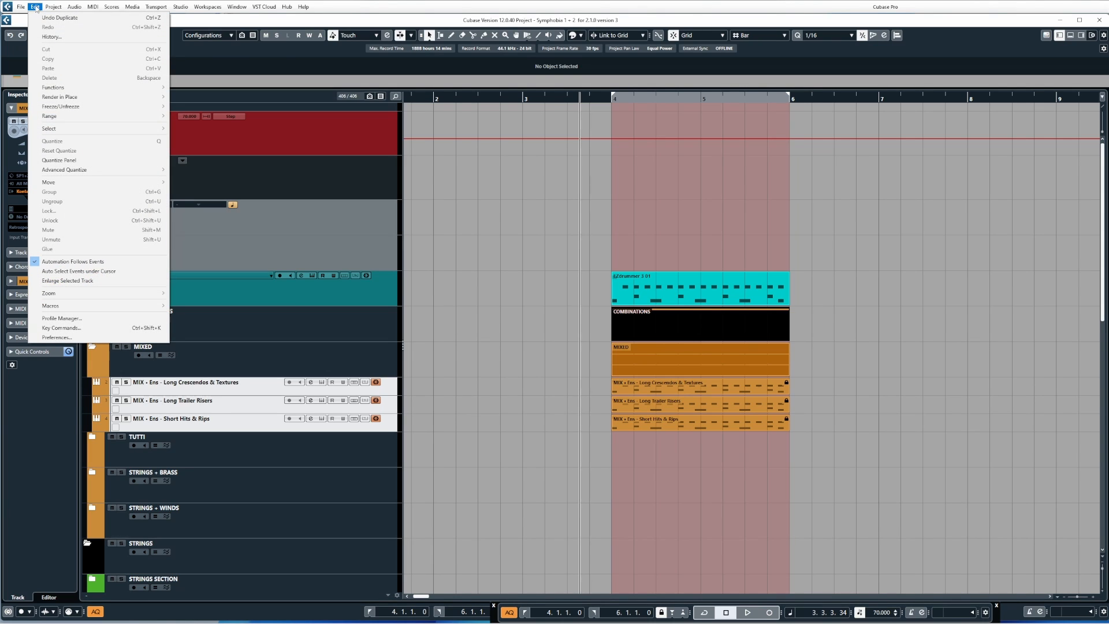
{"action": "left_click", "coordinate": [472, 420]}
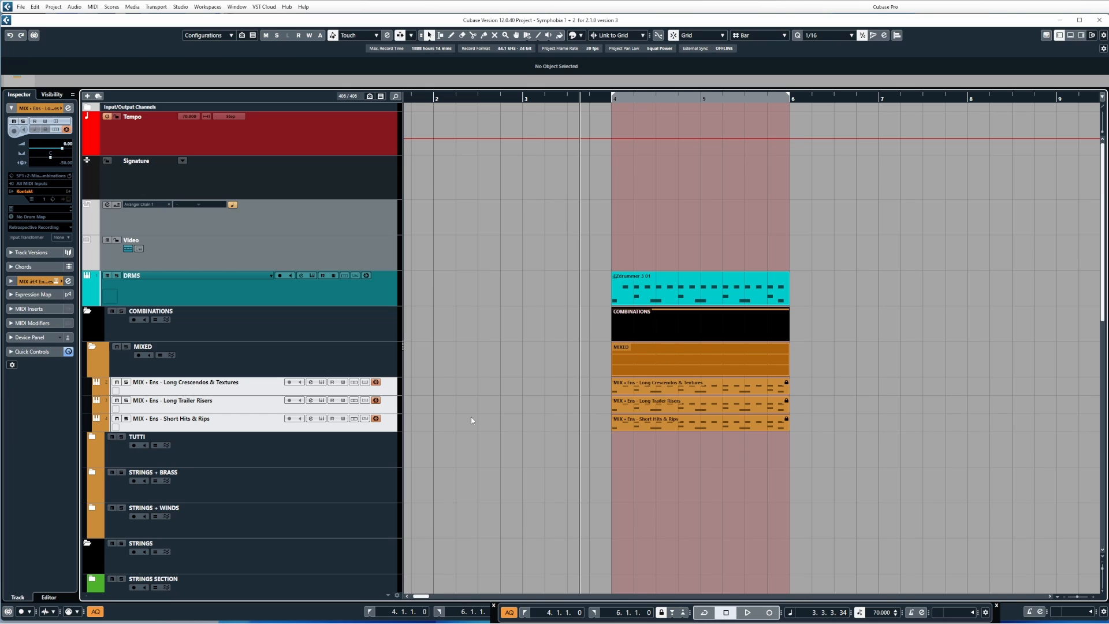
{"action": "mouse_move", "coordinate": [171, 174]}
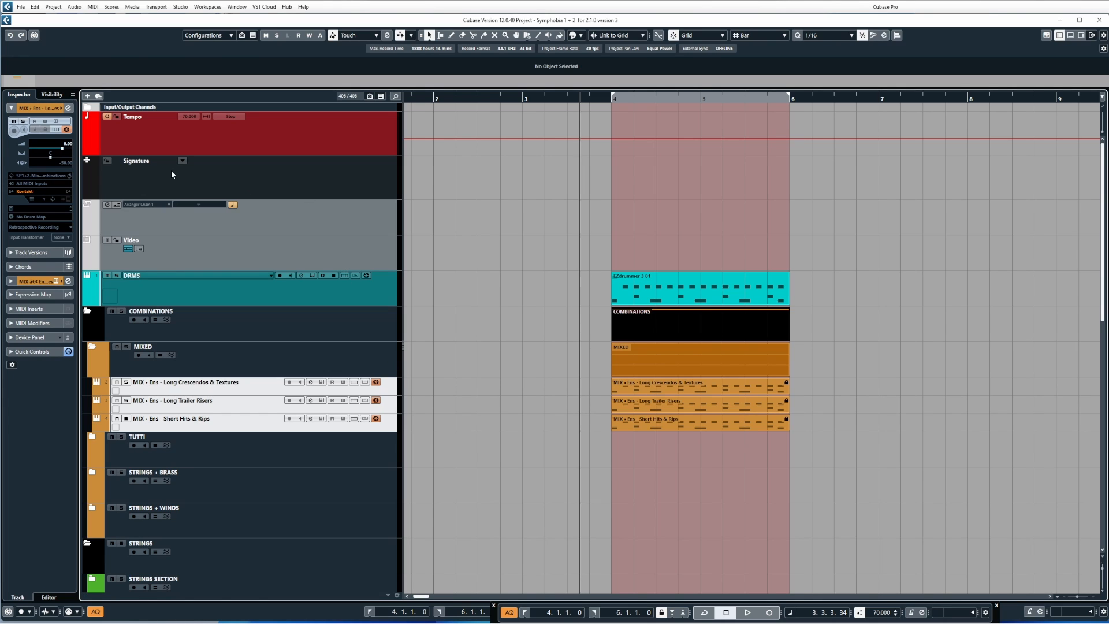
{"action": "mouse_move", "coordinate": [51, 13]}
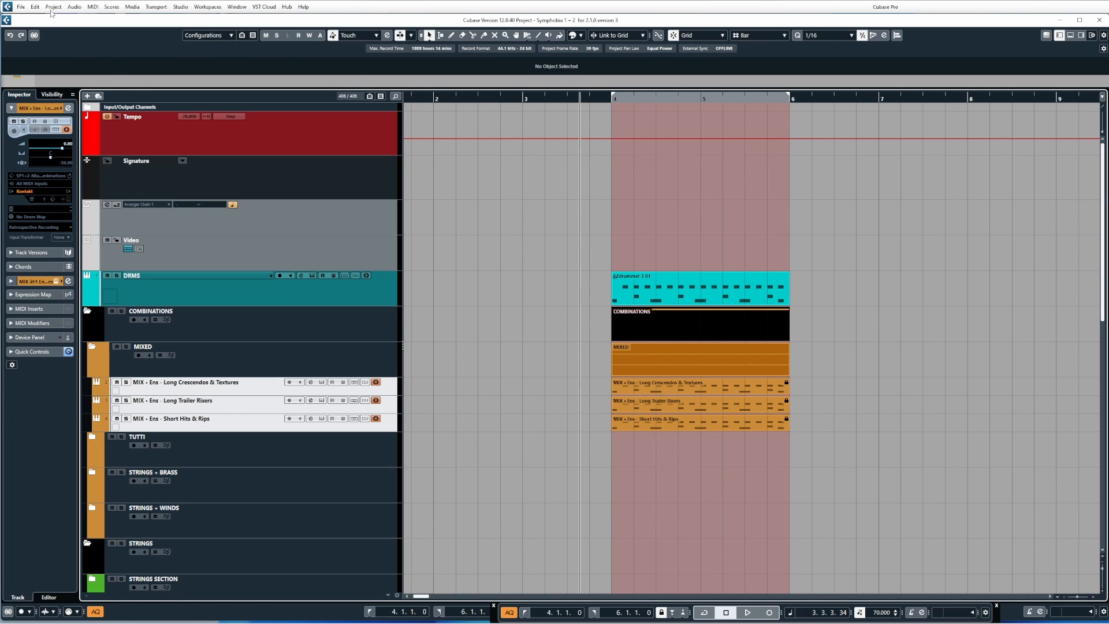
{"action": "left_click", "coordinate": [35, 7]}
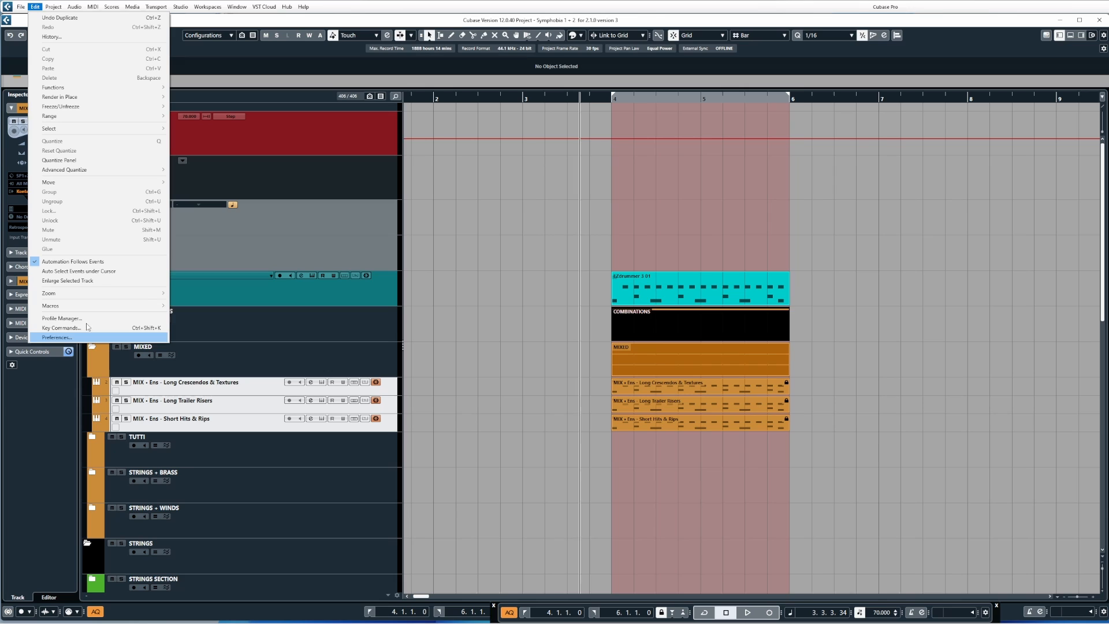
{"action": "left_click", "coordinate": [61, 327]}
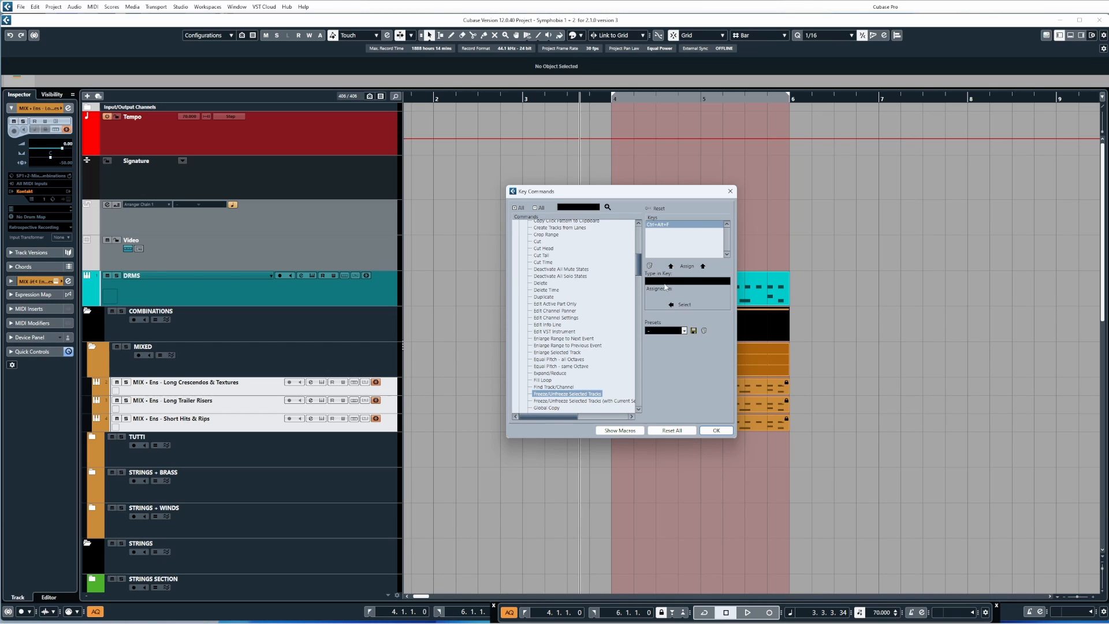
{"action": "mouse_move", "coordinate": [659, 314]}
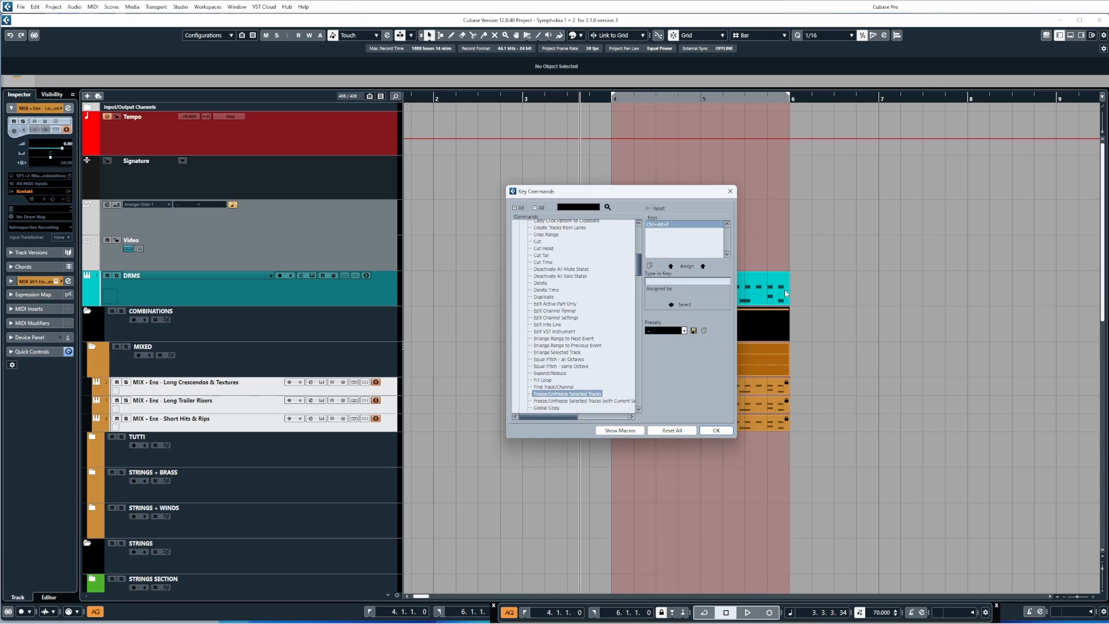
Assign Ctrl+Alt+Shift+D to Freeze/Unfreeze Selected Tracks and confirm the Key Commands dialog.
{"action": "type", "text": "Ctrl+Alt+Shift+D"}
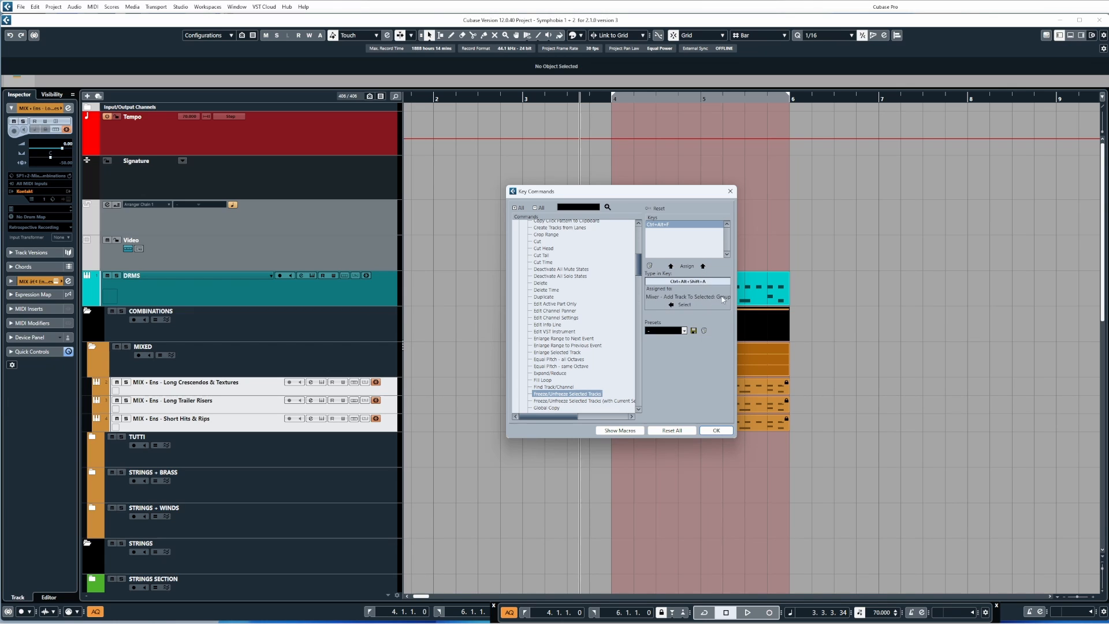
{"action": "mouse_move", "coordinate": [721, 300]}
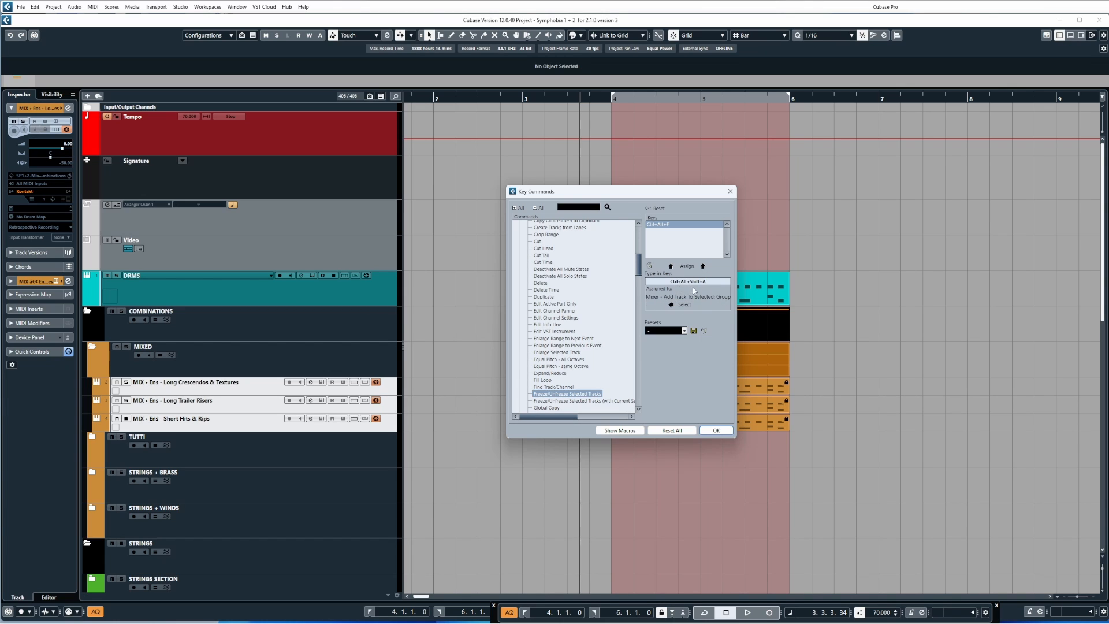
{"action": "mouse_move", "coordinate": [653, 303]}
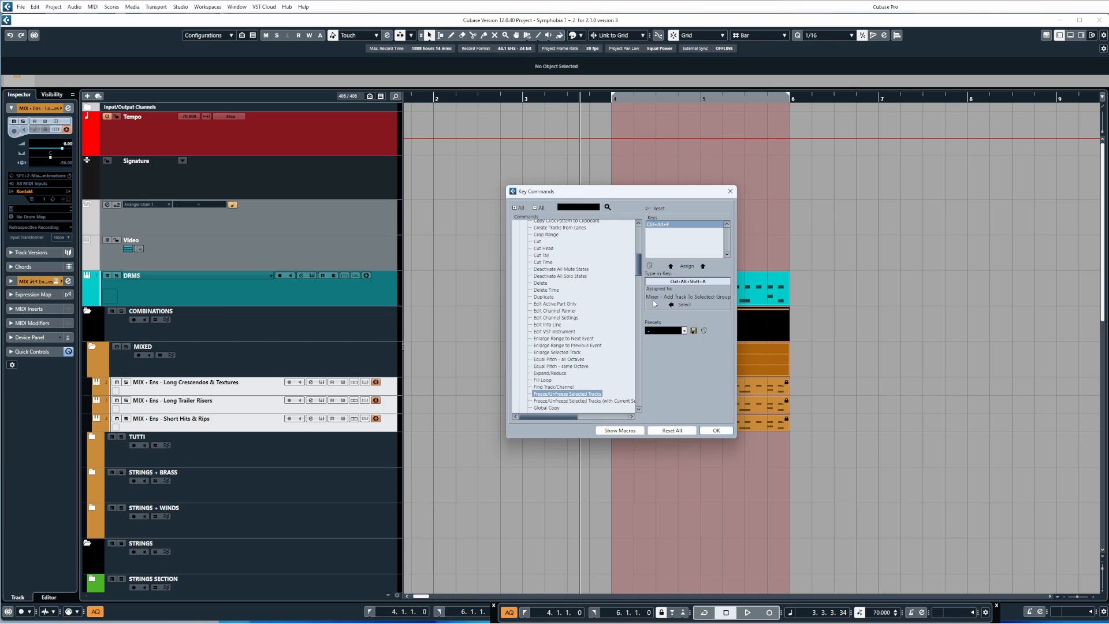
{"action": "mouse_move", "coordinate": [653, 304]}
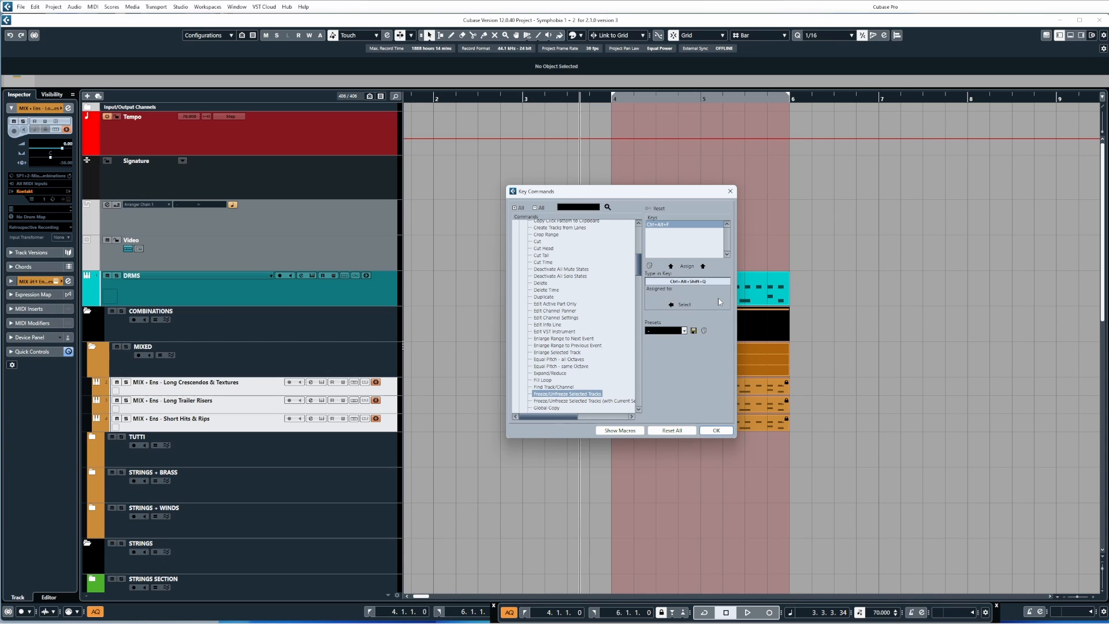
{"action": "mouse_move", "coordinate": [702, 298]}
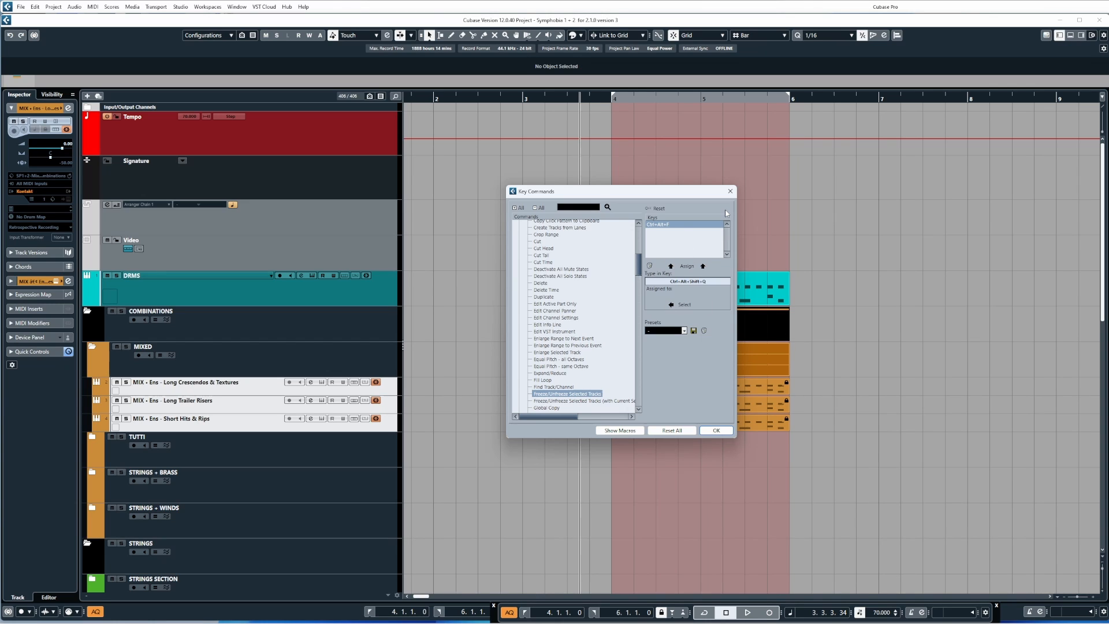
{"action": "mouse_move", "coordinate": [727, 213]}
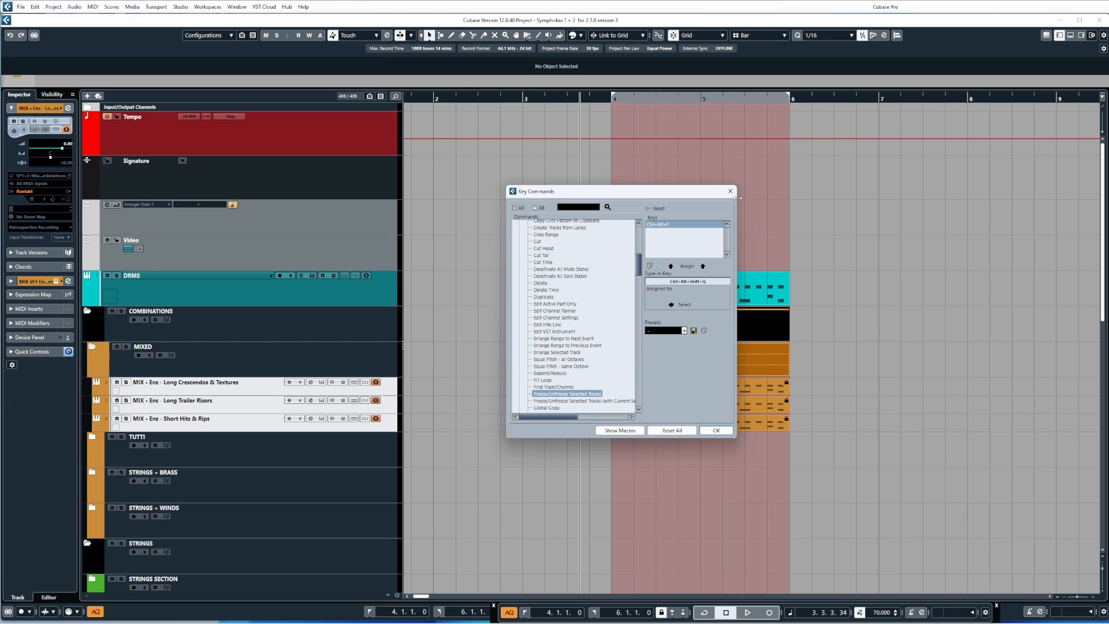
{"action": "mouse_move", "coordinate": [736, 206]}
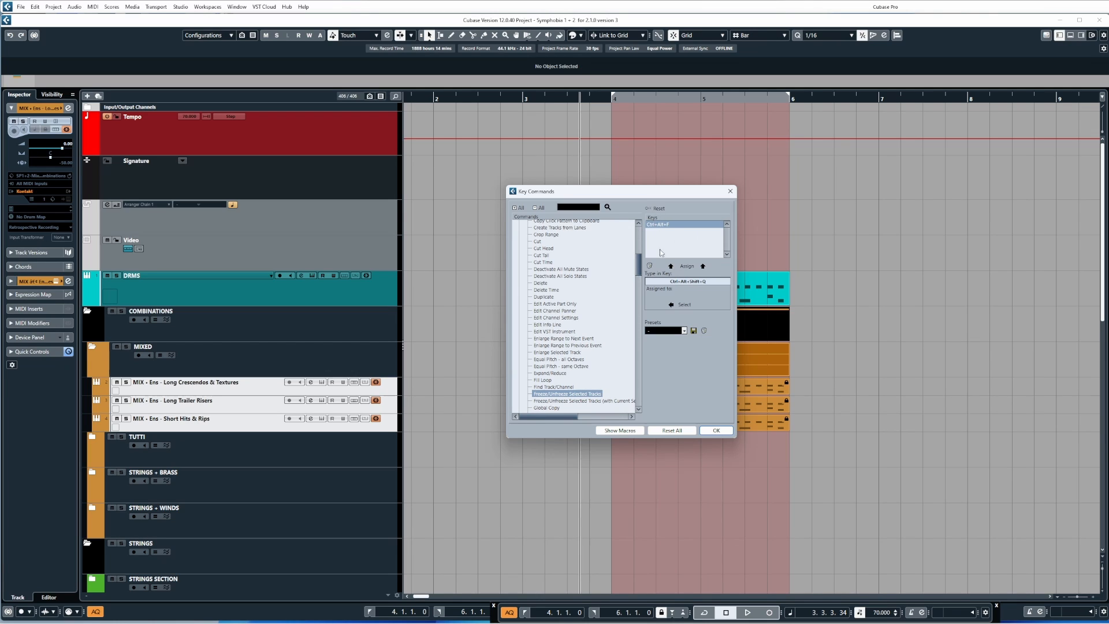
{"action": "mouse_move", "coordinate": [690, 276]}
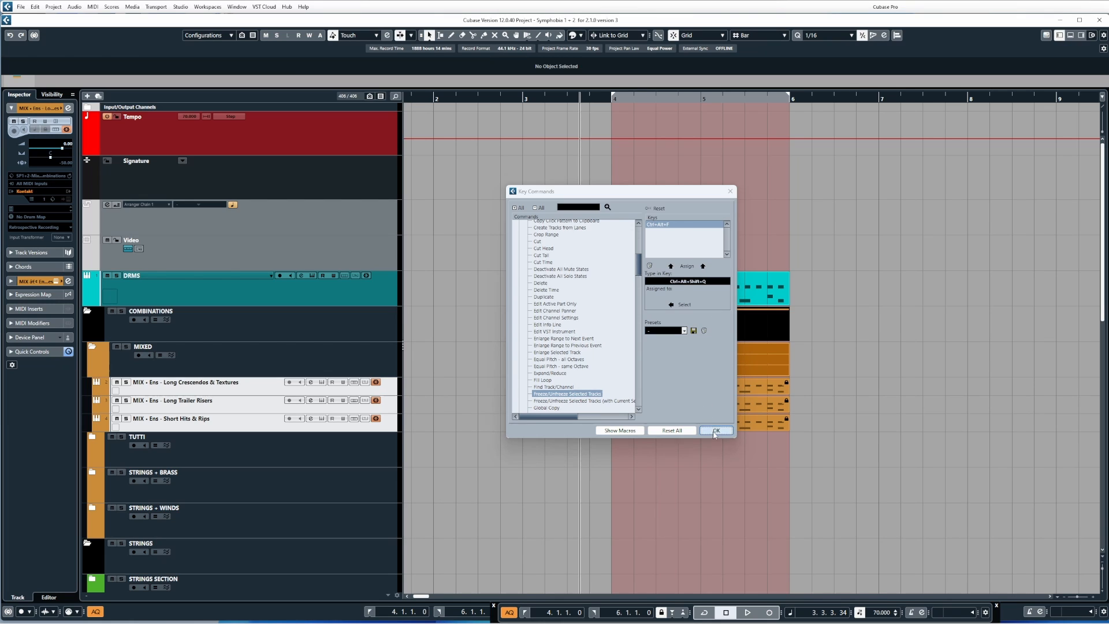
{"action": "left_click", "coordinate": [716, 429]}
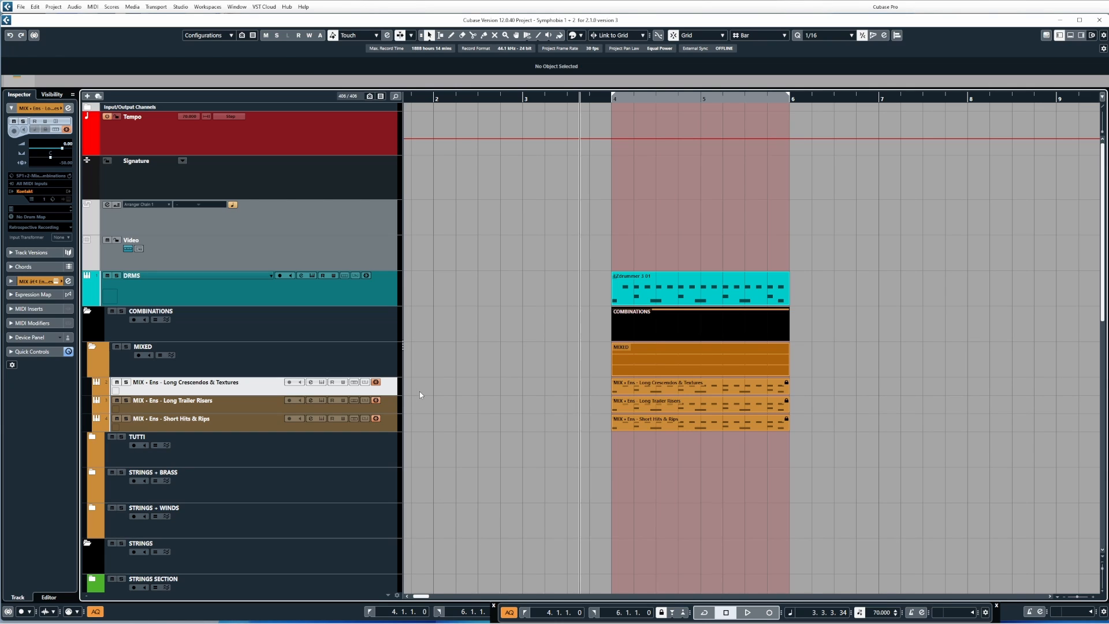
{"action": "mouse_move", "coordinate": [431, 390]}
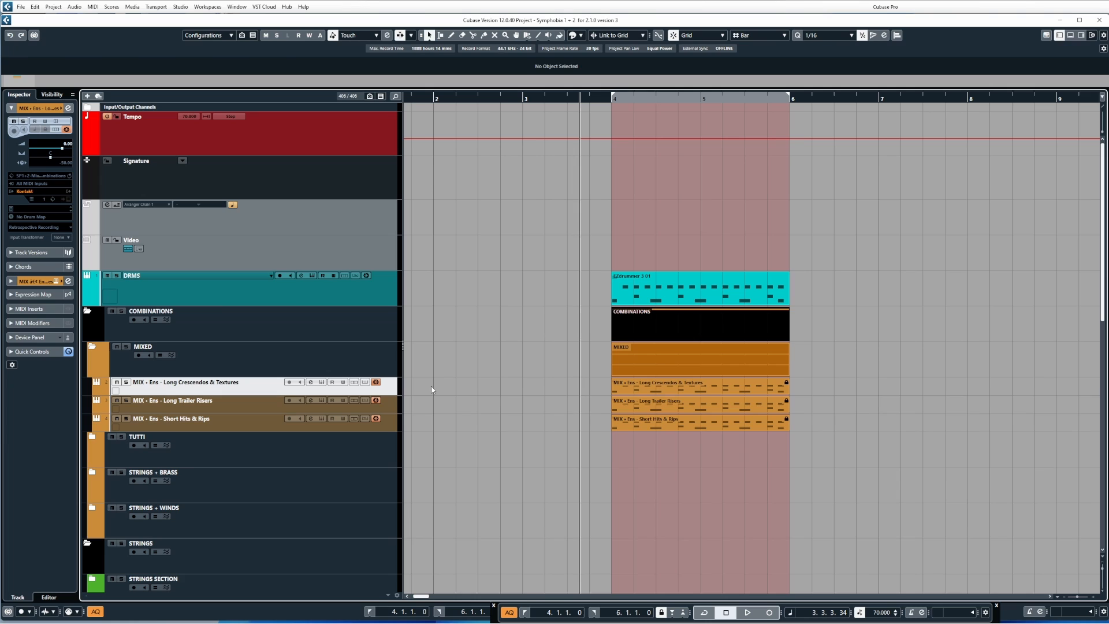
{"action": "mouse_move", "coordinate": [487, 384]}
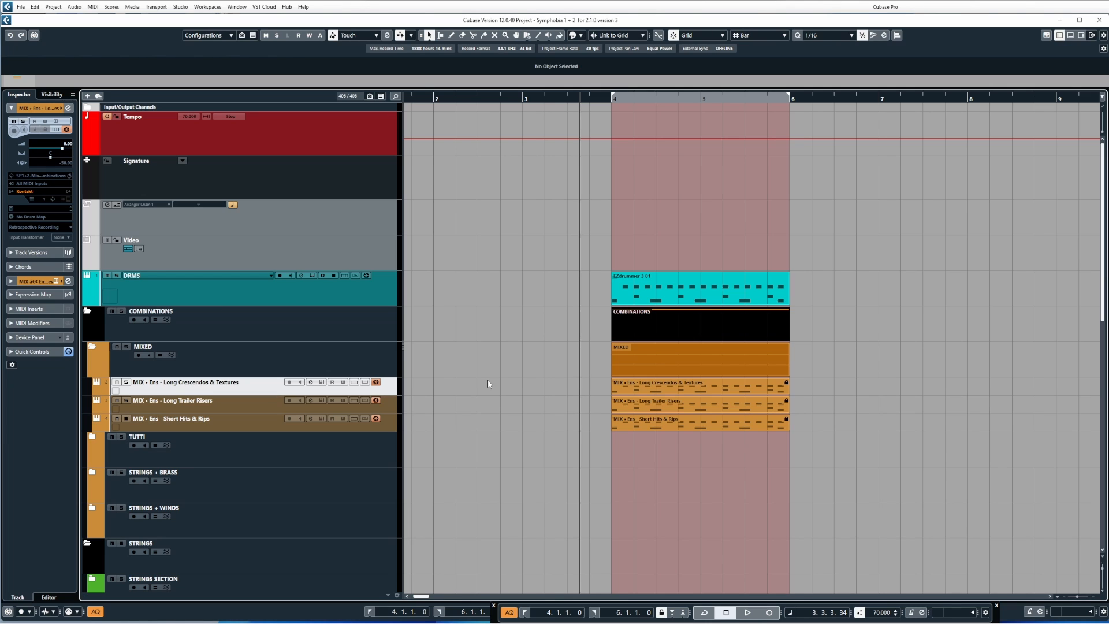
{"action": "mouse_move", "coordinate": [490, 386]}
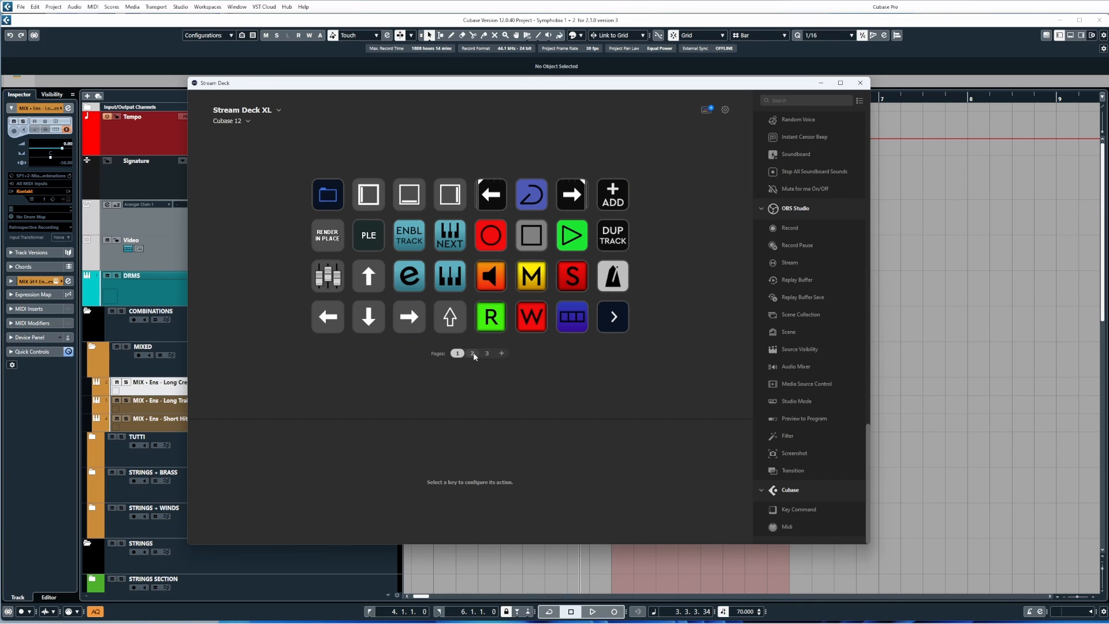
Delete the old Freeze key on page 2 of the Cubase 12 profile and select the empty key.
{"action": "left_click", "coordinate": [471, 354]}
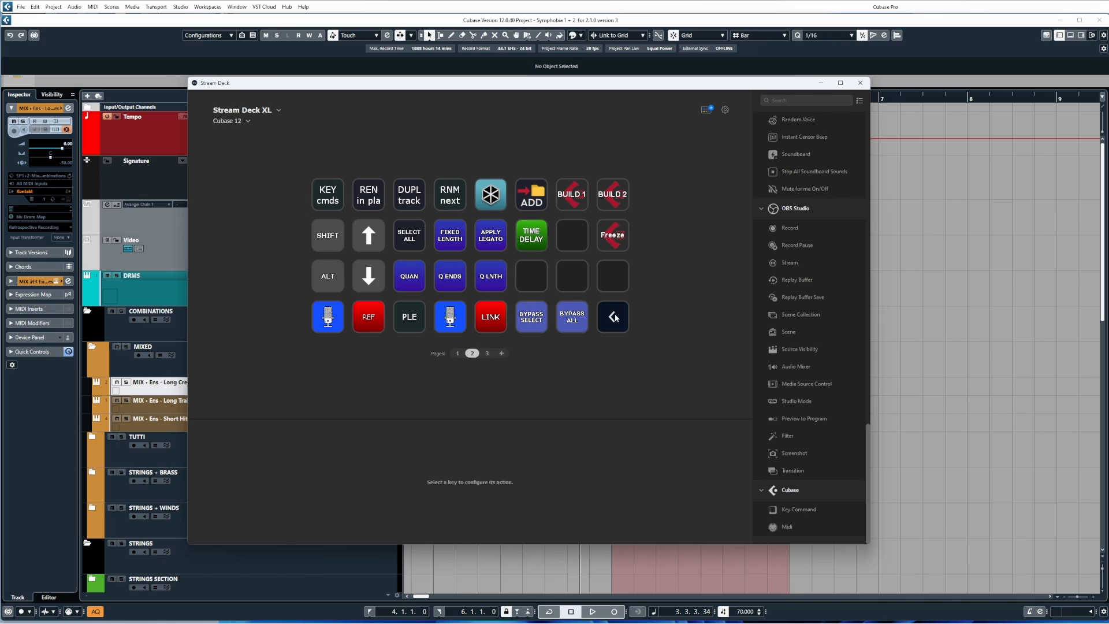
{"action": "right_click", "coordinate": [612, 234]}
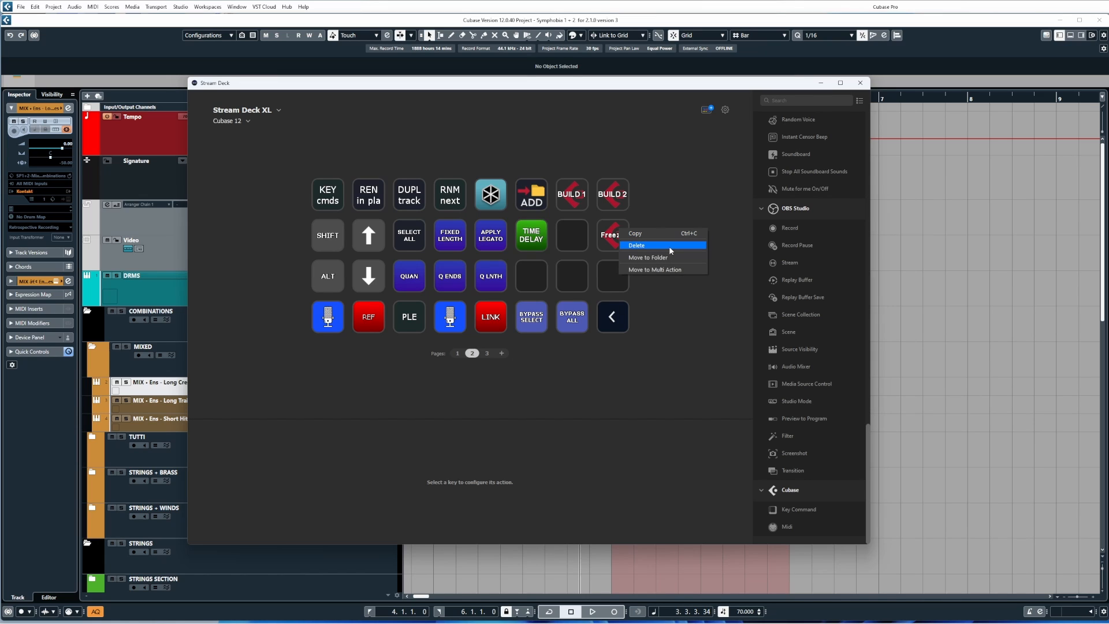
{"action": "left_click", "coordinate": [636, 245]}
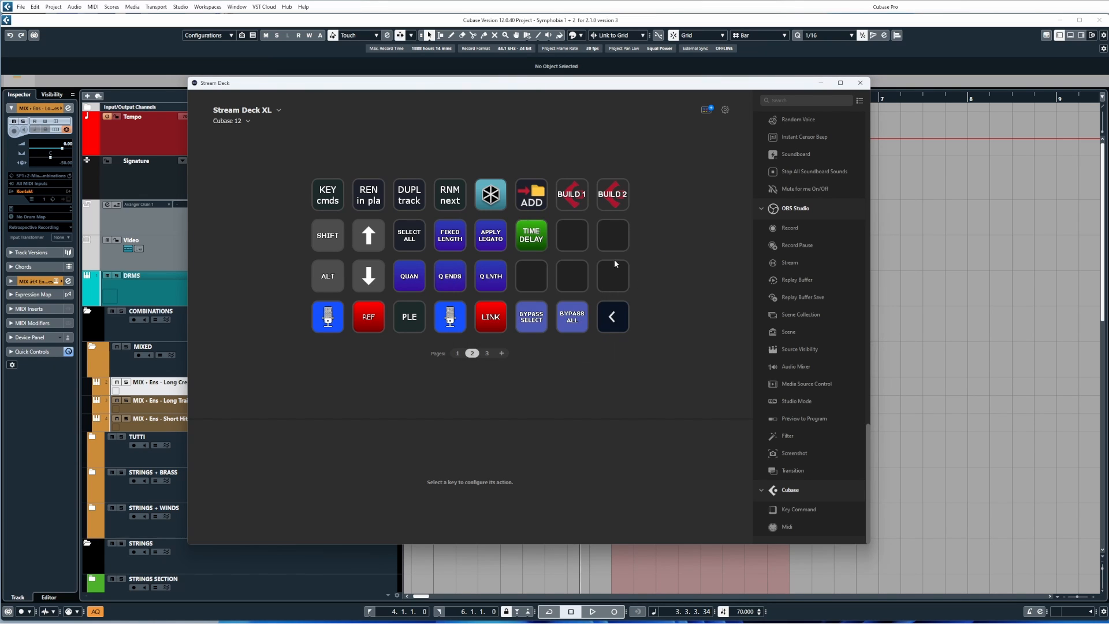
{"action": "left_click", "coordinate": [612, 235]}
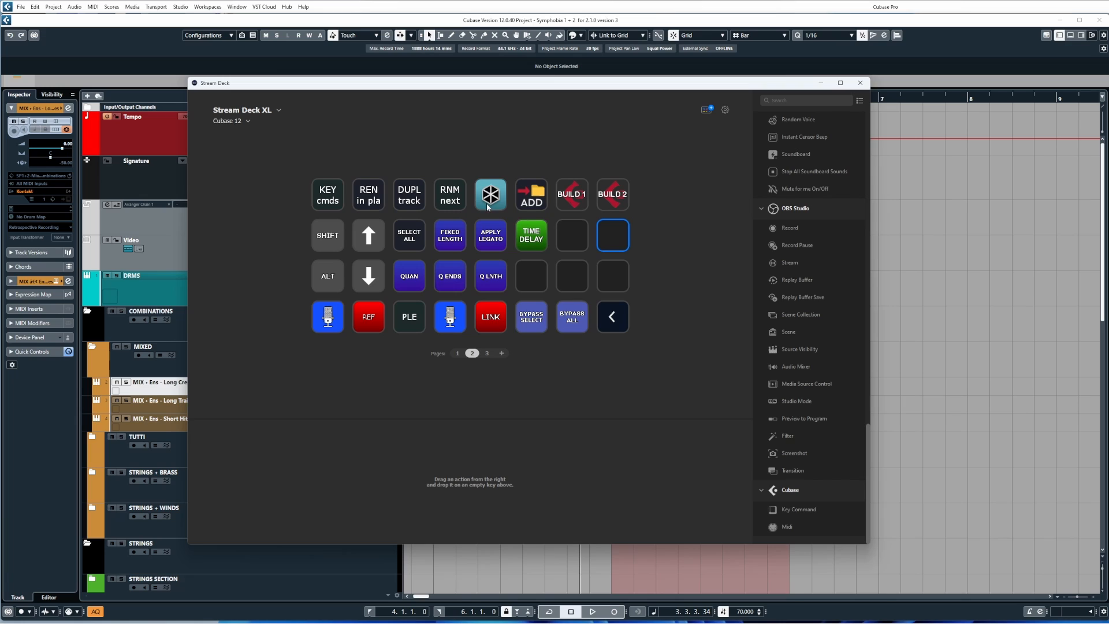
{"action": "mouse_move", "coordinate": [619, 247]}
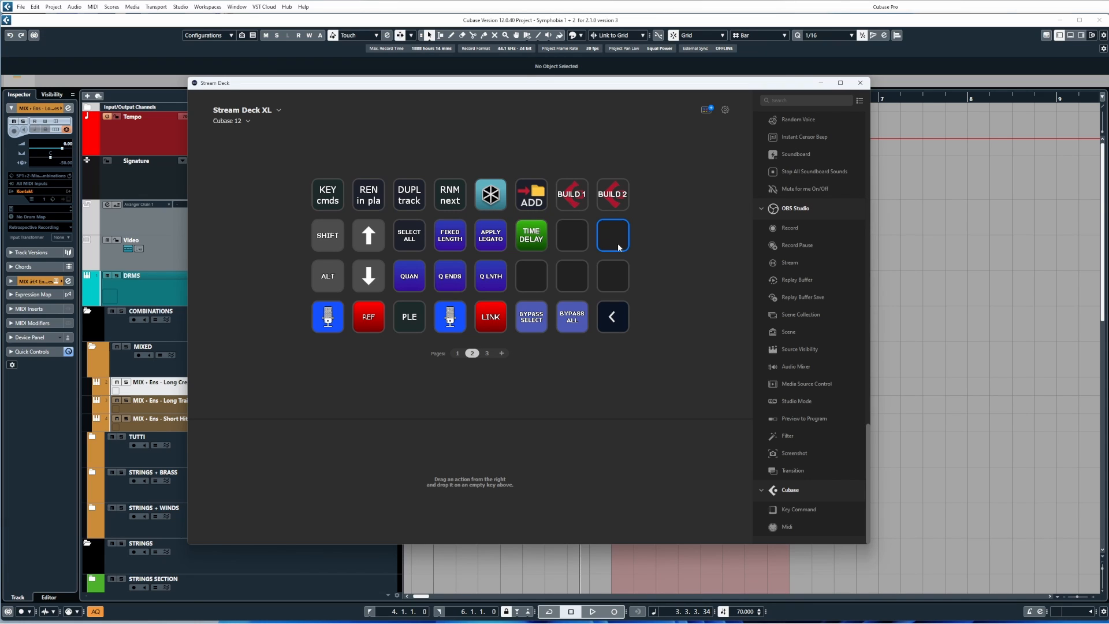
{"action": "mouse_move", "coordinate": [643, 227]}
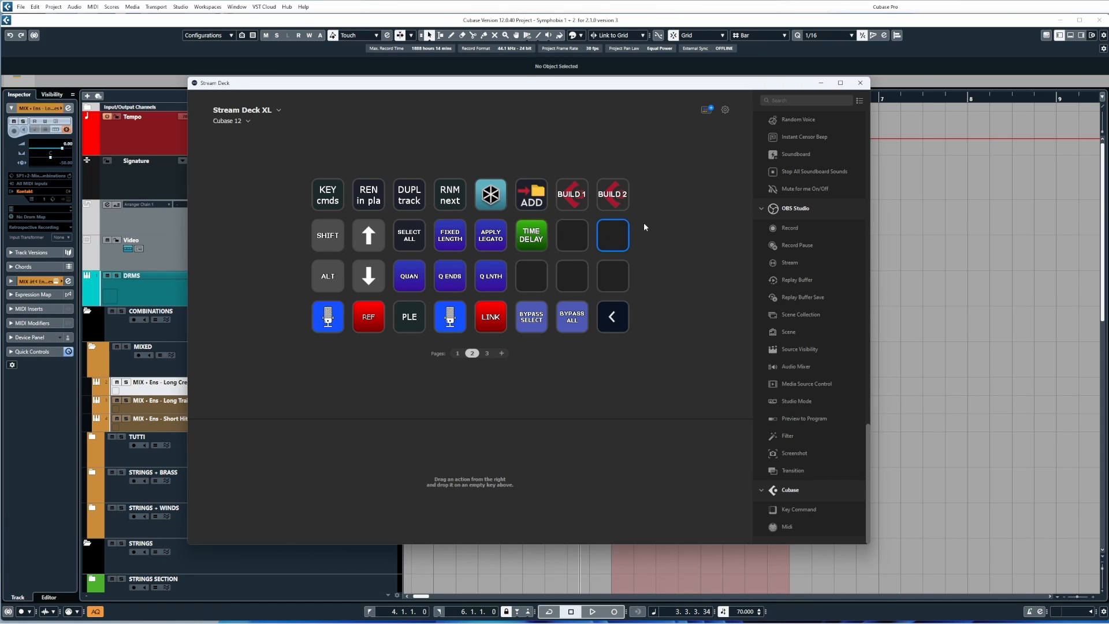
{"action": "mouse_move", "coordinate": [705, 123]}
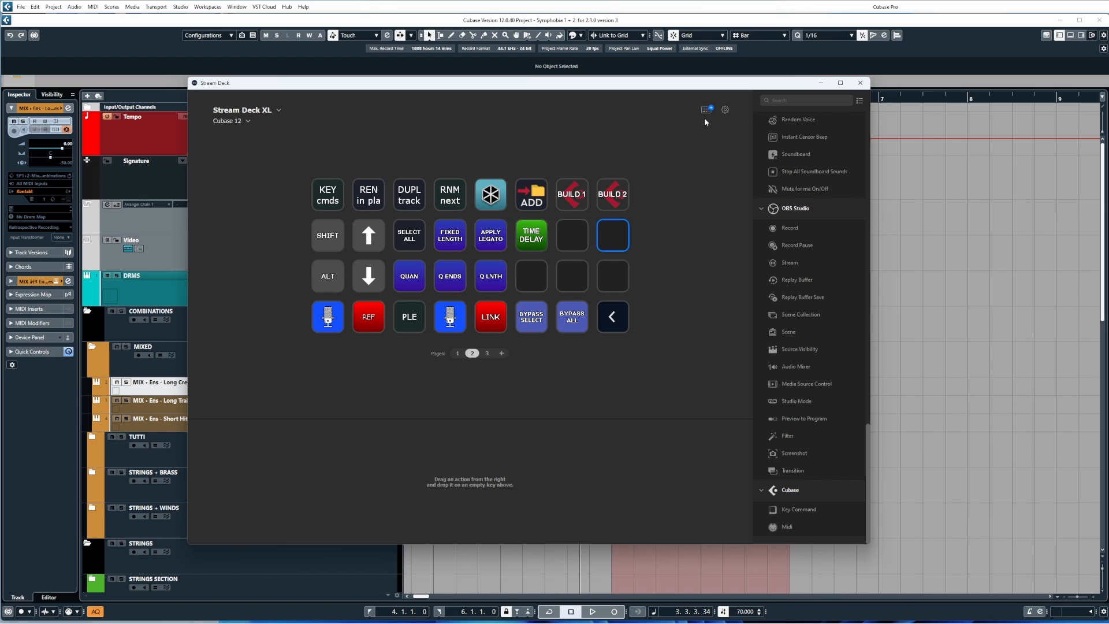
{"action": "mouse_move", "coordinate": [713, 131]}
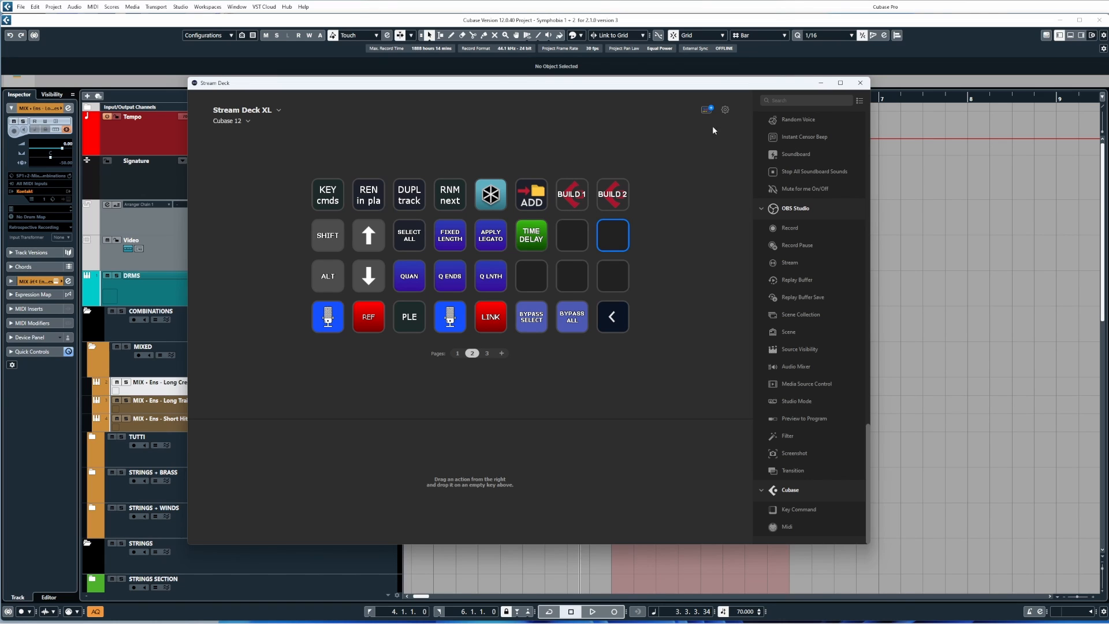
{"action": "mouse_move", "coordinate": [716, 161]}
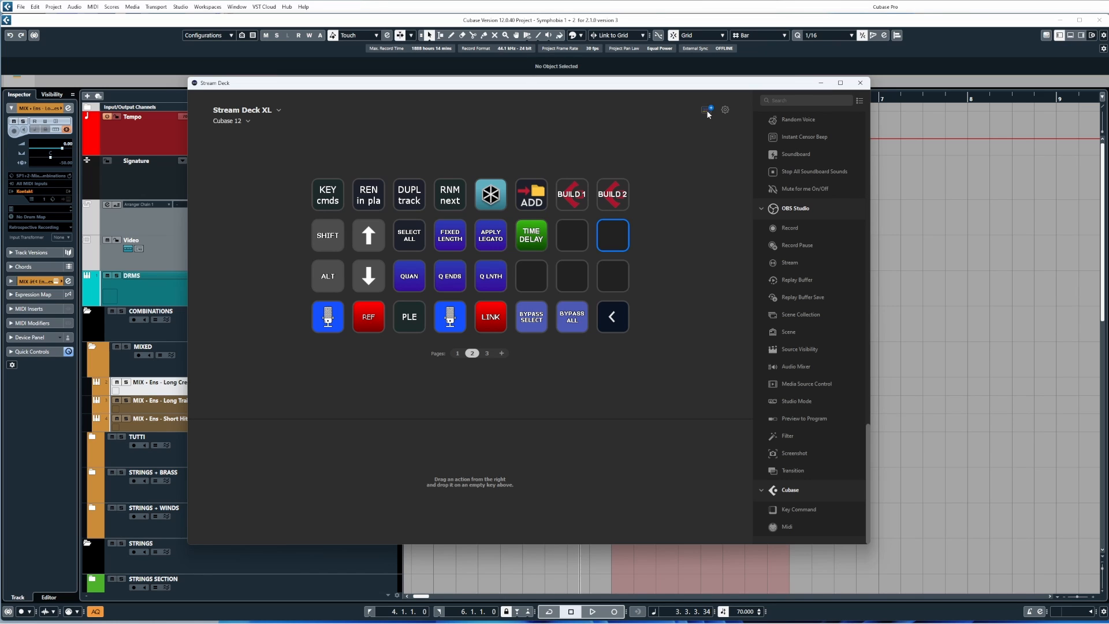
{"action": "left_click", "coordinate": [708, 110]}
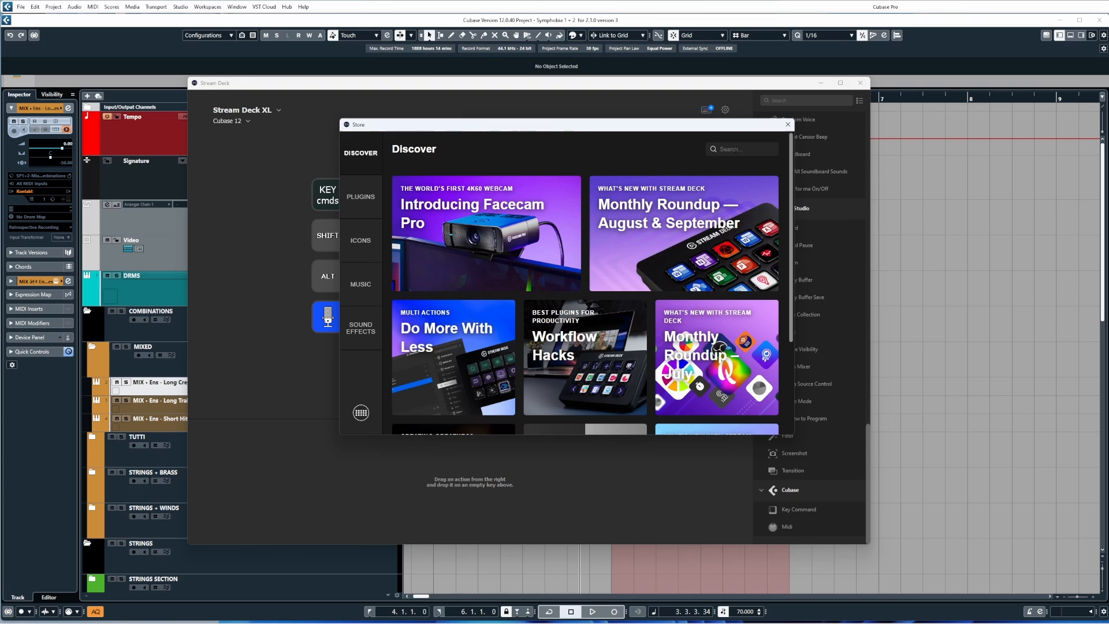
Search the Store for 'CUBA', confirm the Cubase plugin is installed, and close the Store.
{"action": "type", "text": "CUBA"}
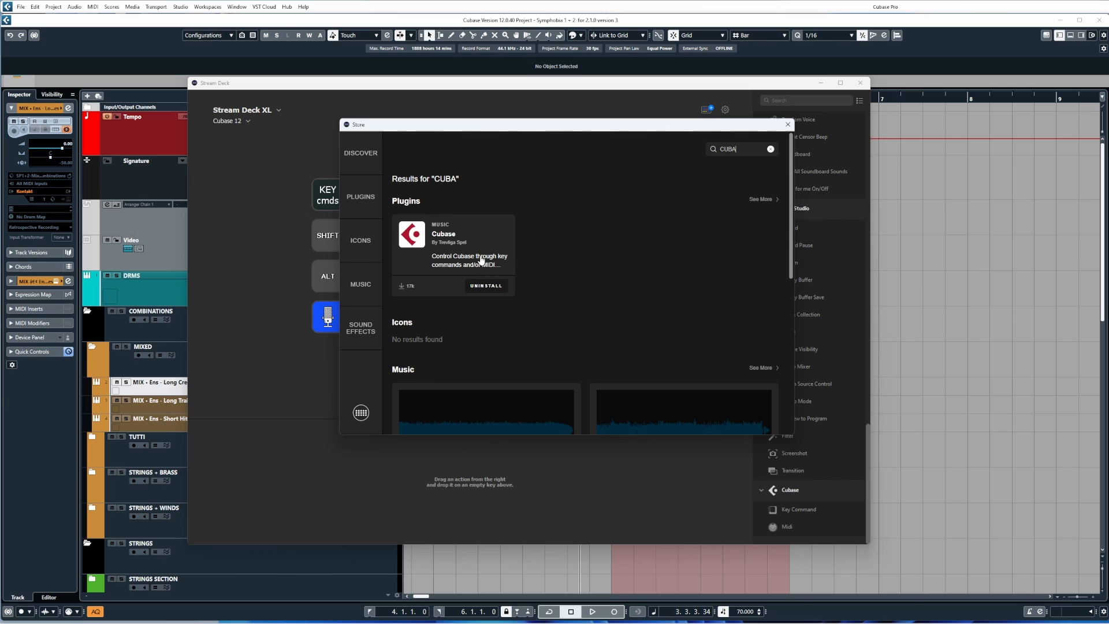
{"action": "mouse_move", "coordinate": [483, 257]}
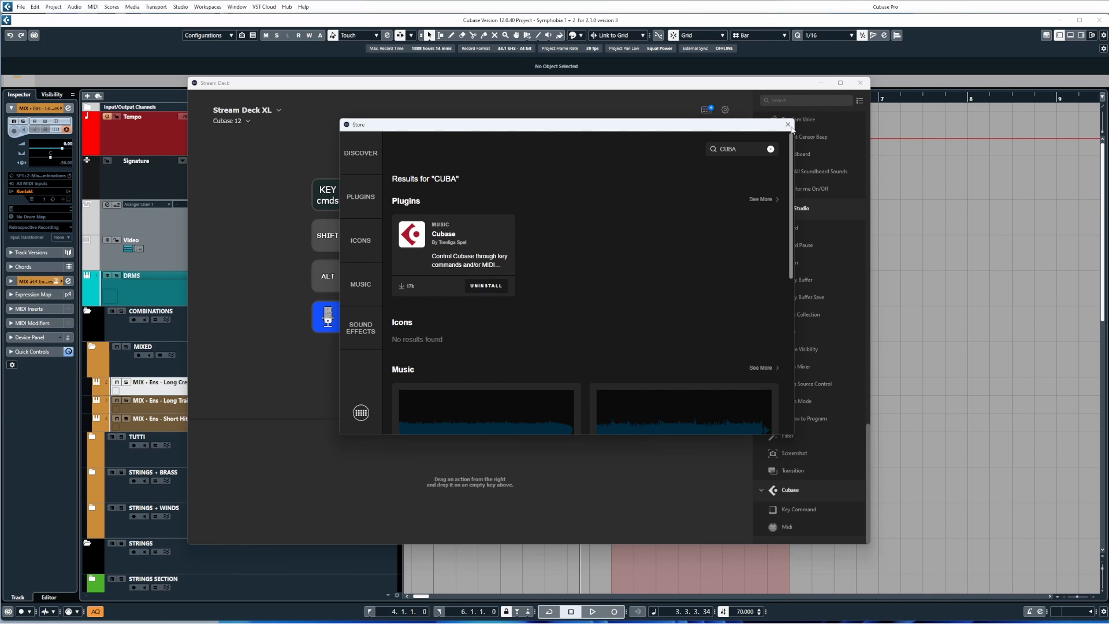
{"action": "left_click", "coordinate": [787, 125]}
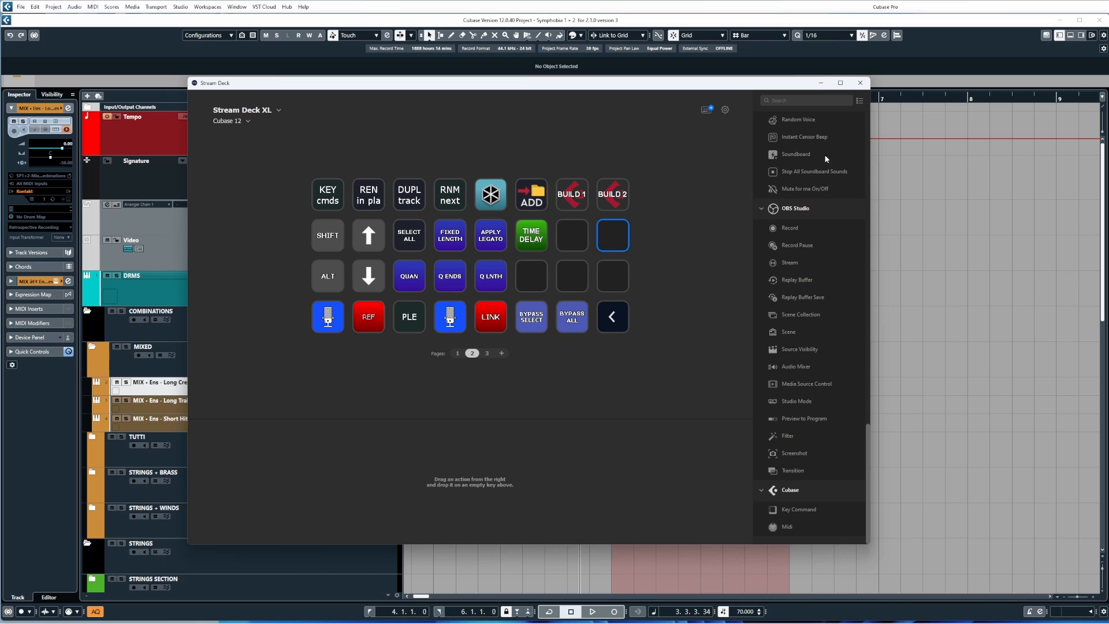
{"action": "mouse_move", "coordinate": [821, 373]}
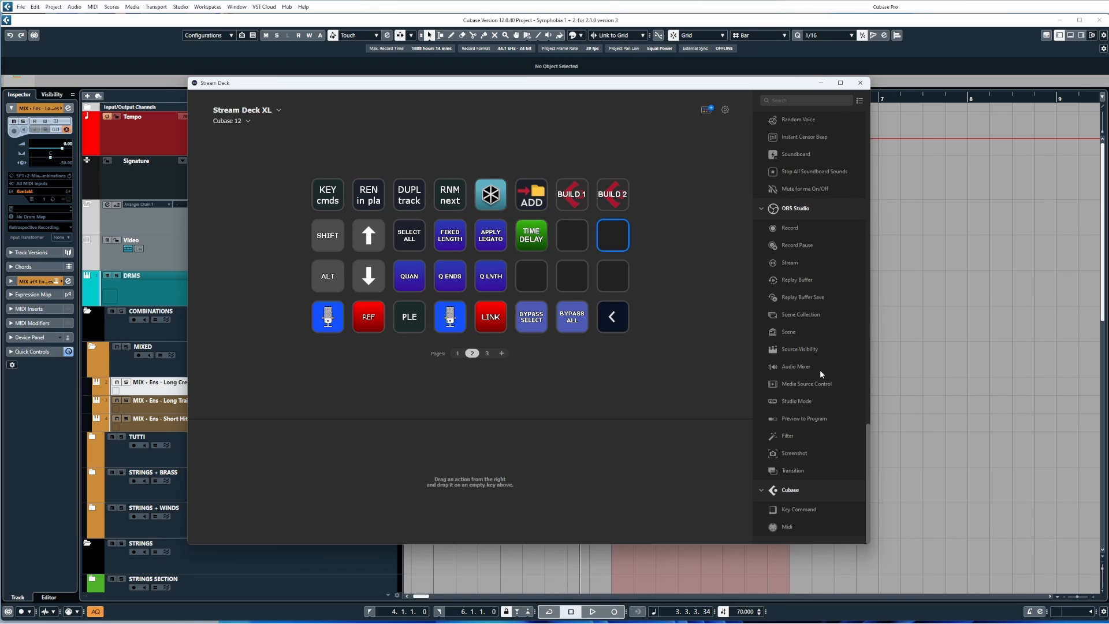
{"action": "mouse_move", "coordinate": [808, 490]}
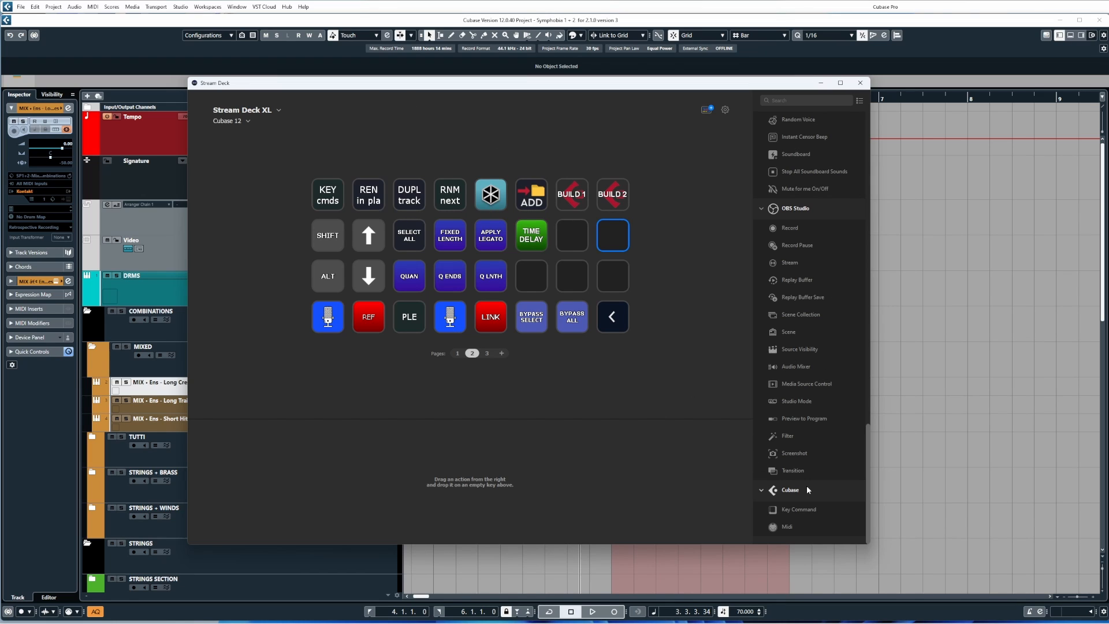
{"action": "mouse_move", "coordinate": [799, 512]}
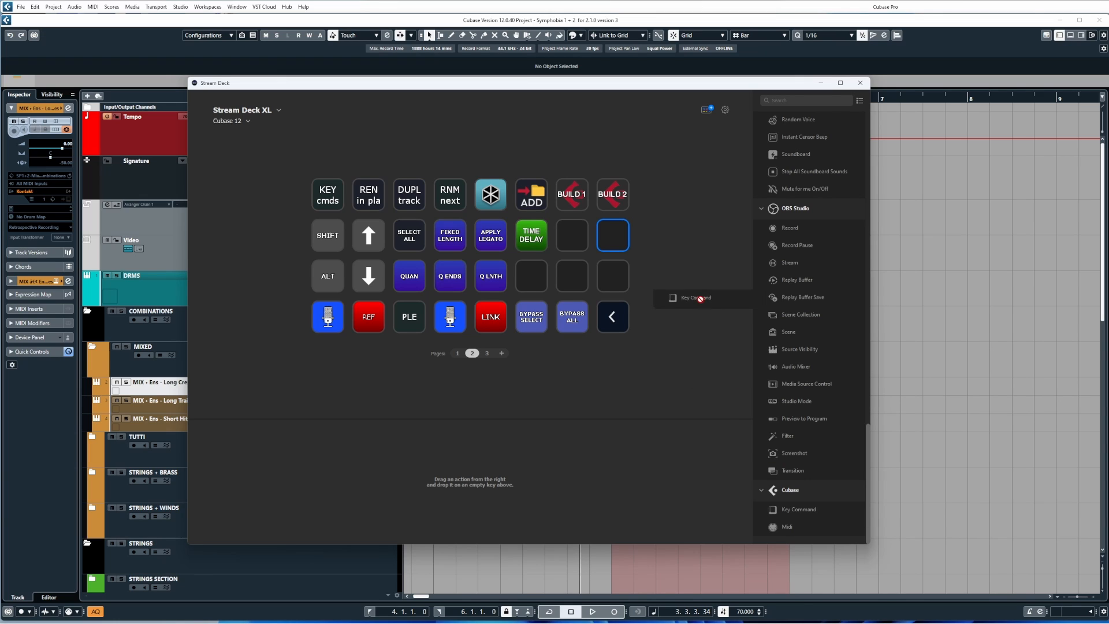
Place a Cubase Key Command action on the empty key at the end of row two.
{"action": "left_click", "coordinate": [611, 234]}
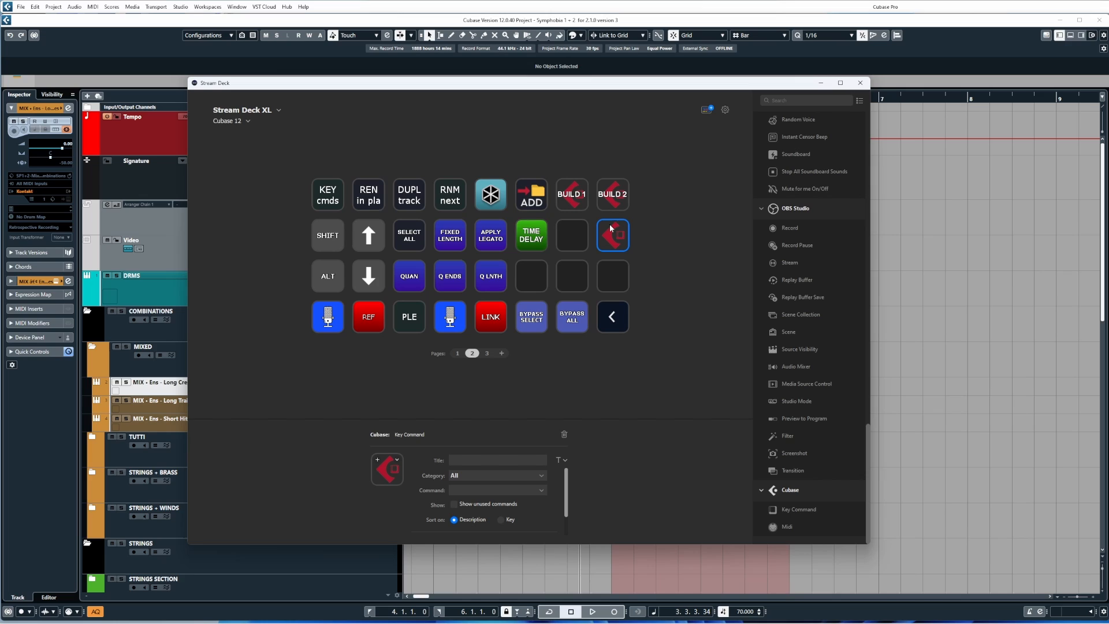
{"action": "mouse_move", "coordinate": [615, 229]}
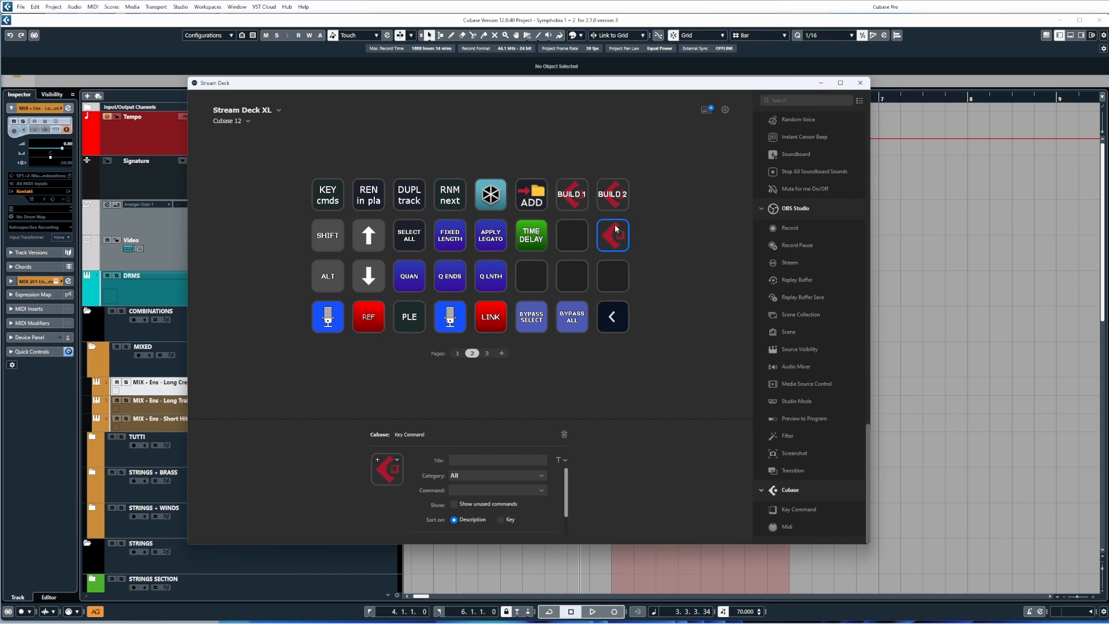
{"action": "mouse_move", "coordinate": [635, 222]}
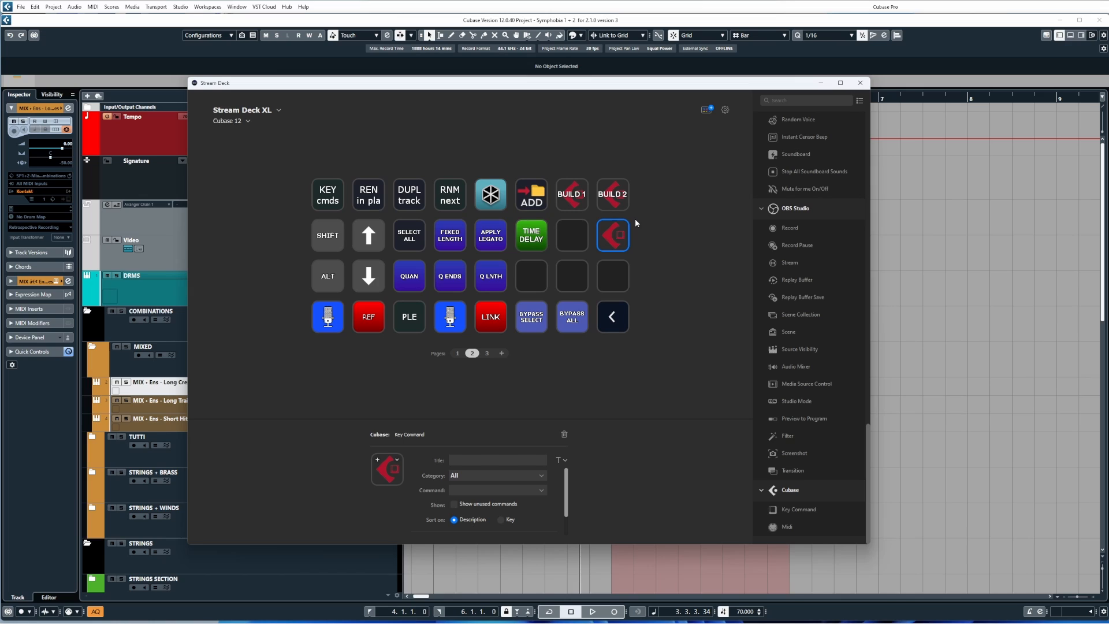
{"action": "mouse_move", "coordinate": [633, 230]}
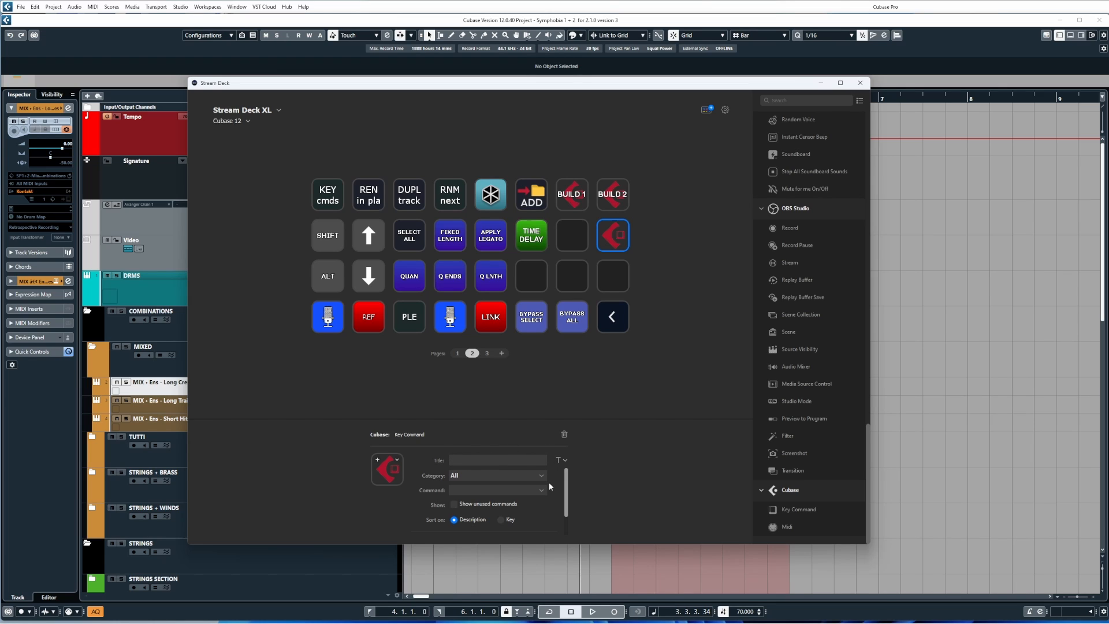
{"action": "mouse_move", "coordinate": [610, 260]}
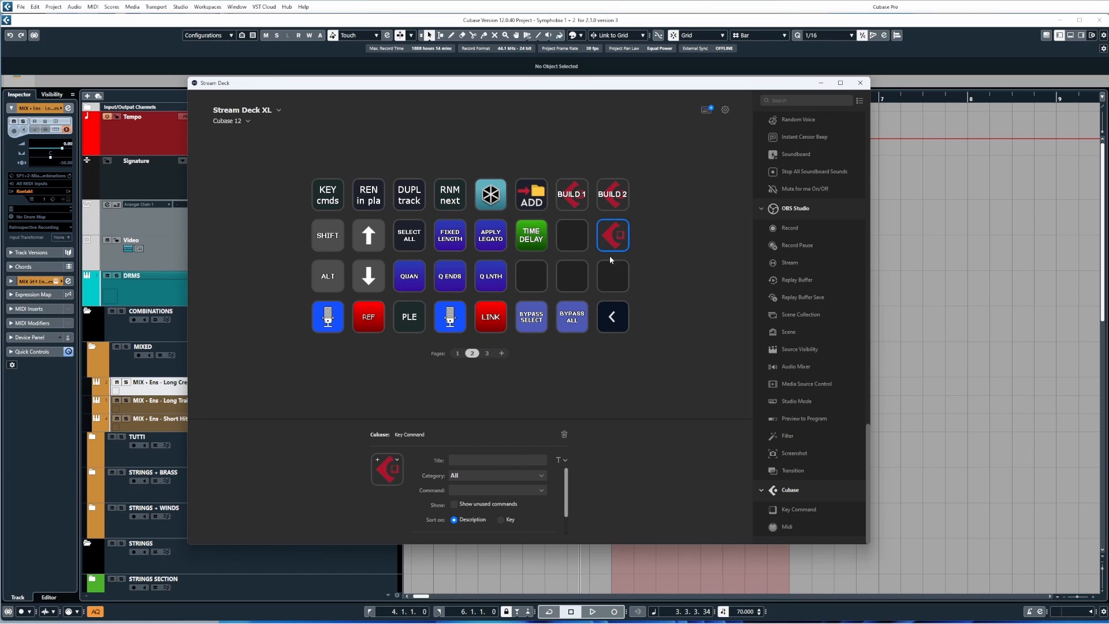
{"action": "mouse_move", "coordinate": [530, 414]}
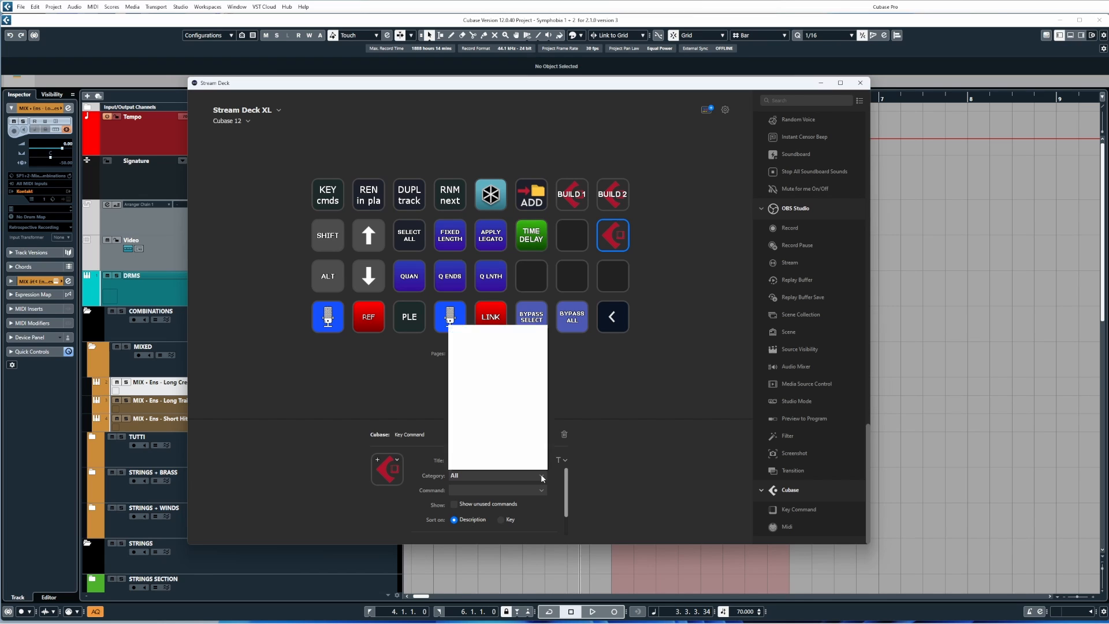
Set the key to Editors > Freeze/Unfreeze Selected Tracks and title it FREEZE.
{"action": "left_click", "coordinate": [541, 475]}
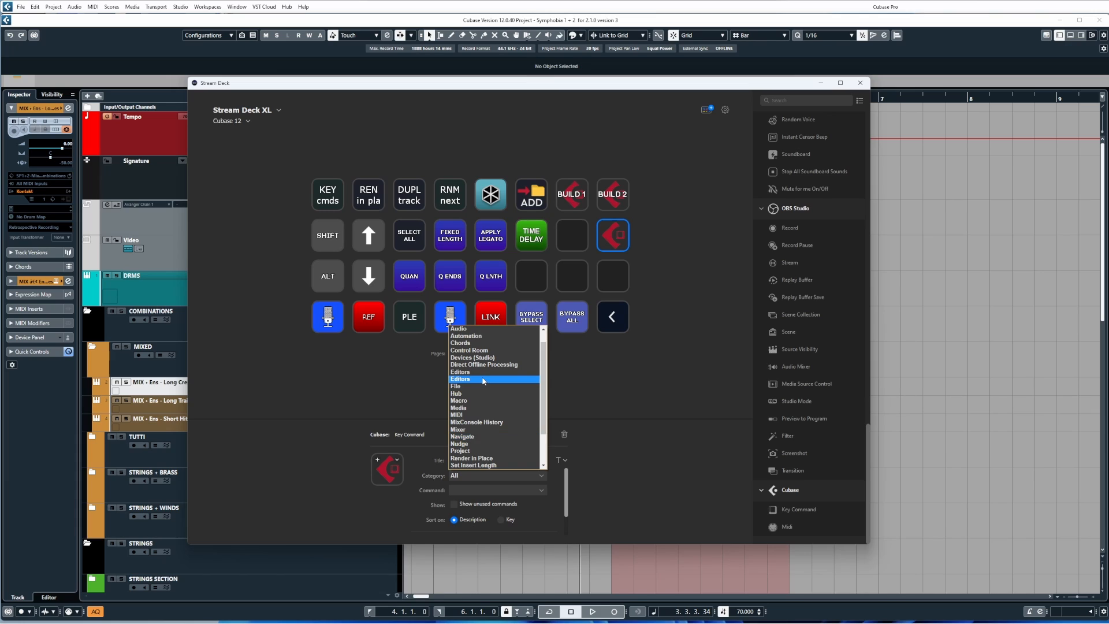
{"action": "mouse_move", "coordinate": [469, 380]}
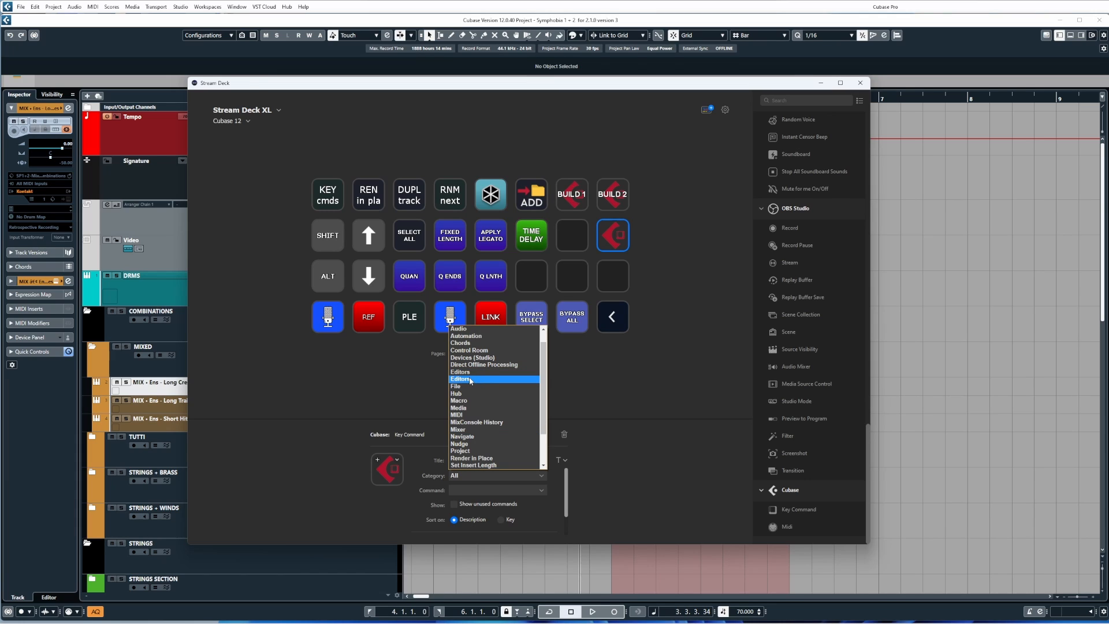
{"action": "left_click", "coordinate": [461, 379]}
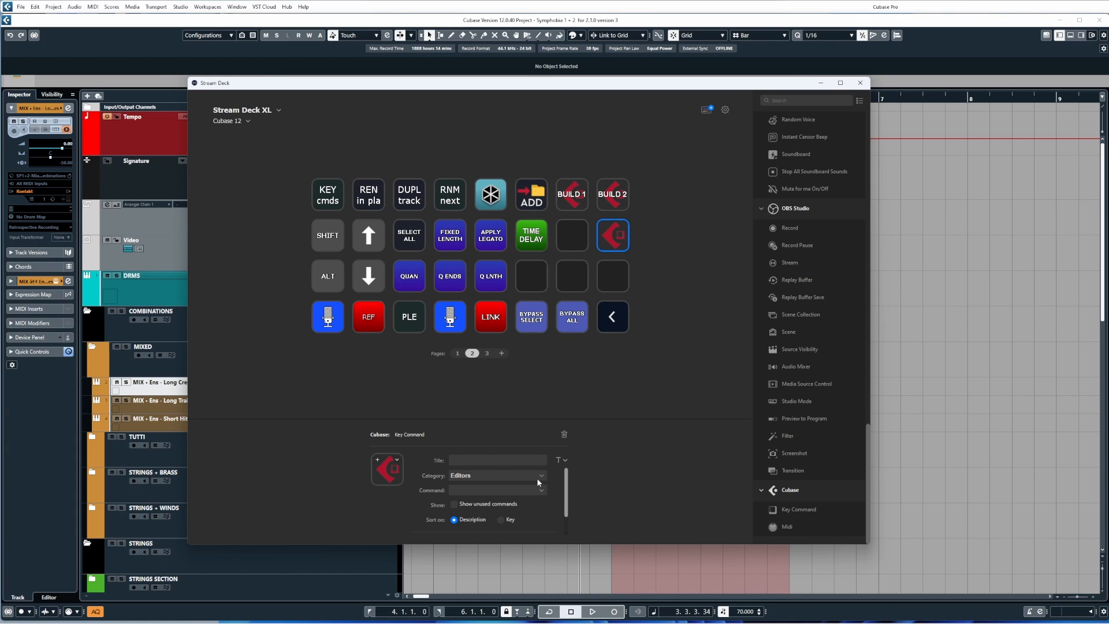
{"action": "left_click", "coordinate": [541, 490]}
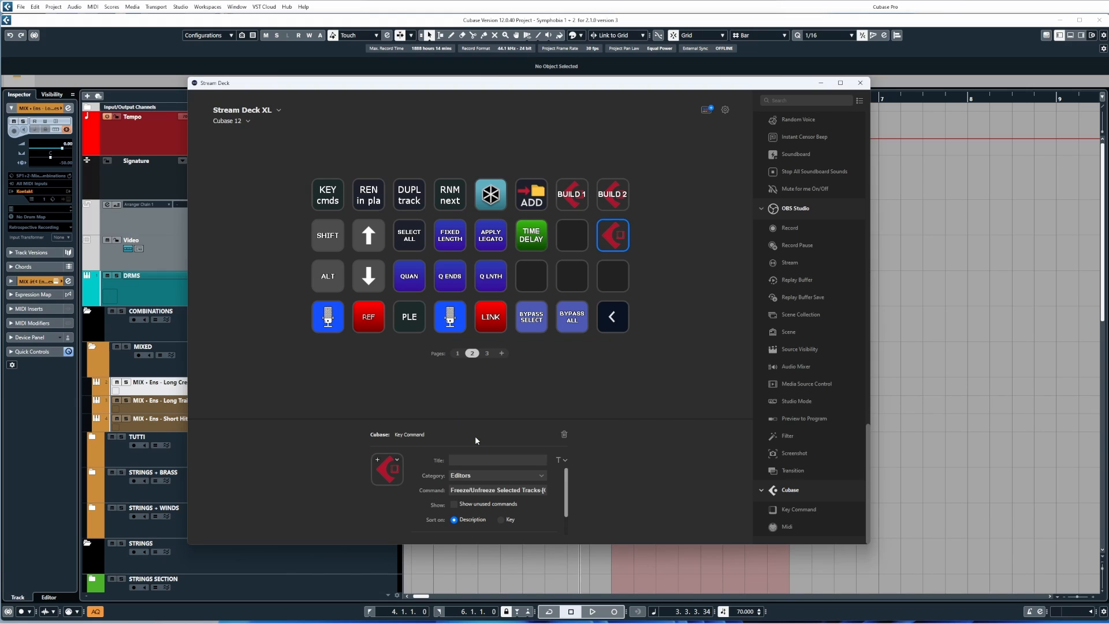
{"action": "left_click", "coordinate": [497, 460]}
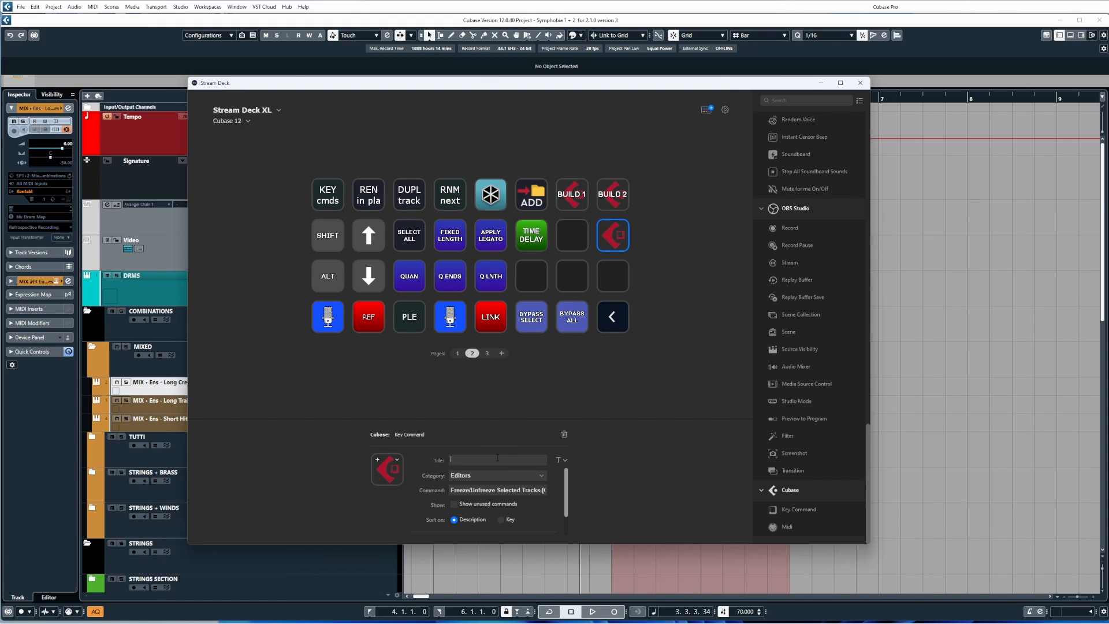
{"action": "type", "text": "FREEZE"}
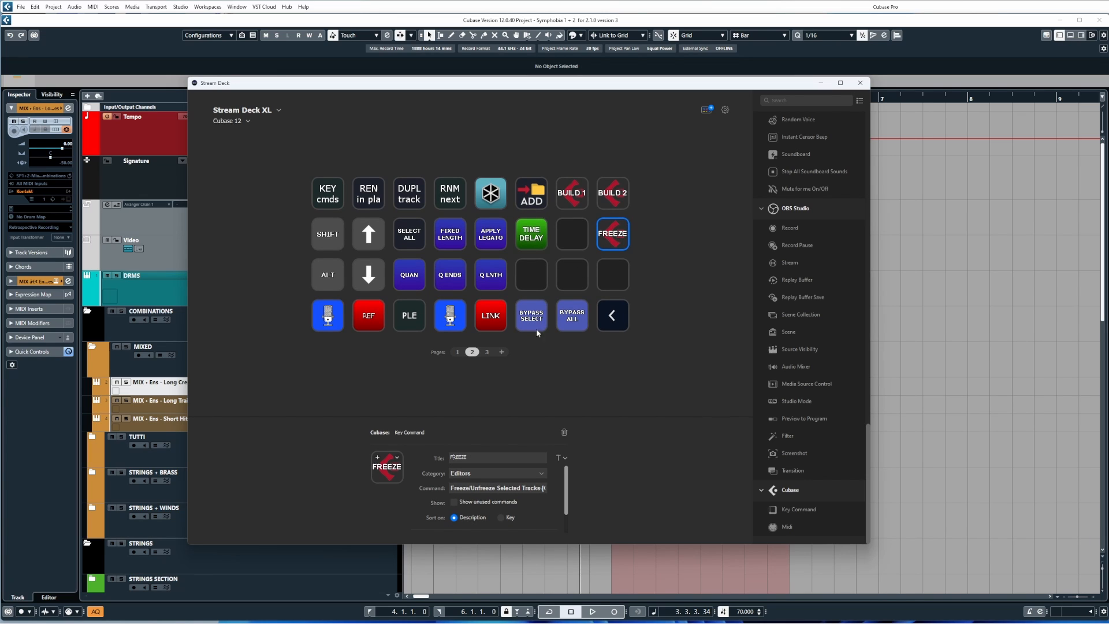
{"action": "mouse_move", "coordinate": [355, 473]}
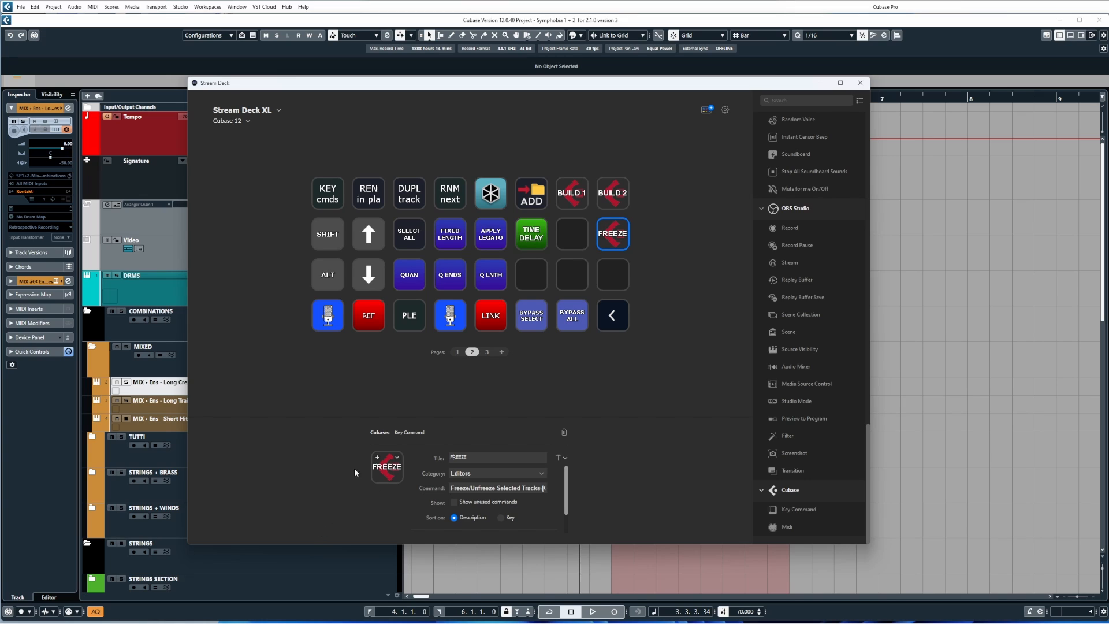
Leave the FREEZE key's settings, view page 2 of the profile, and return to Cubase.
{"action": "left_click", "coordinate": [386, 465]}
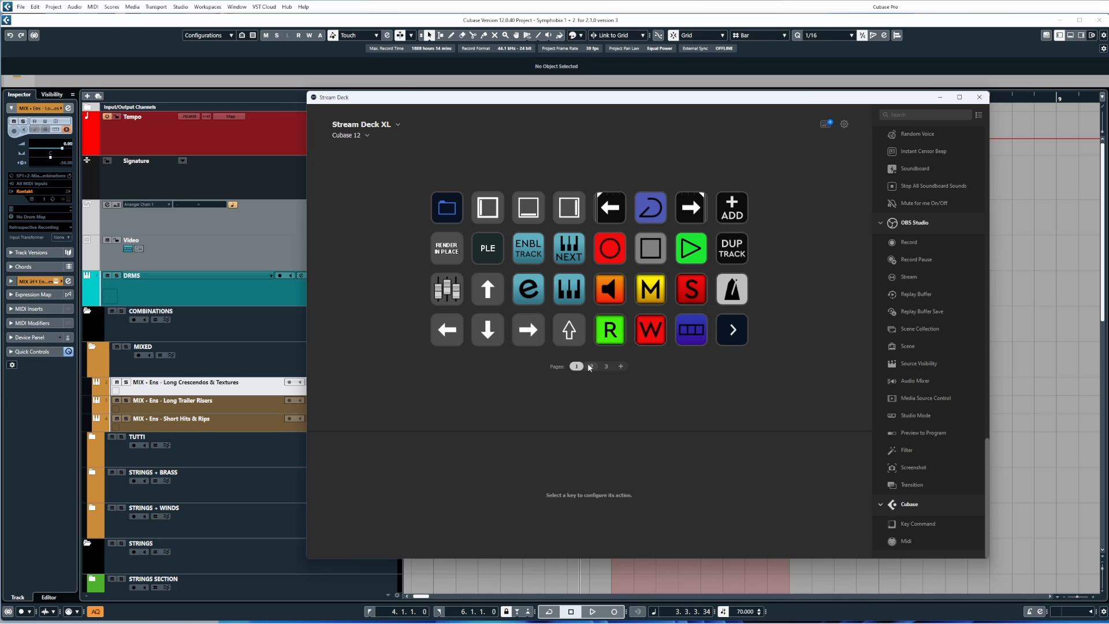
{"action": "left_click", "coordinate": [590, 366]}
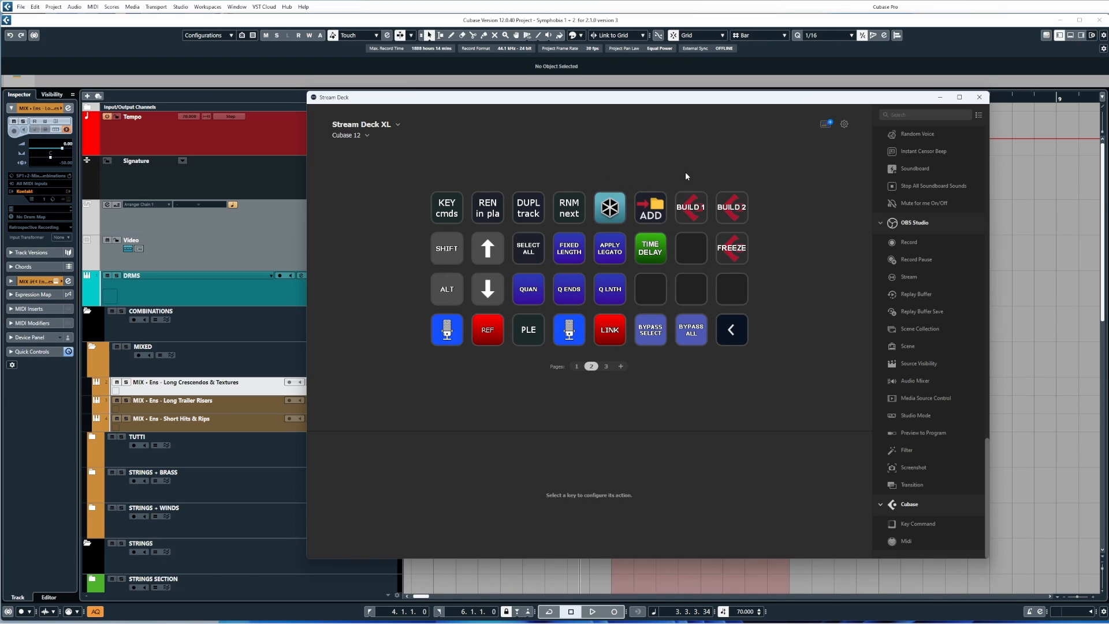
{"action": "left_click", "coordinate": [732, 248]}
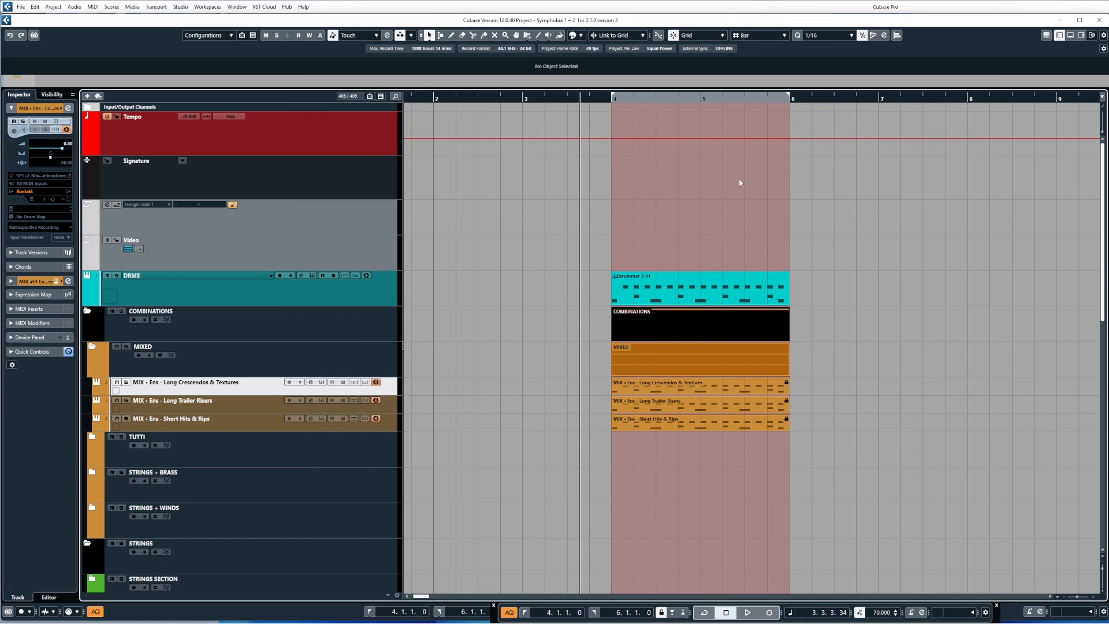
{"action": "mouse_move", "coordinate": [588, 292]}
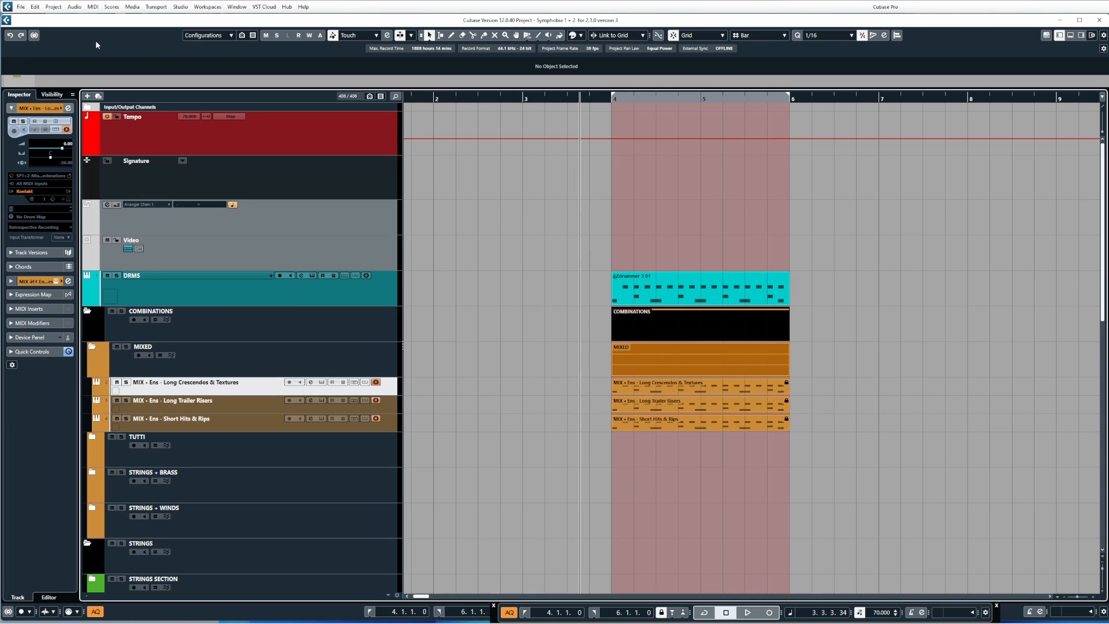
Assign a keyboard shortcut to Freeze/Unfreeze Selected Tracks in Key Commands.
{"action": "left_click", "coordinate": [34, 7]}
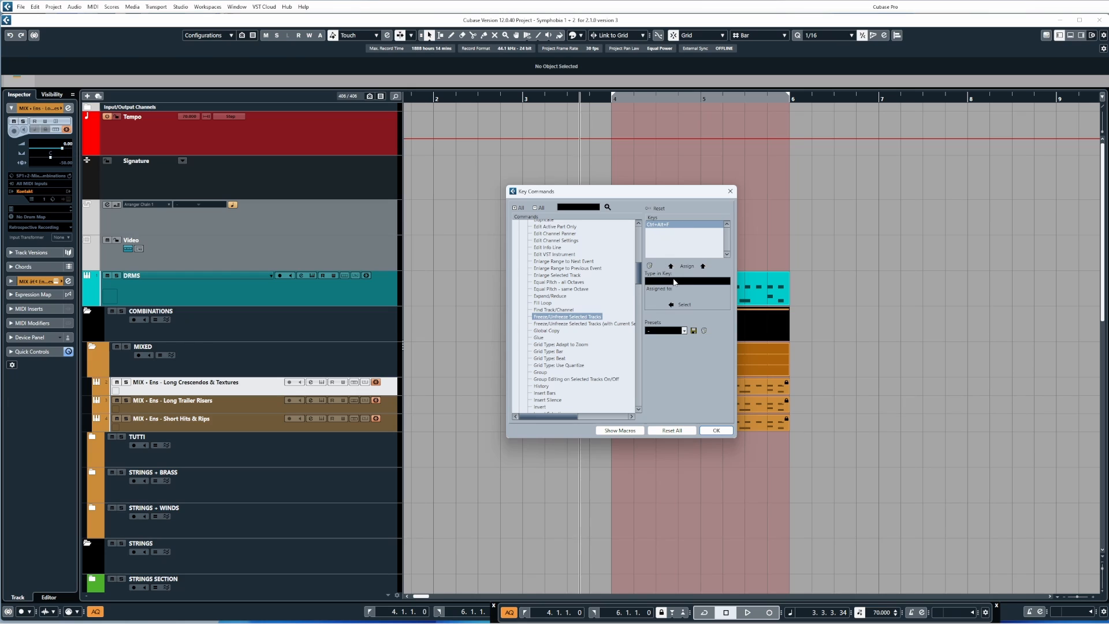
{"action": "left_click", "coordinate": [685, 282]}
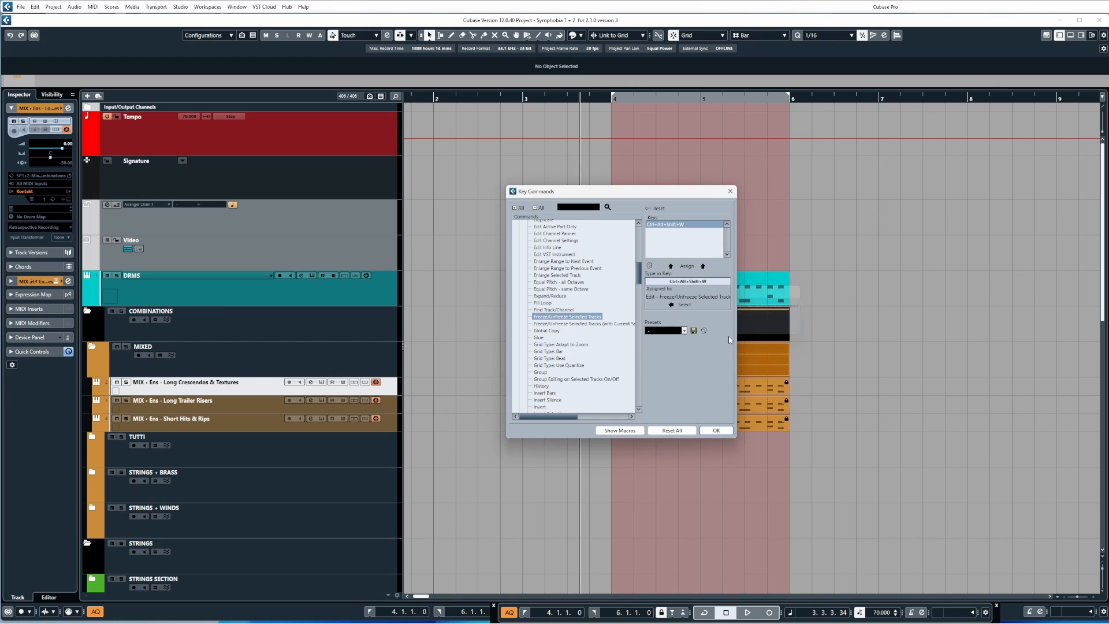
Check in Stream Deck that the FREEZE key's command now shows the new shortcut.
{"action": "left_click", "coordinate": [715, 430]}
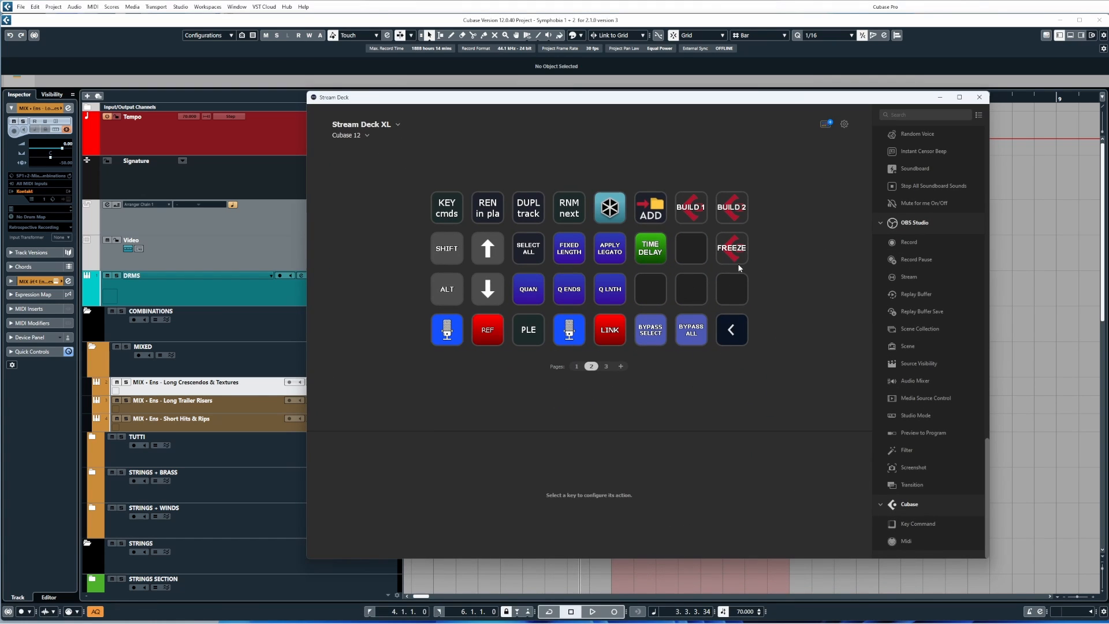
{"action": "left_click", "coordinate": [732, 247]}
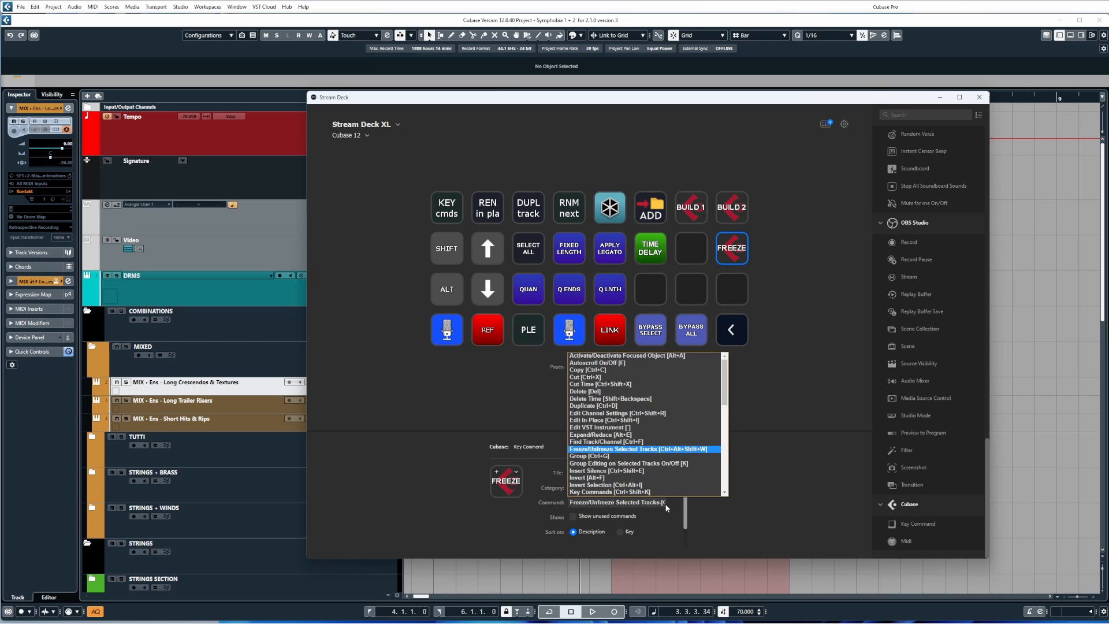